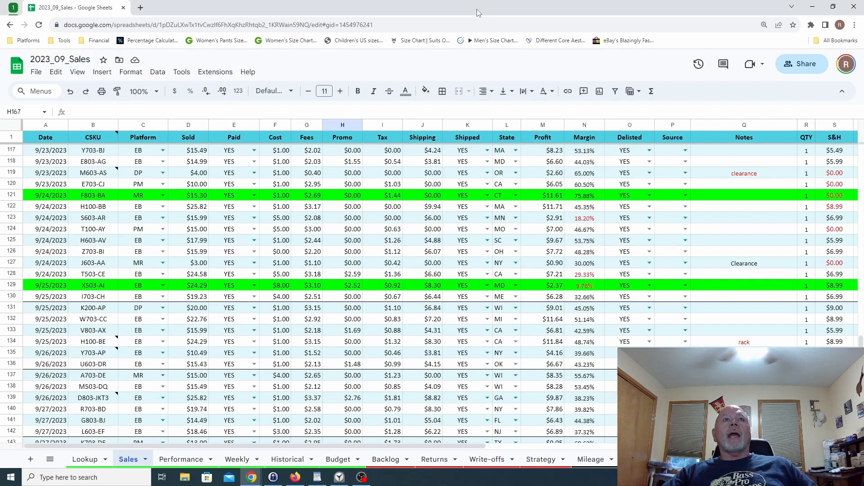
pyautogui.moveTo(555, 265)
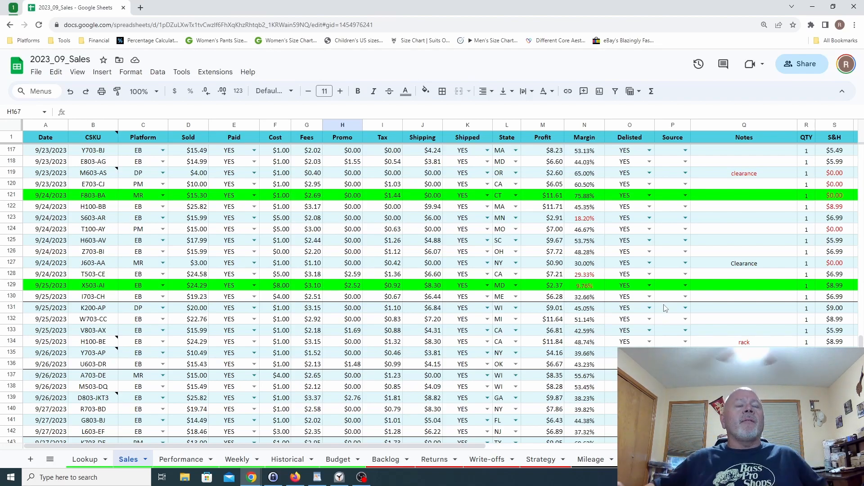
pyautogui.moveTo(742, 244)
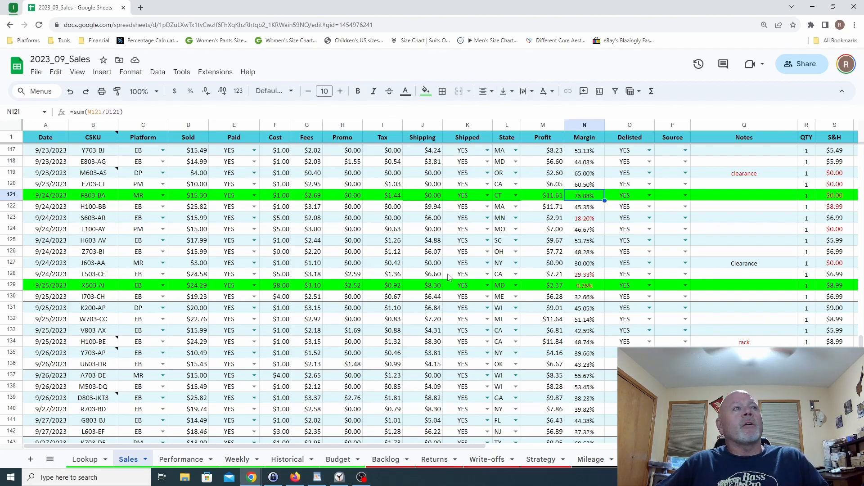
pyautogui.moveTo(662, 296)
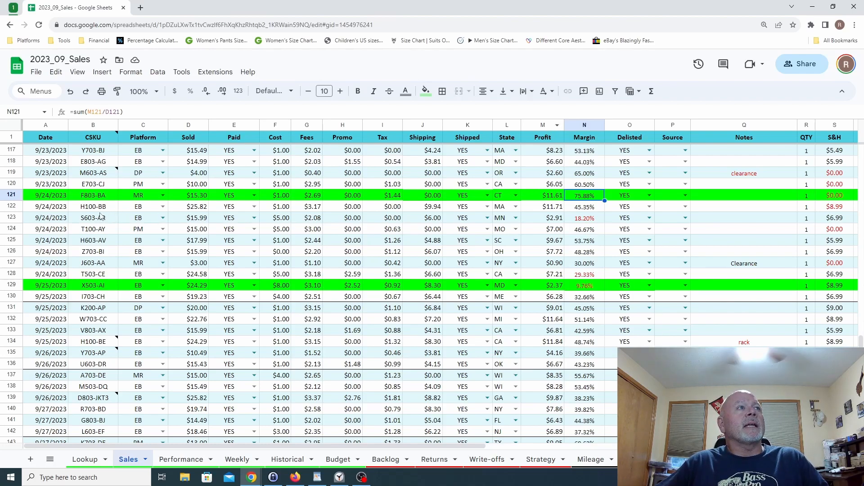
pyautogui.moveTo(113, 195)
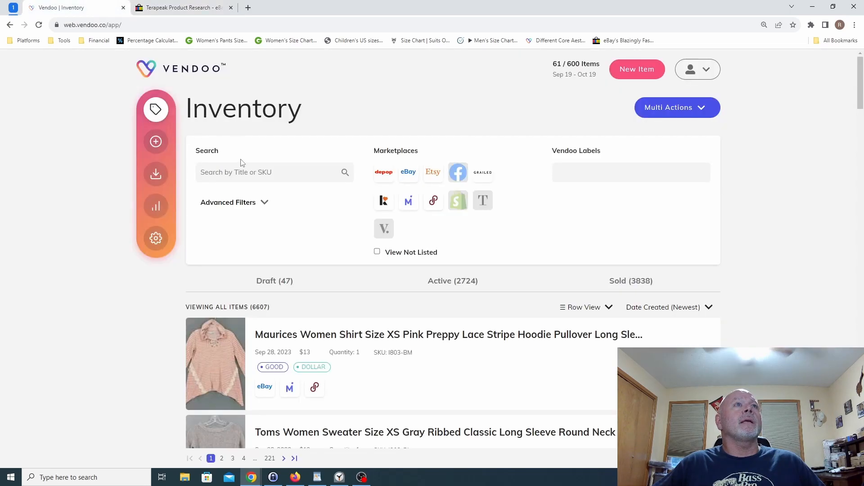
# Search the Vendoo inventory for F803-BA and open the blue Camisa suit jacket record
pyautogui.write('F803-BA')
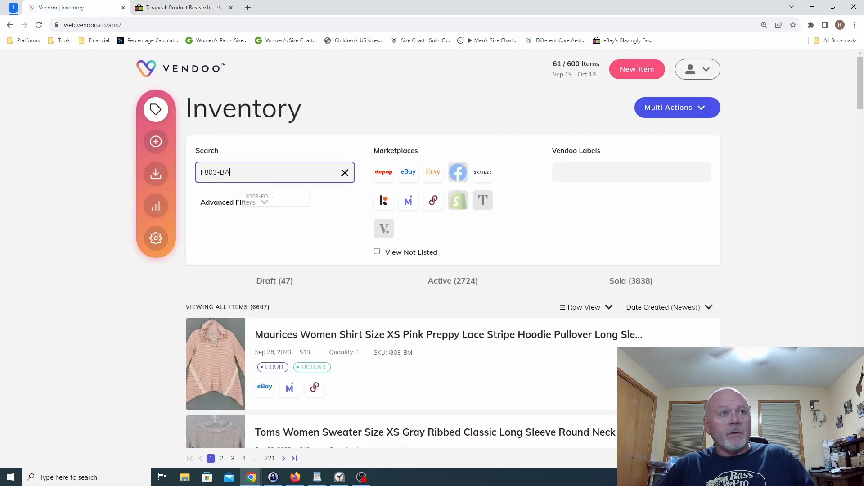
pyautogui.press('Enter')
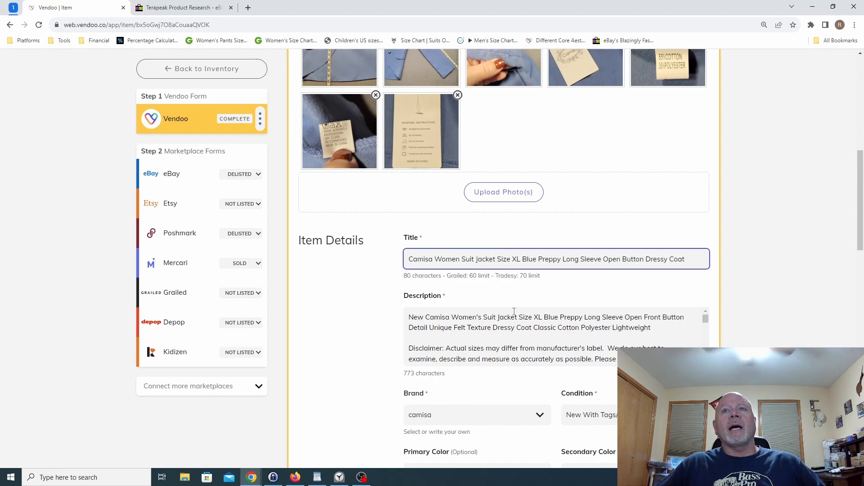
pyautogui.doubleClick(541, 258)
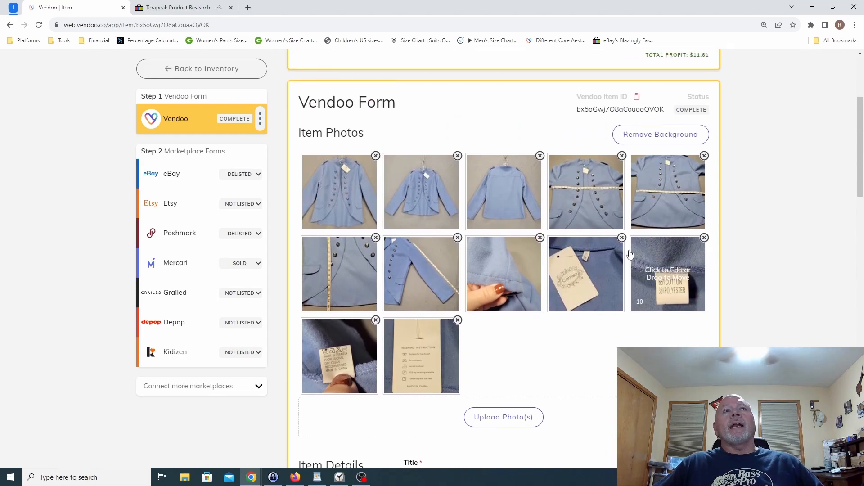
pyautogui.click(668, 274)
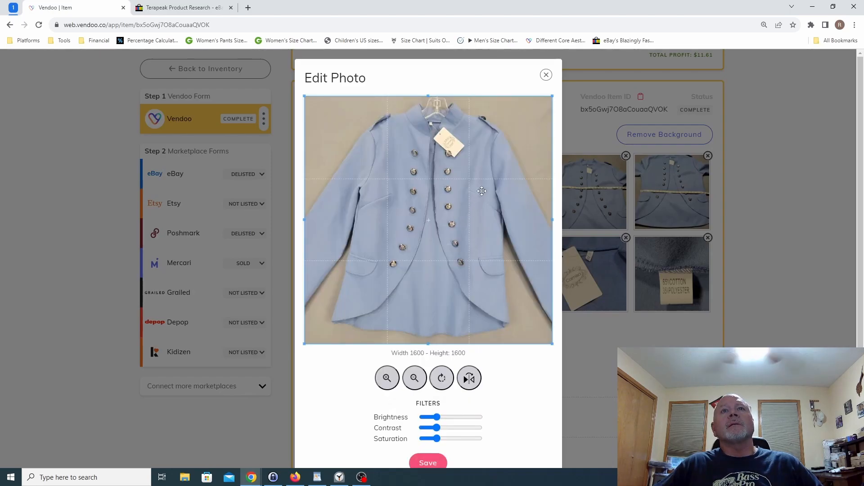
pyautogui.moveTo(444, 162)
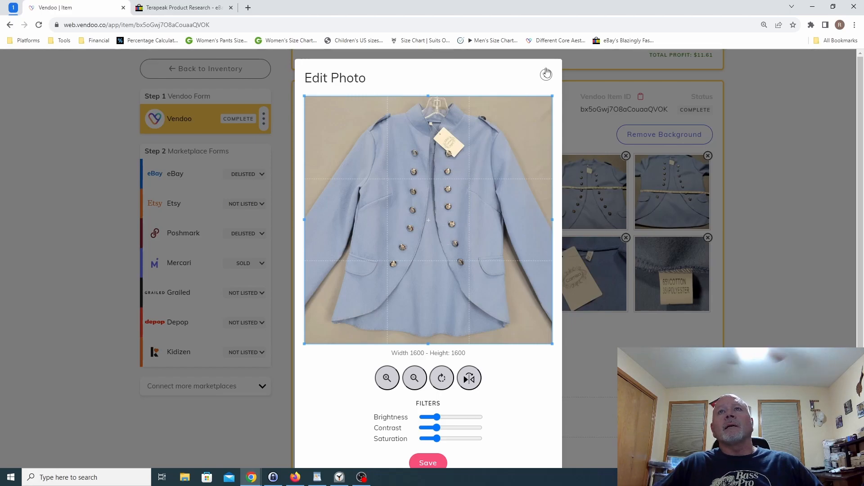
pyautogui.click(546, 73)
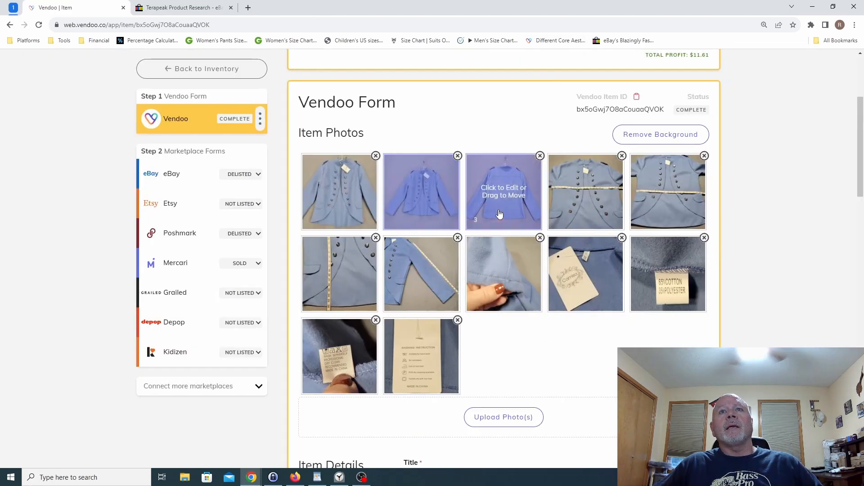
pyautogui.click(503, 193)
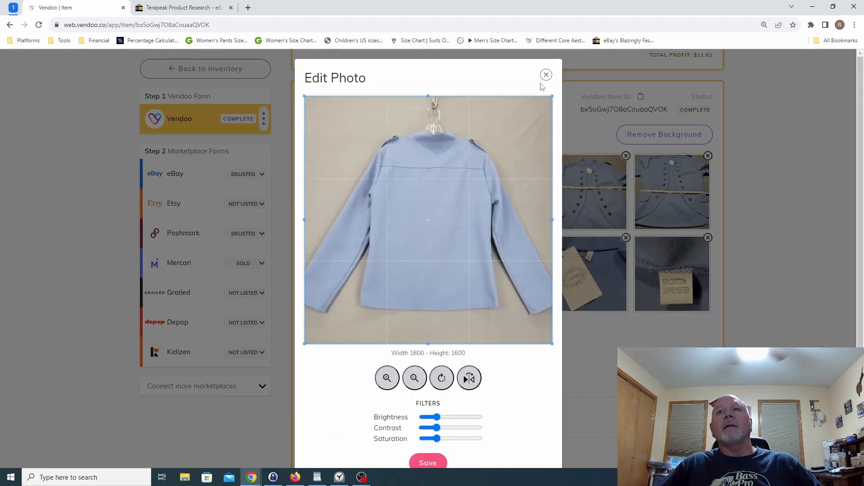
pyautogui.click(546, 74)
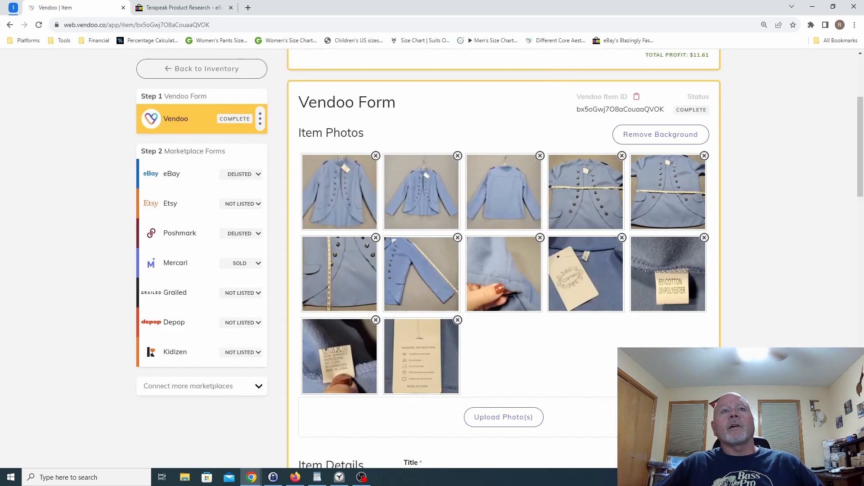
pyautogui.moveTo(745, 218)
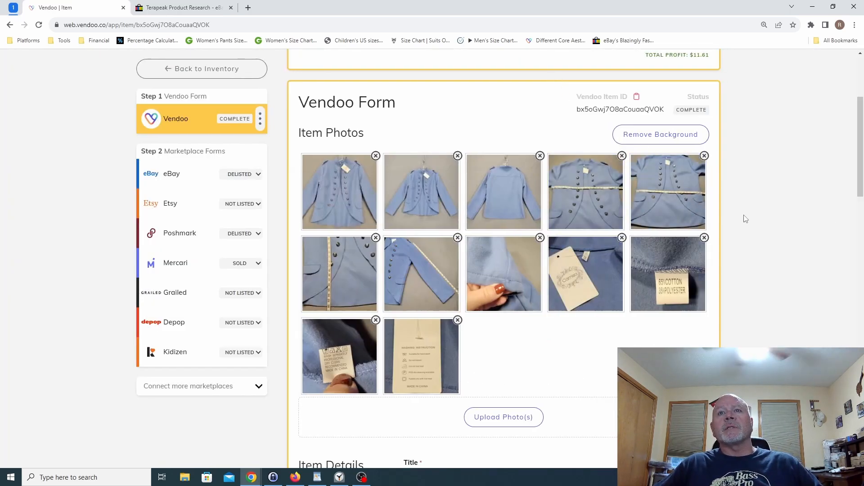
pyautogui.moveTo(338, 273)
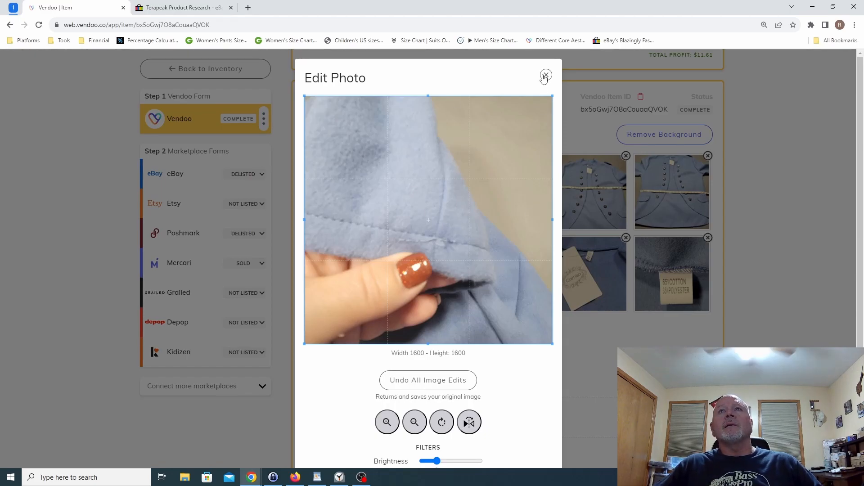
pyautogui.click(546, 76)
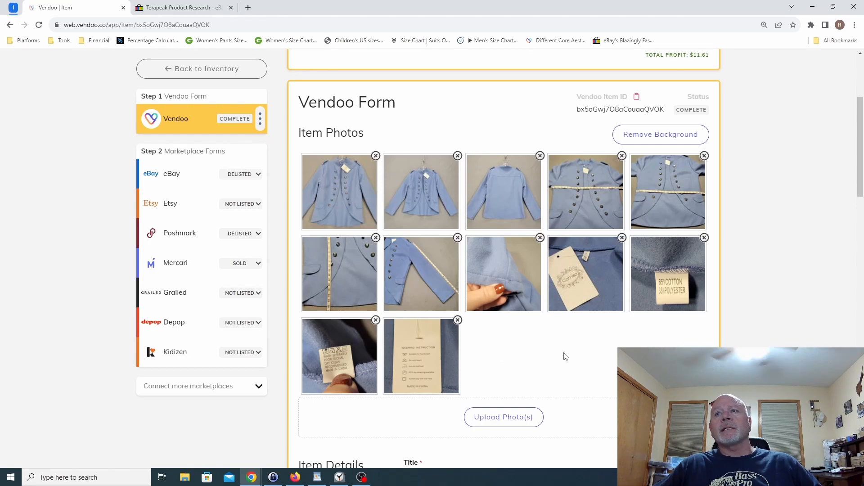
pyautogui.moveTo(673, 344)
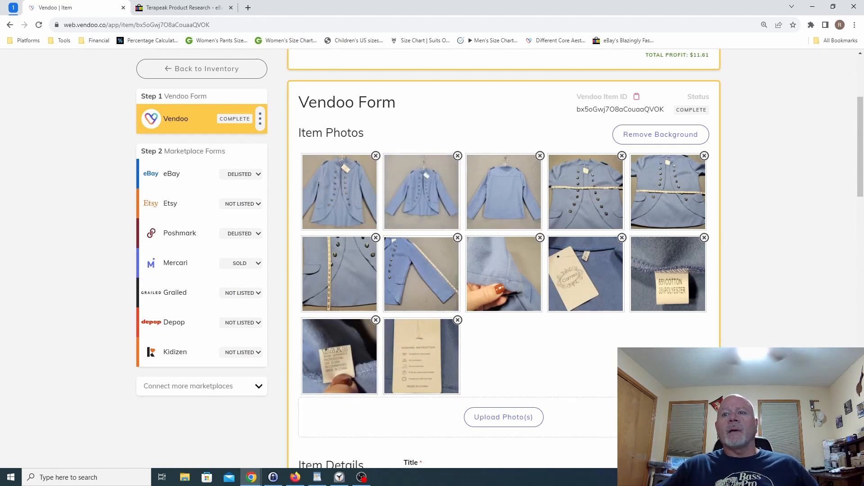
pyautogui.scroll(-3)
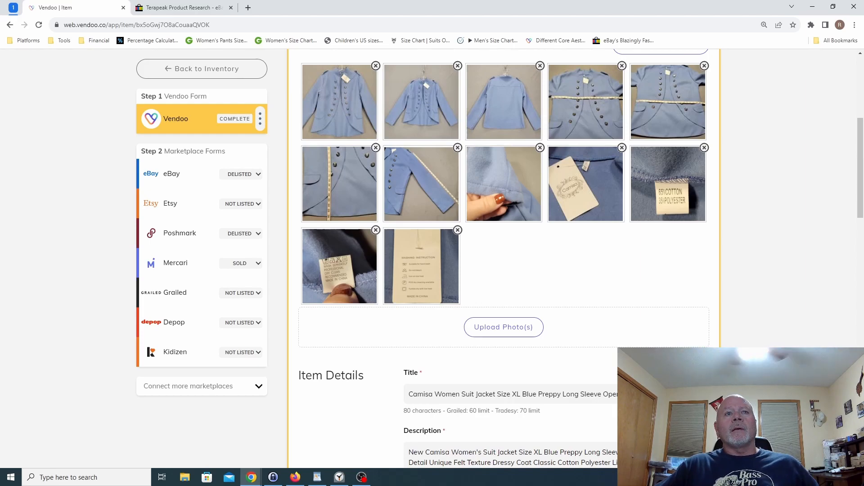
pyautogui.scroll(-3)
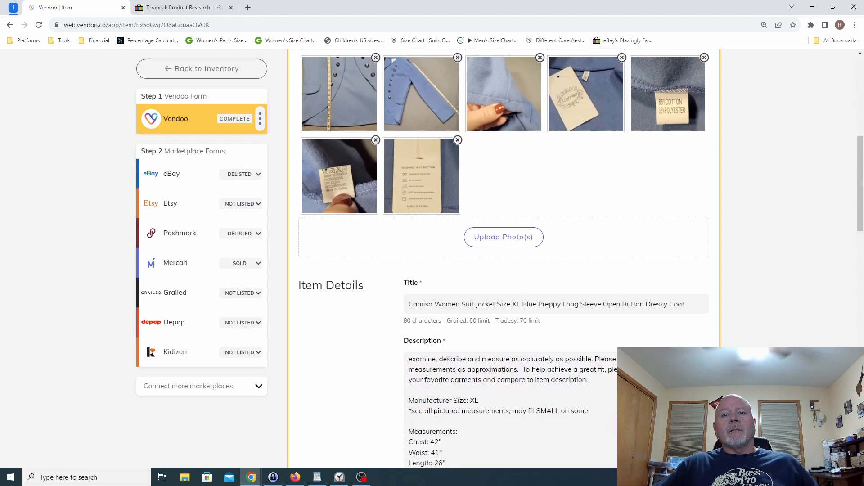
pyautogui.scroll(-3)
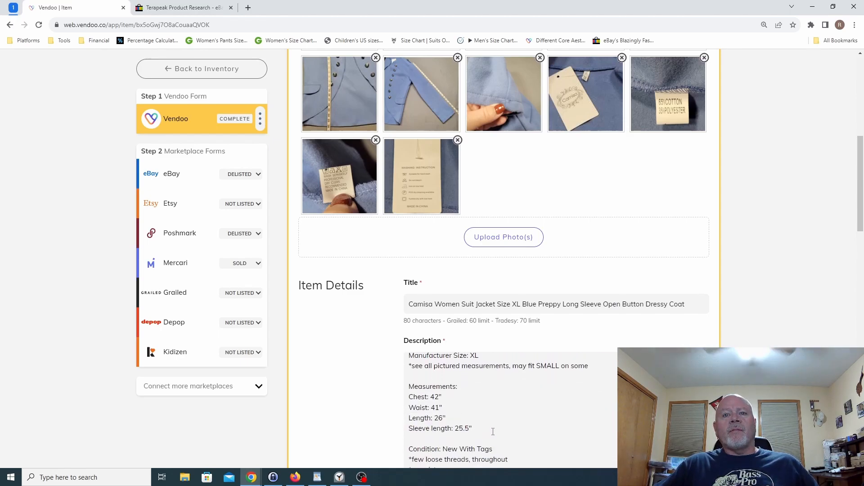
pyautogui.moveTo(408, 386); pyautogui.dragTo(471, 428)
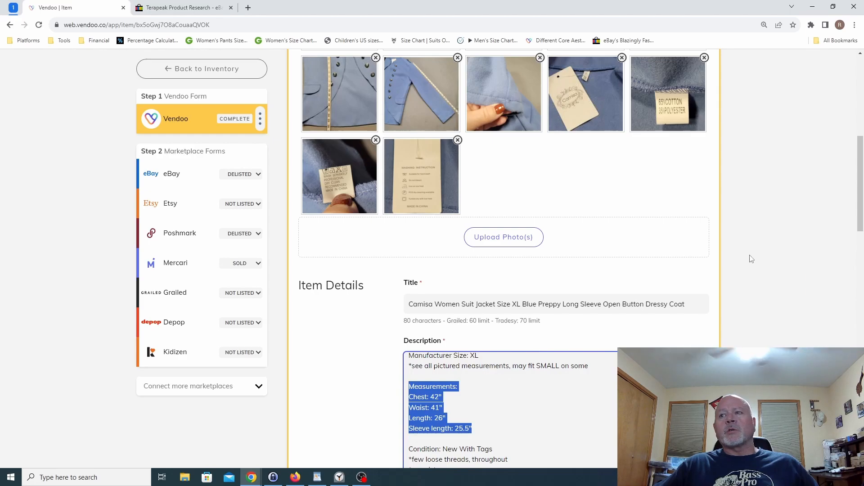
pyautogui.scroll(-3)
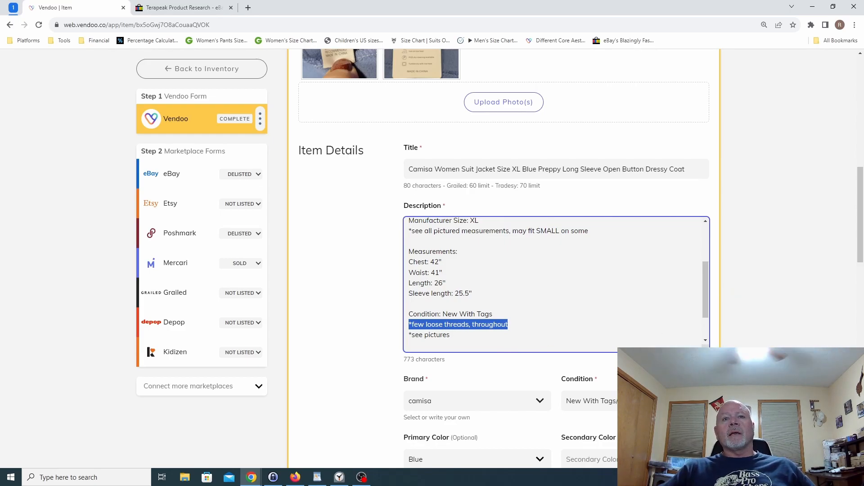
pyautogui.scroll(-3)
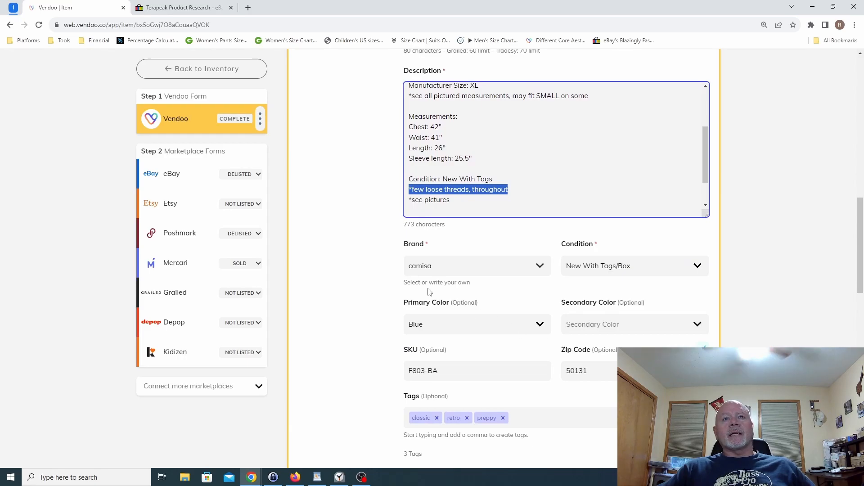
pyautogui.moveTo(666, 323)
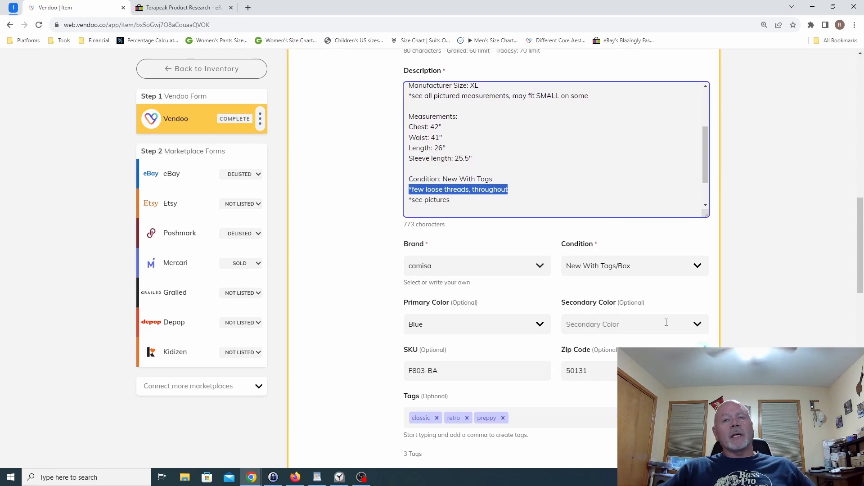
pyautogui.scroll(-3)
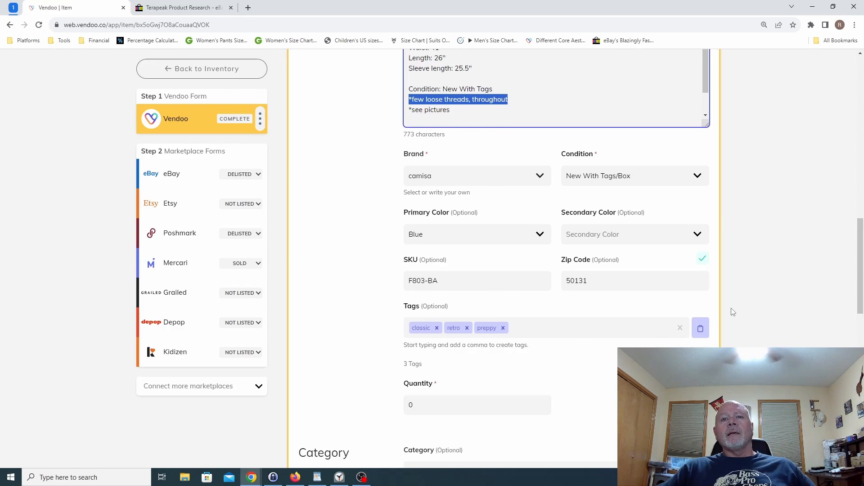
pyautogui.scroll(-3)
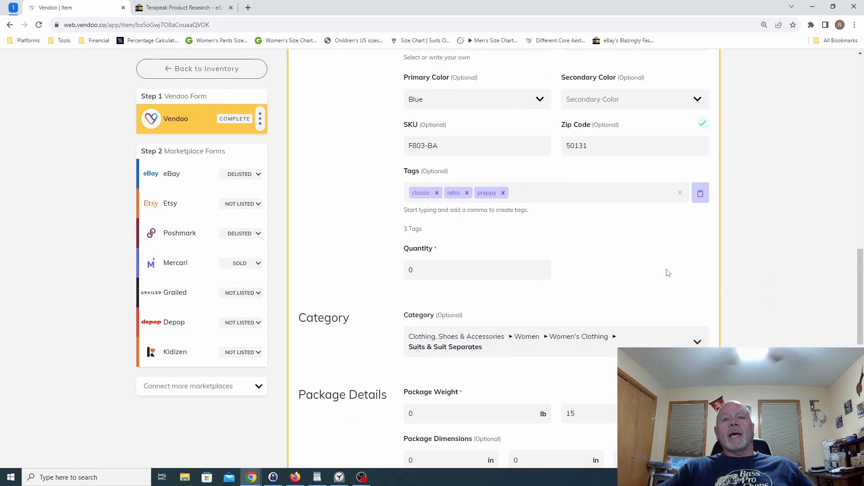
pyautogui.scroll(-3)
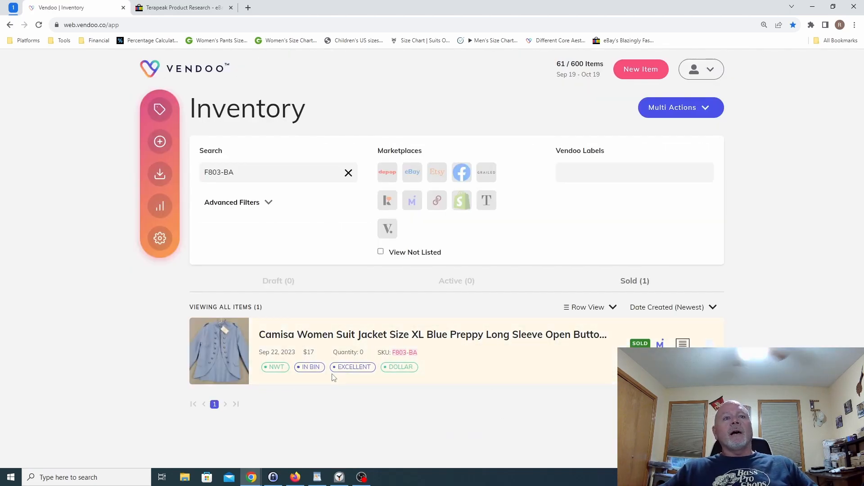
pyautogui.moveTo(350, 369)
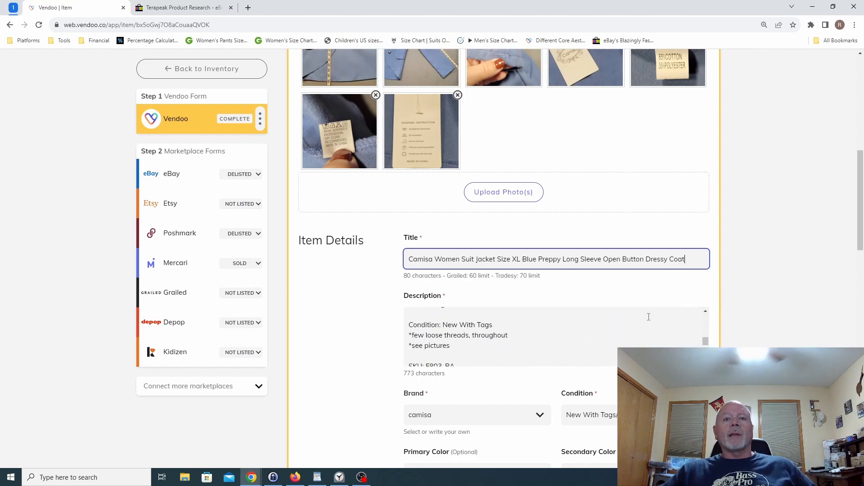
# Scroll through the F803-BA Camisa jacket's item form to review its details
pyautogui.scroll(-3)
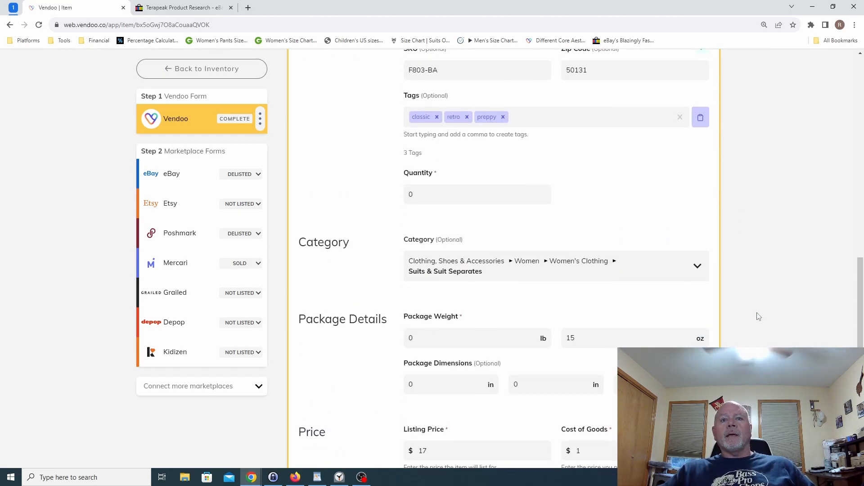
pyautogui.scroll(-3)
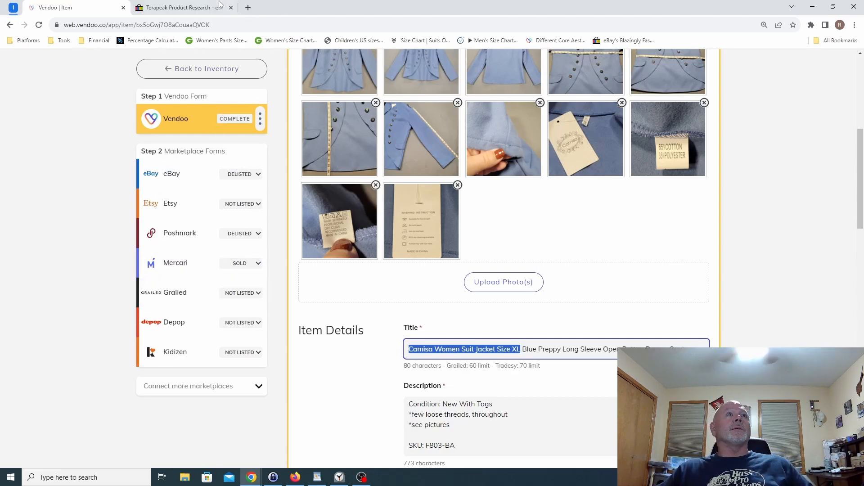
# Research 'Camisa Women Suit Jacket Size XL' in Terapeak, find no matches, and start editing the query
pyautogui.click(182, 8)
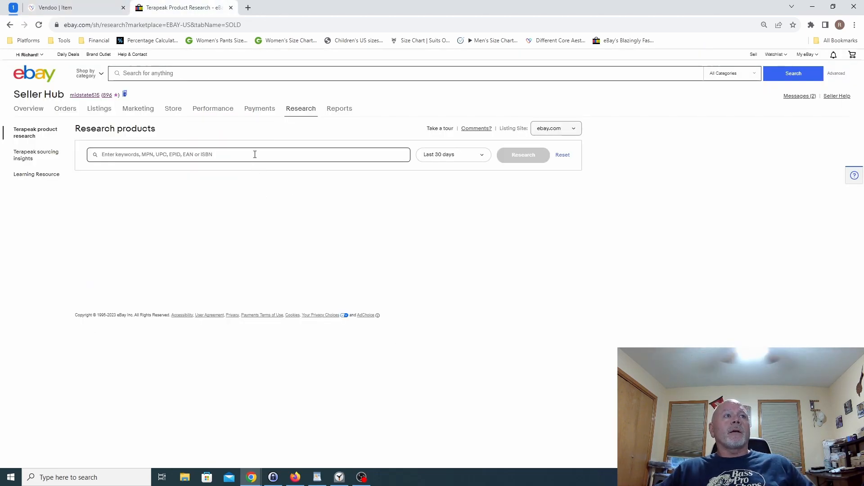
pyautogui.write('Camisa Women Suit Jacket Size XL')
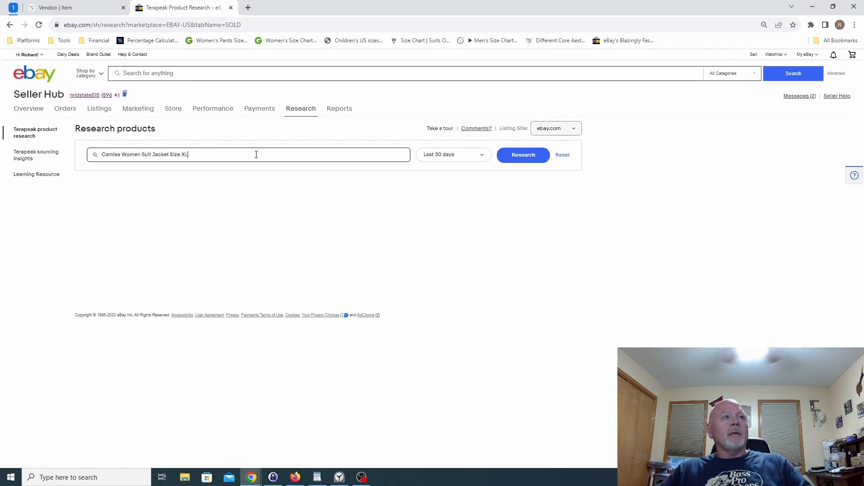
pyautogui.click(248, 154)
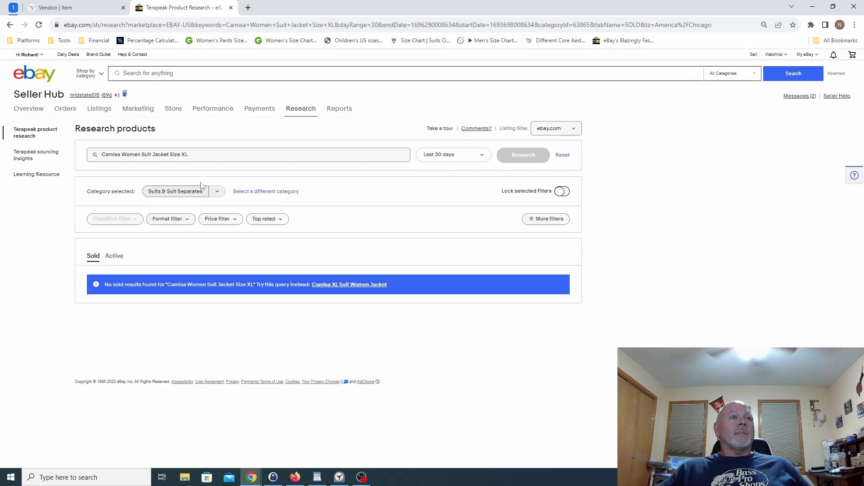
pyautogui.moveTo(153, 229)
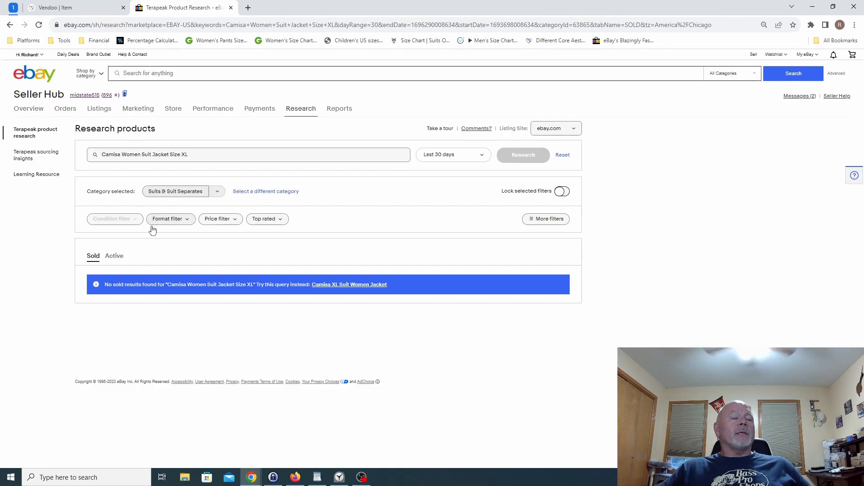
pyautogui.moveTo(355, 274)
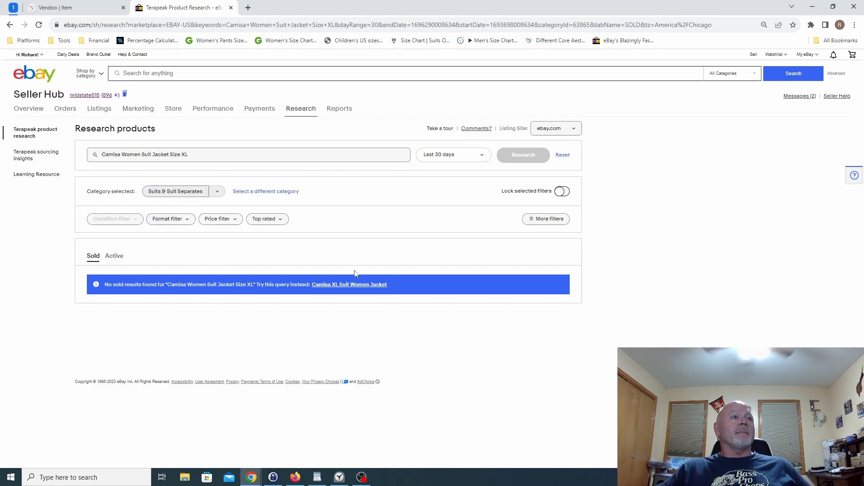
pyautogui.click(114, 255)
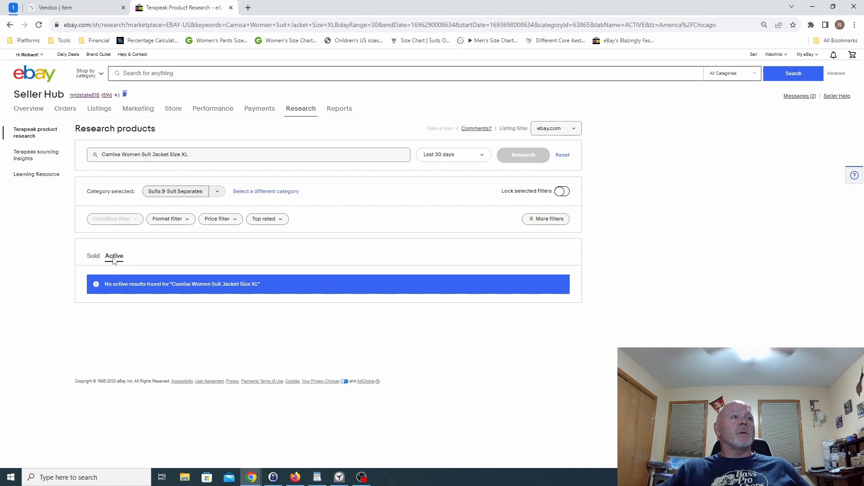
pyautogui.click(65, 109)
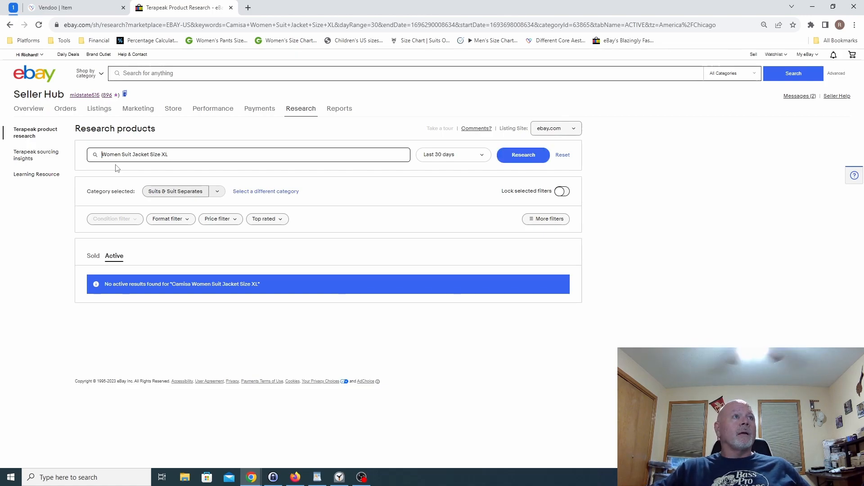
# Research the brandless jacket query filtered to New with tags condition
pyautogui.click(248, 155)
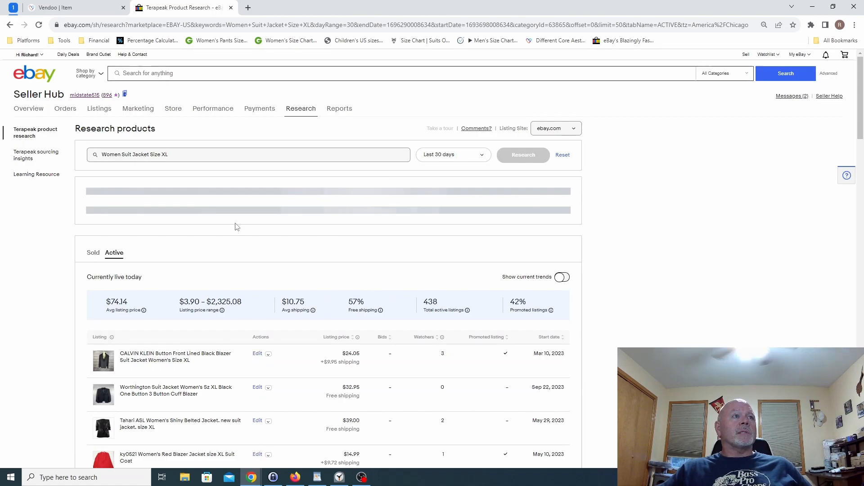
pyautogui.click(114, 219)
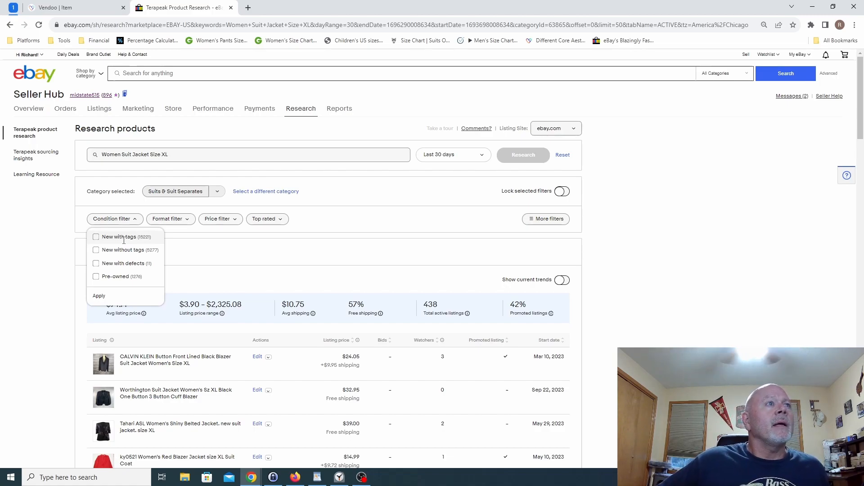
pyautogui.click(96, 237)
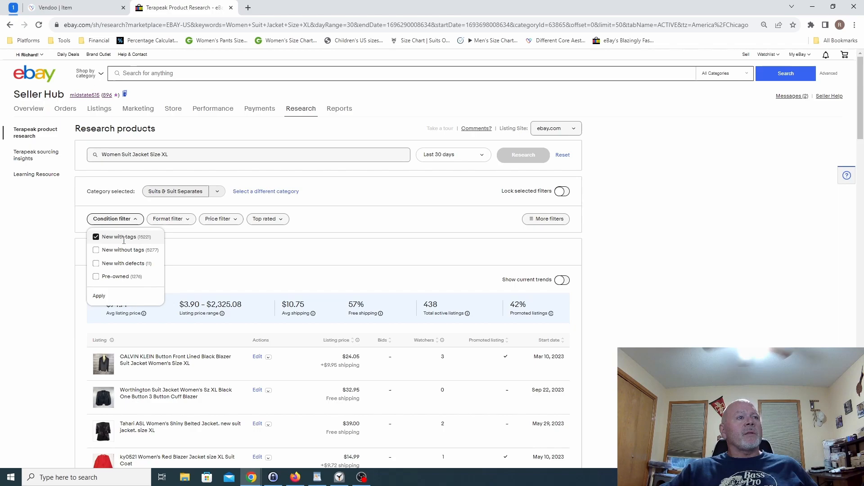
pyautogui.click(99, 296)
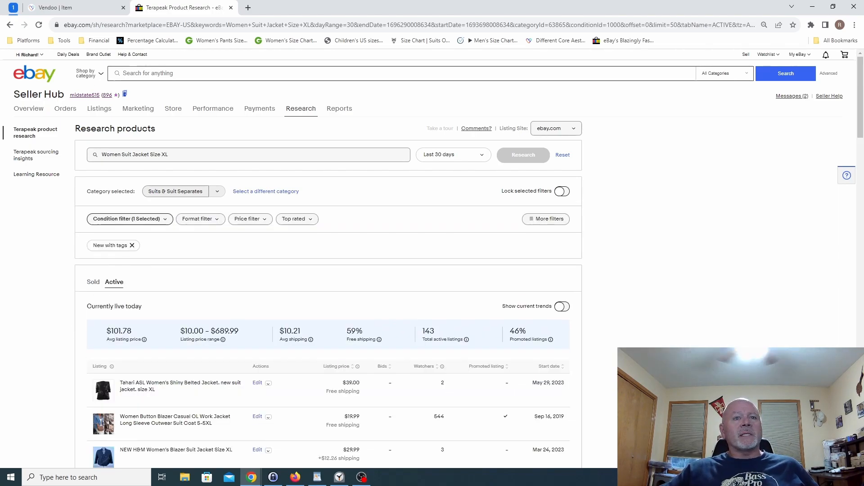
# Browse the 143 active new-with-tags listings and sort them by start date
pyautogui.scroll(-3)
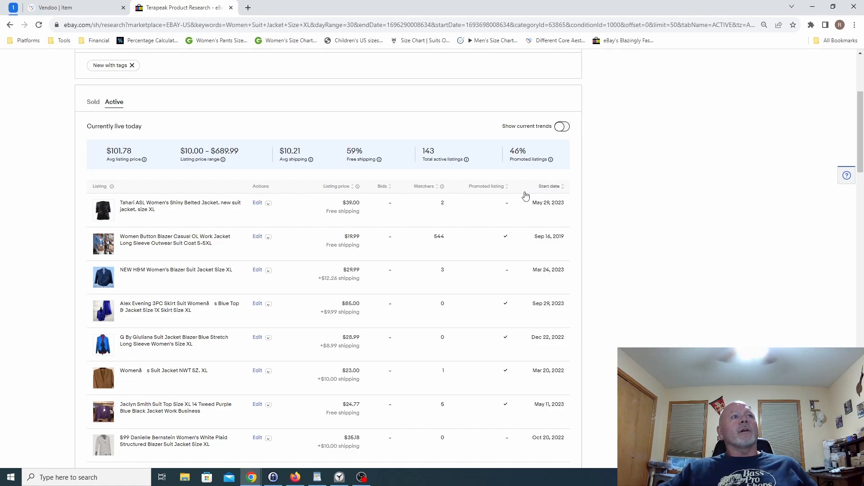
pyautogui.moveTo(645, 257)
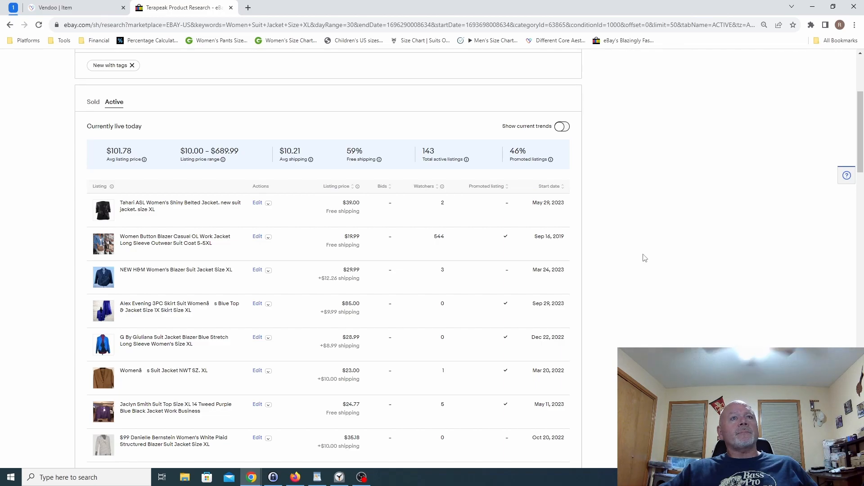
pyautogui.scroll(-3)
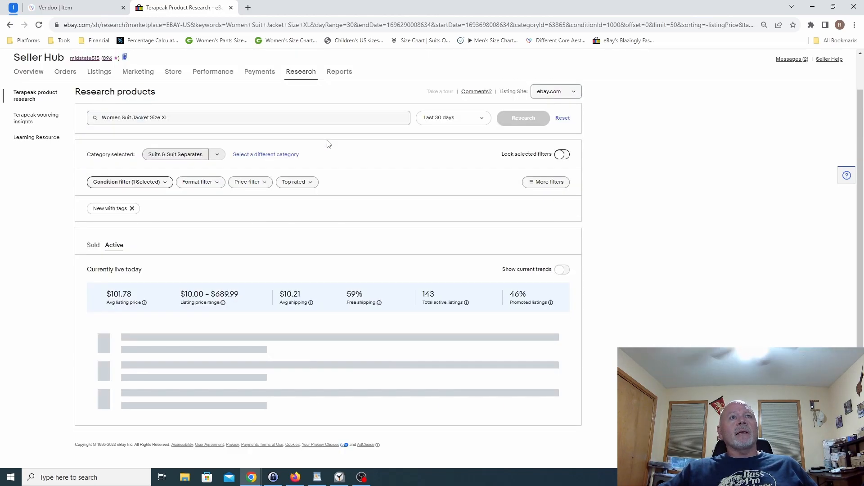
pyautogui.scroll(-3)
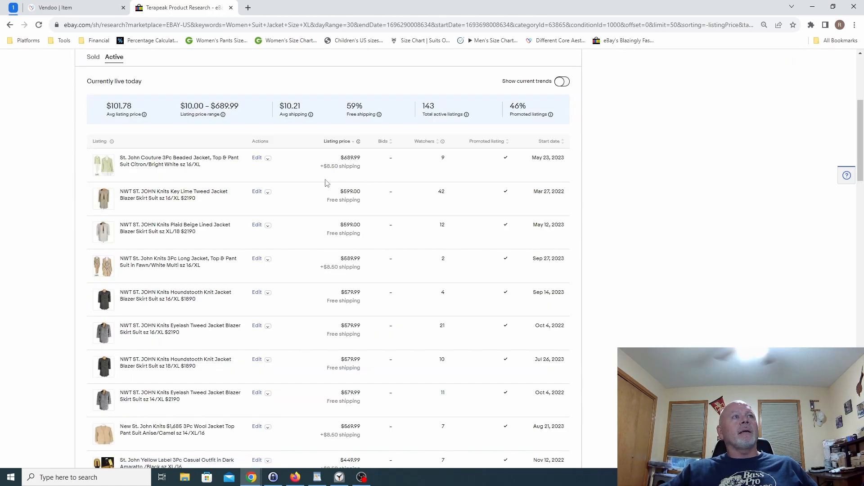
pyautogui.moveTo(182, 174)
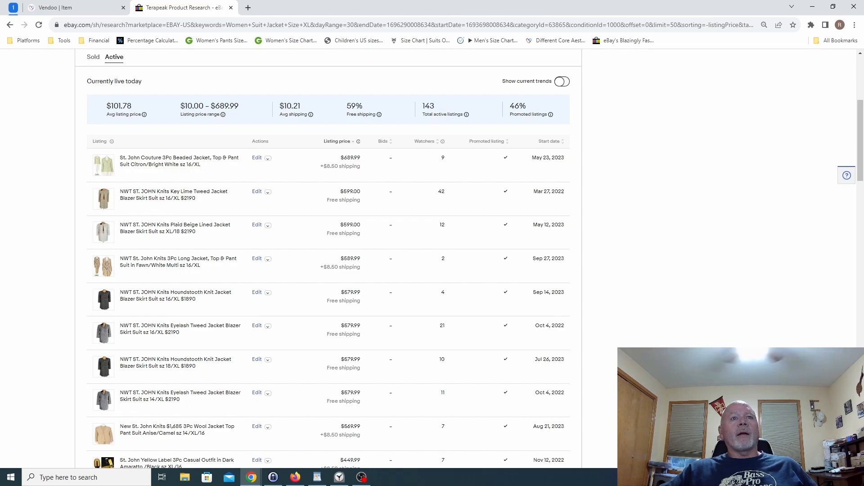
pyautogui.scroll(-3)
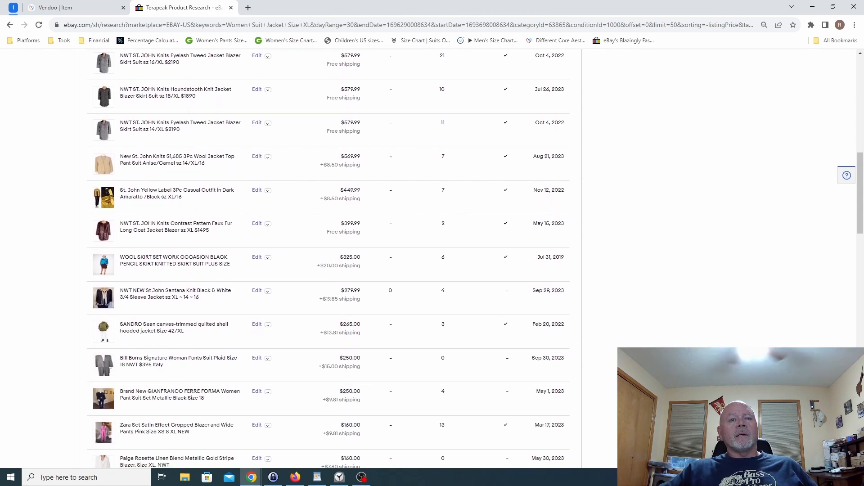
pyautogui.scroll(-3)
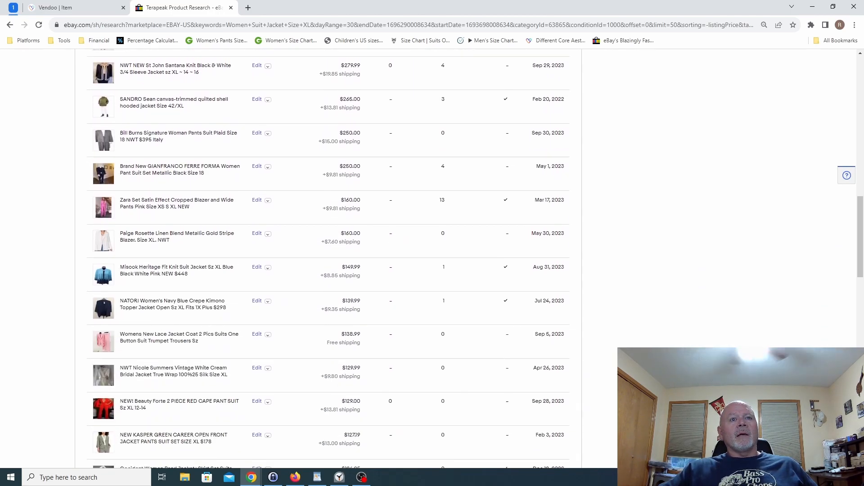
pyautogui.scroll(-3)
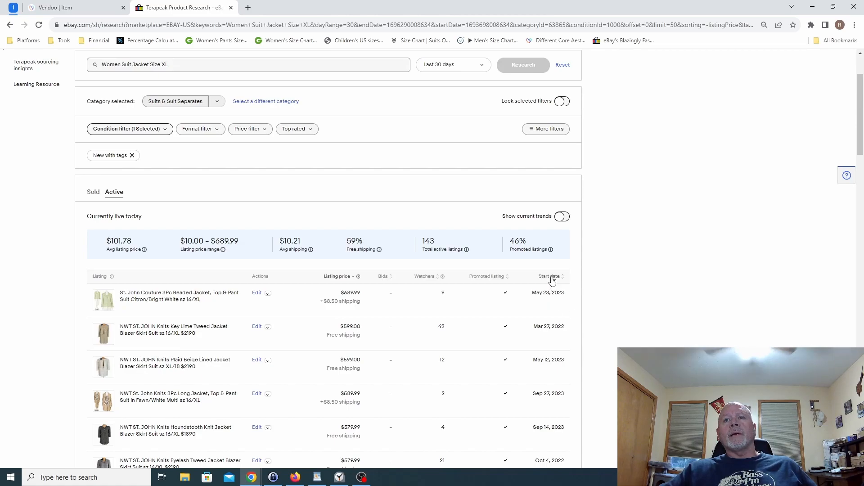
pyautogui.click(548, 277)
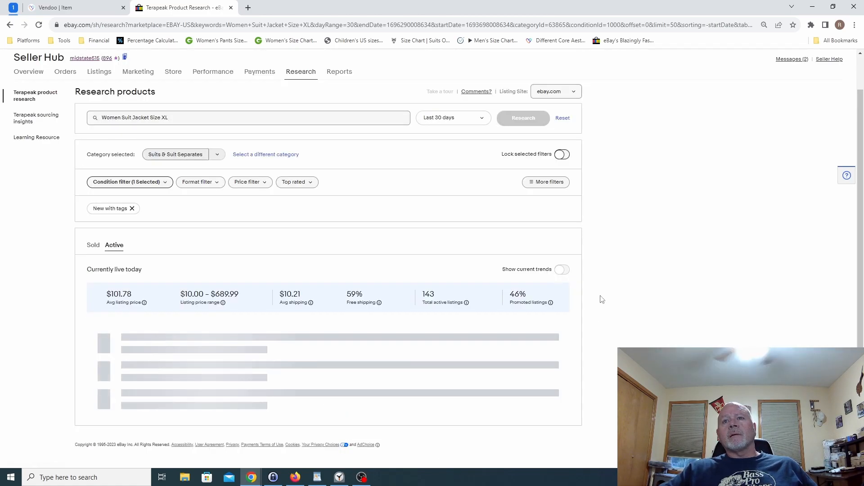
pyautogui.scroll(-3)
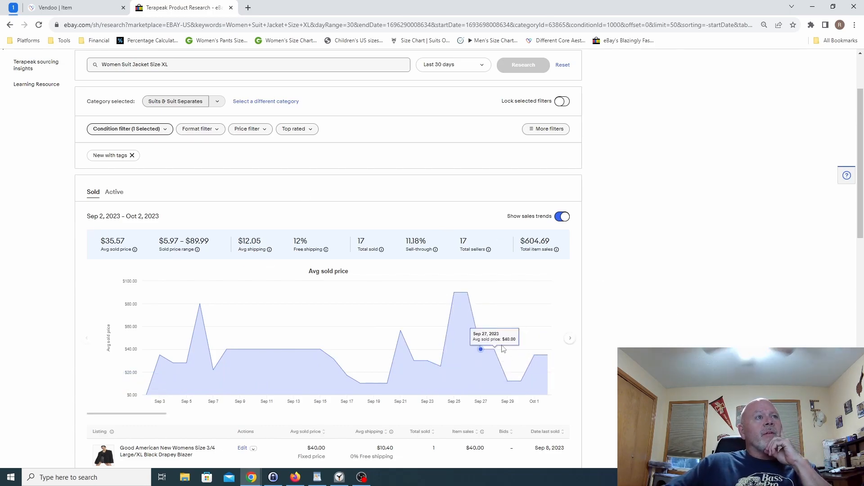
pyautogui.scroll(-3)
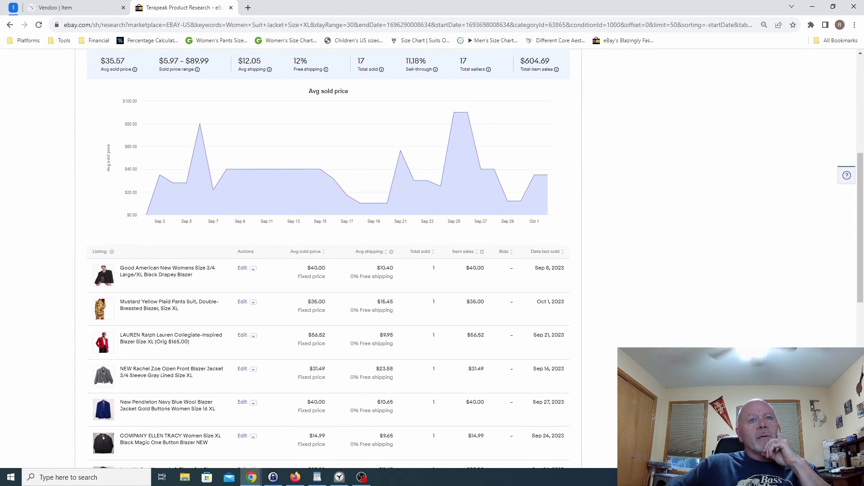
pyautogui.moveTo(317, 256)
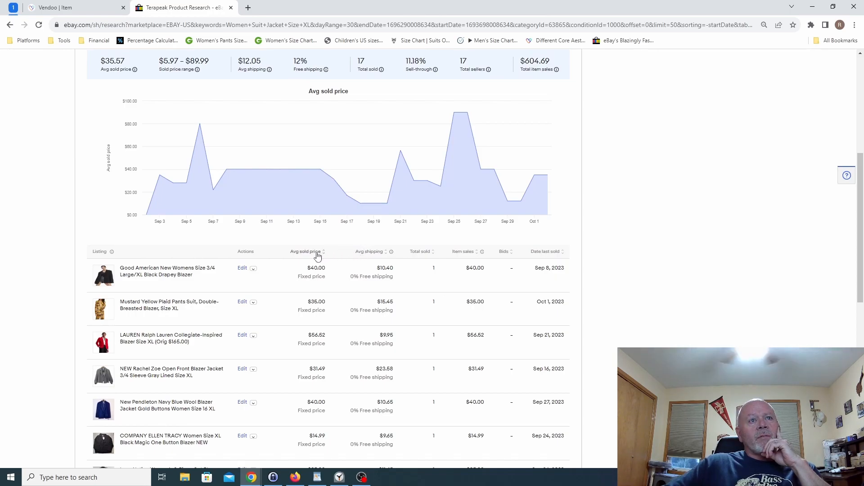
pyautogui.click(304, 252)
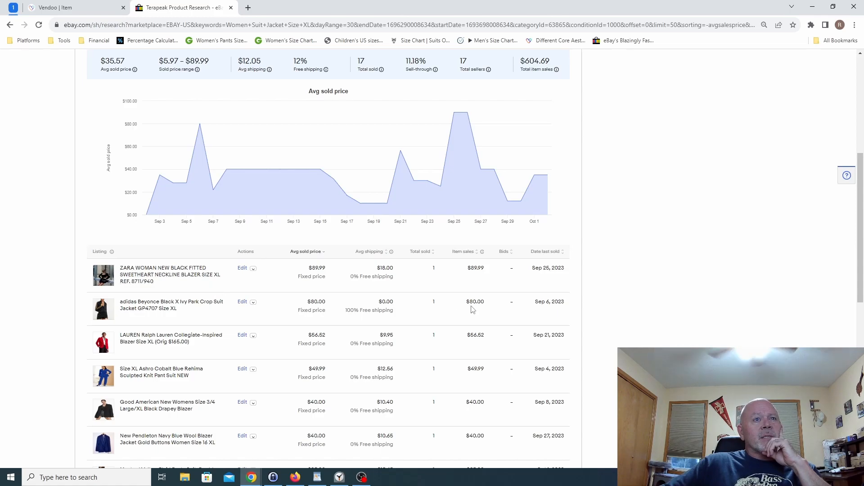
pyautogui.moveTo(616, 358)
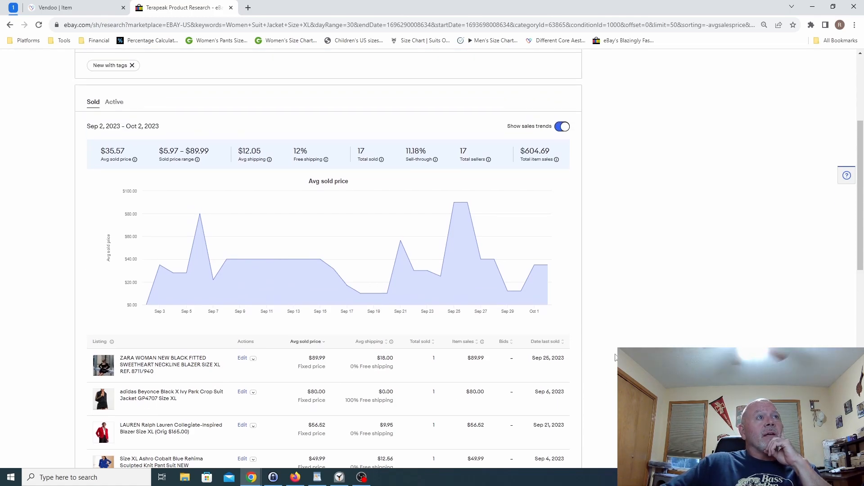
pyautogui.scroll(-3)
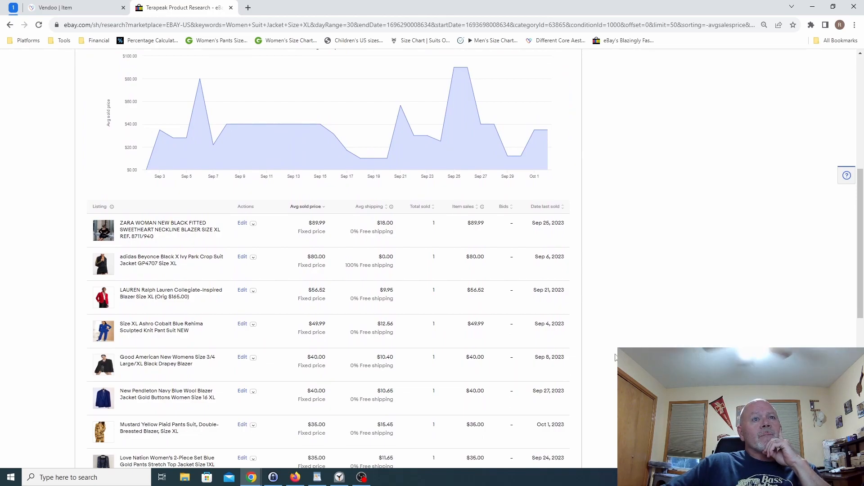
pyautogui.scroll(-3)
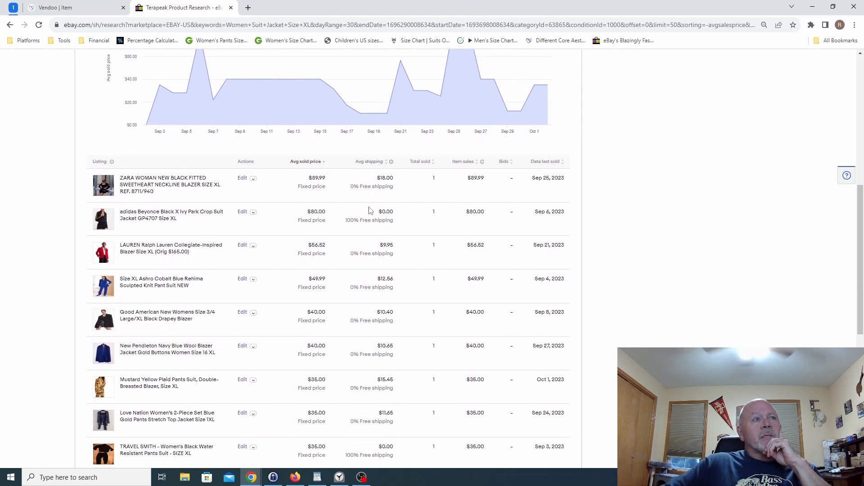
pyautogui.moveTo(384, 270)
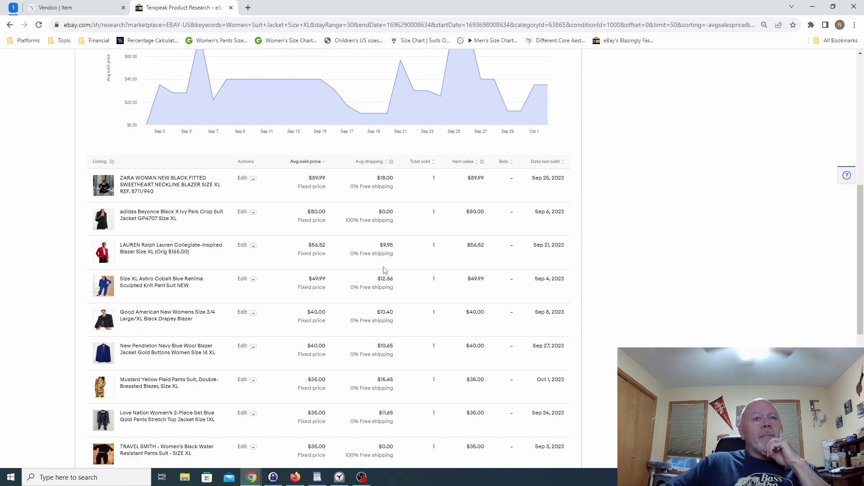
pyautogui.scroll(-3)
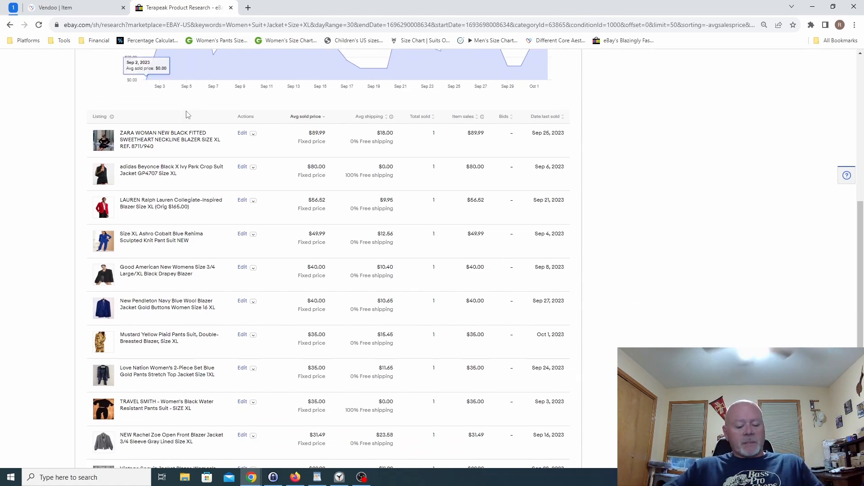
pyautogui.click(59, 8)
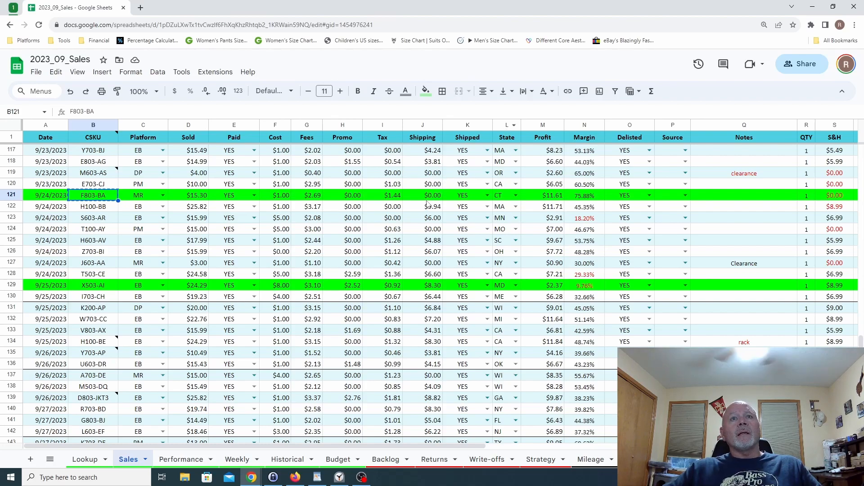
# Check the F803-BA row's $1 cost, $2.69 fees, tax and 75.88% margin
pyautogui.click(422, 195)
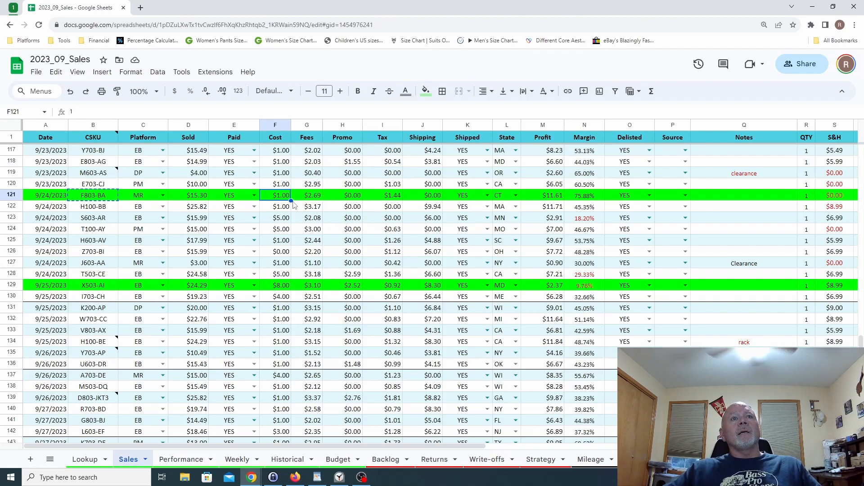
pyautogui.click(307, 195)
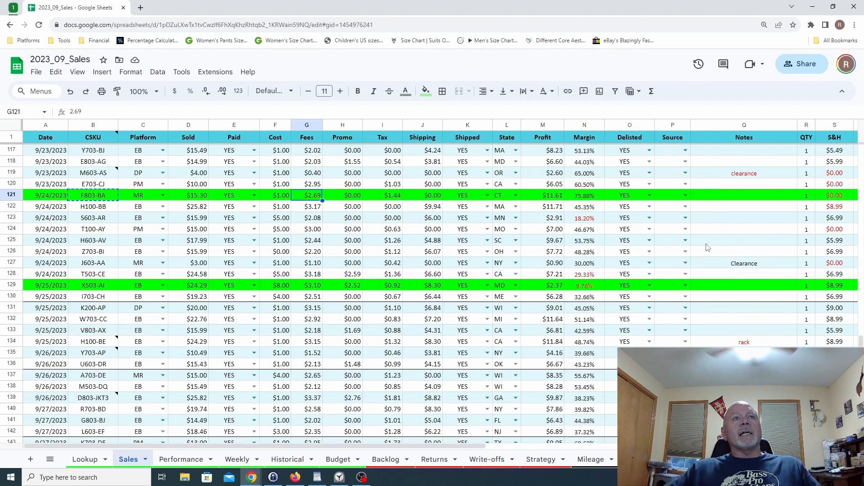
pyautogui.click(382, 195)
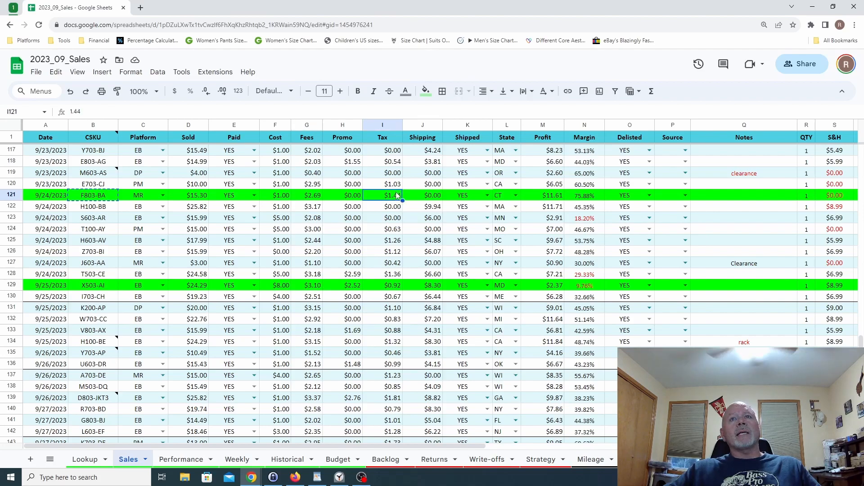
pyautogui.click(542, 196)
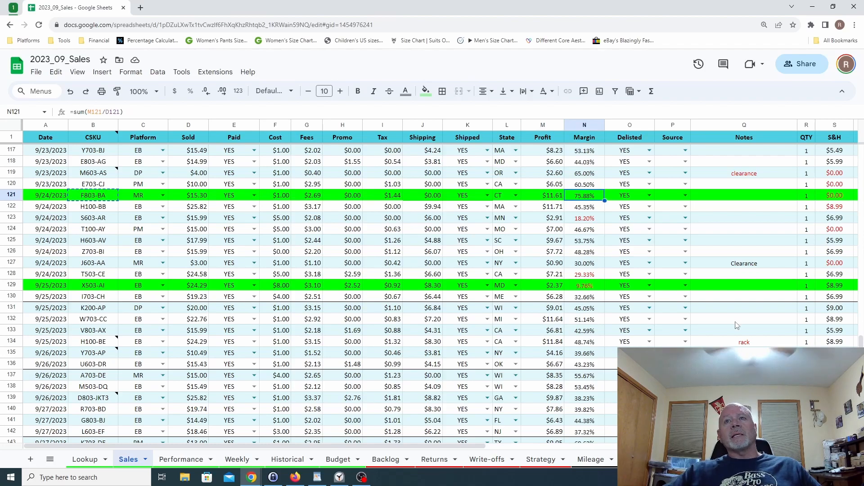
pyautogui.moveTo(454, 271)
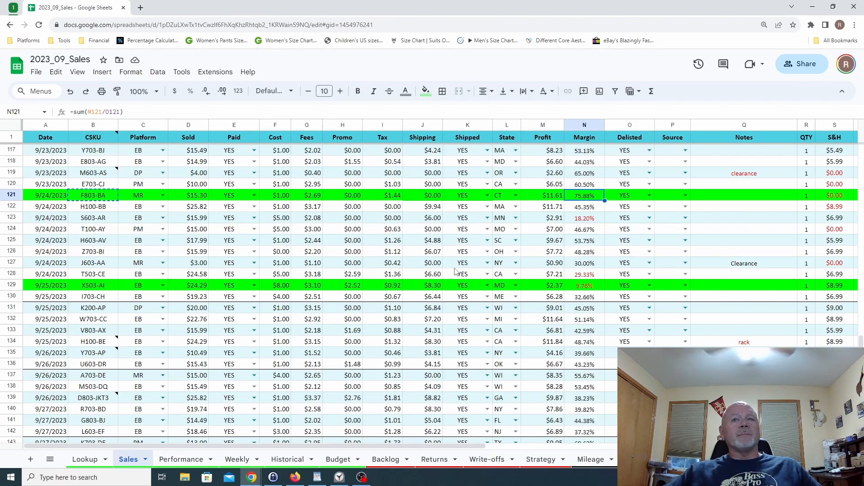
# Scroll to row 155 and select the F100-CS SKU of the 9/29 losing sale
pyautogui.scroll(-3)
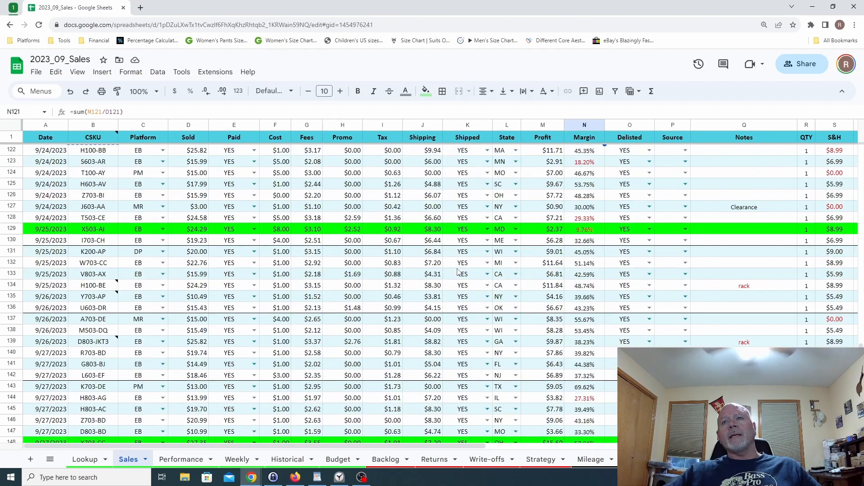
pyautogui.scroll(-3)
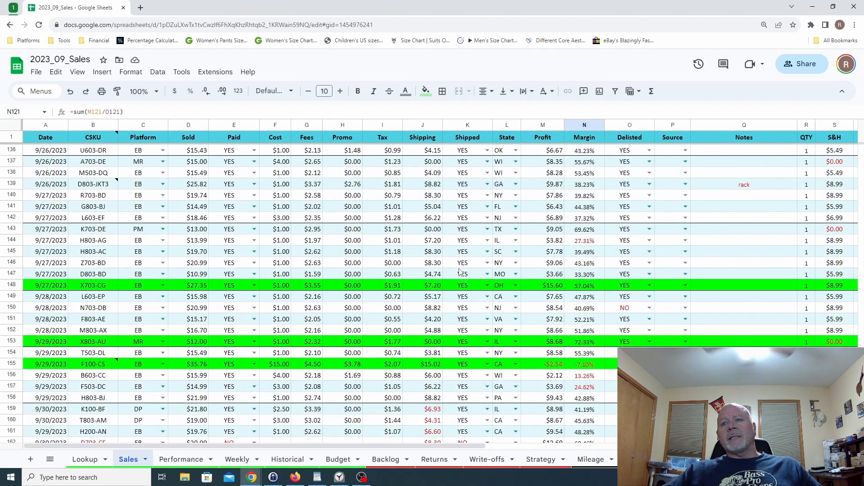
pyautogui.scroll(-3)
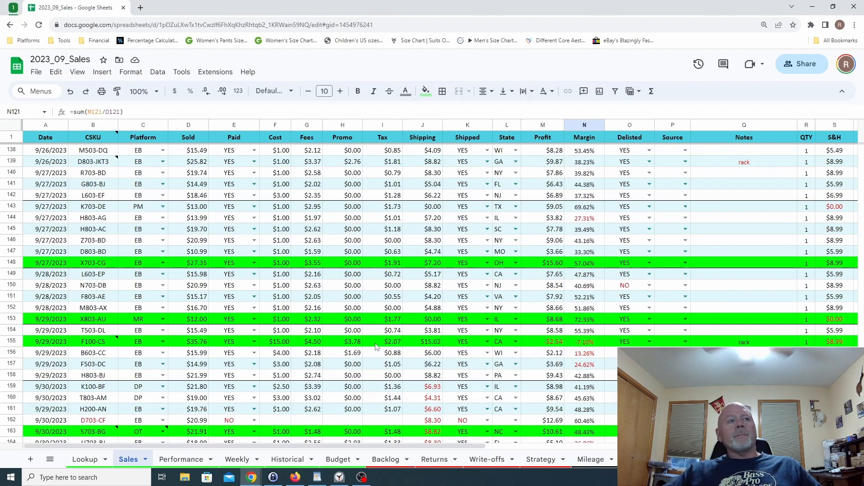
pyautogui.click(92, 341)
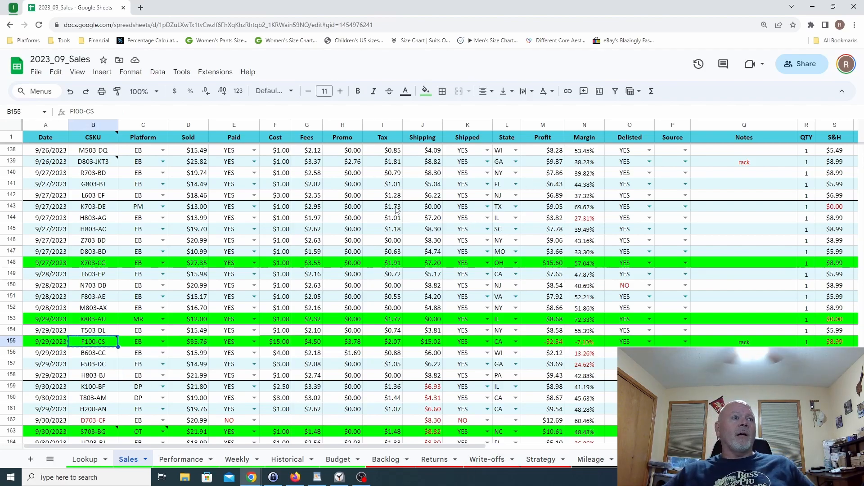
pyautogui.moveTo(220, 376)
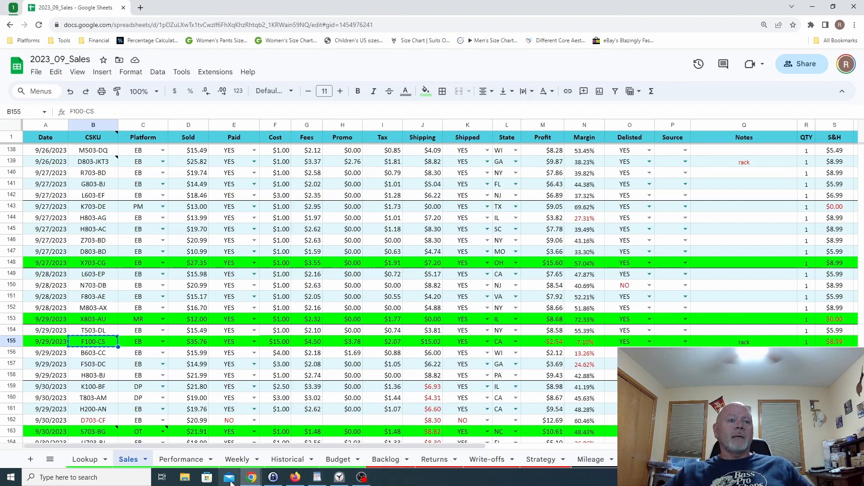
pyautogui.moveTo(251, 476)
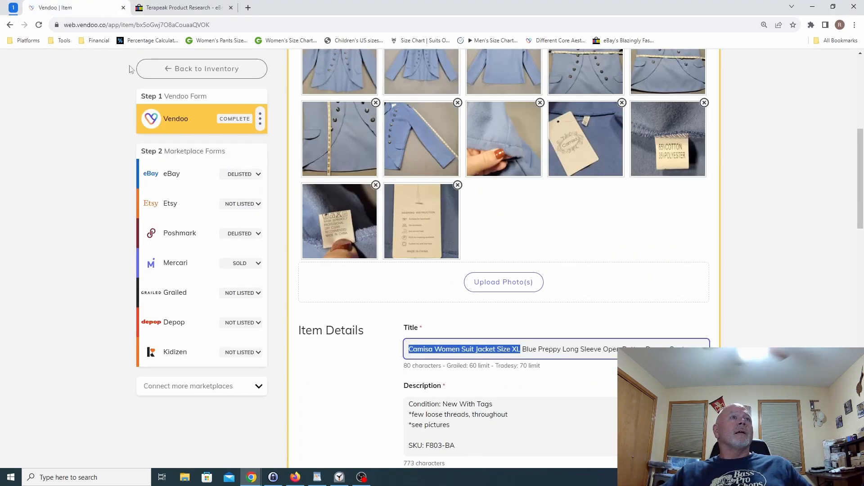
# Return to the Vendoo inventory and search for SKU F100-CS
pyautogui.click(202, 68)
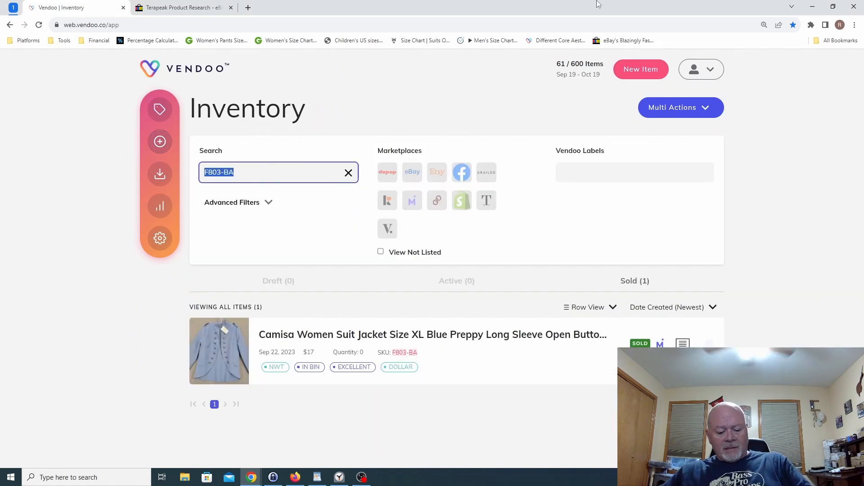
pyautogui.write('F100-CS')
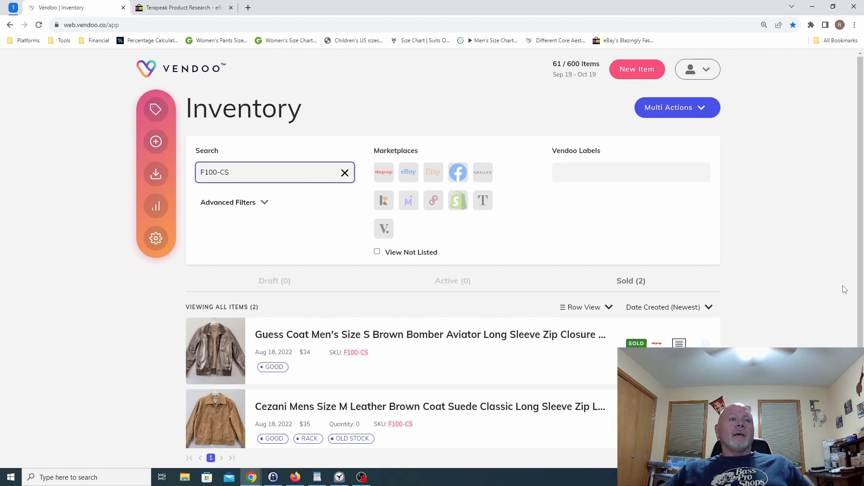
pyautogui.moveTo(491, 426)
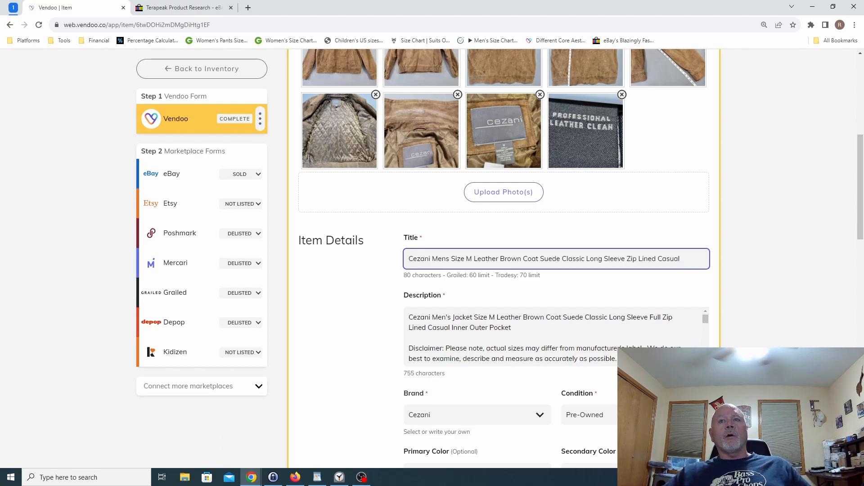
pyautogui.moveTo(535, 255)
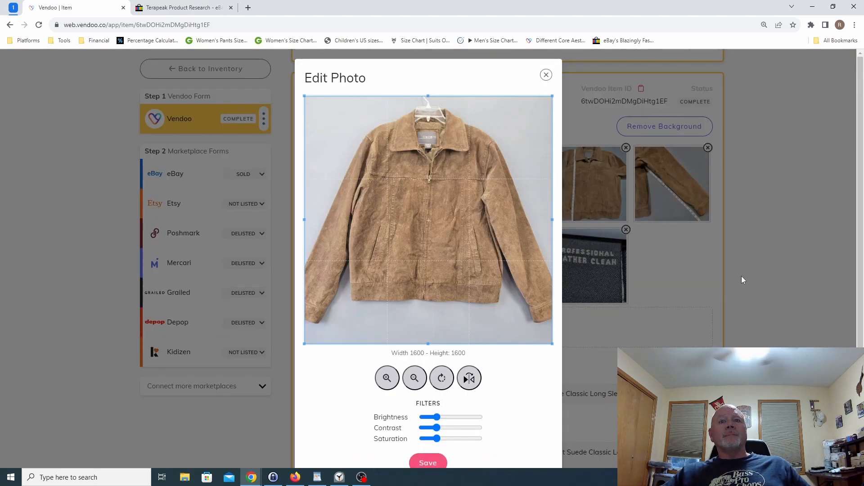
pyautogui.moveTo(575, 96)
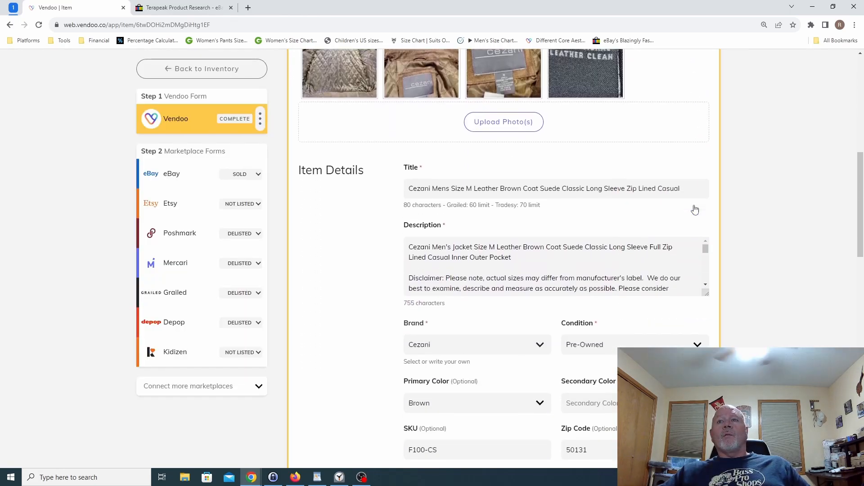
pyautogui.scroll(-3)
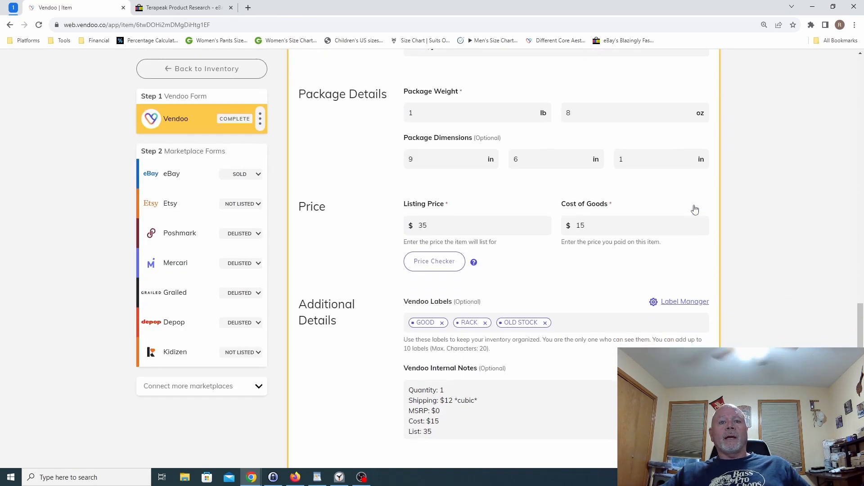
pyautogui.scroll(-3)
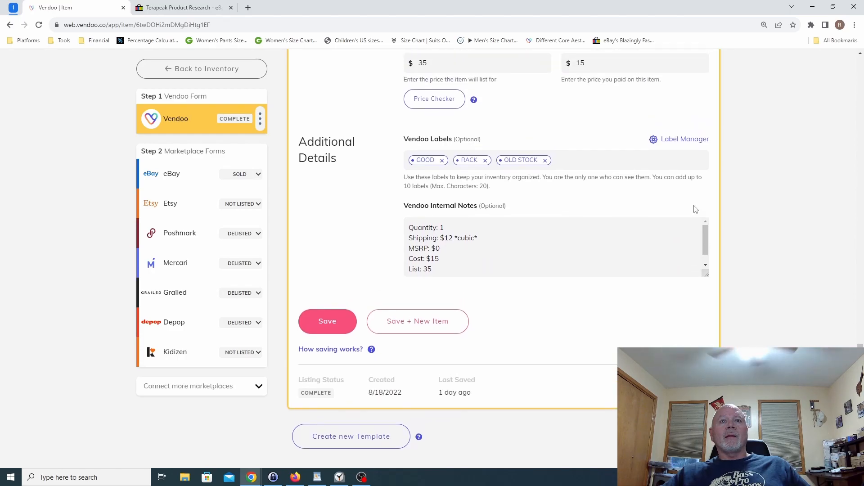
pyautogui.scroll(-3)
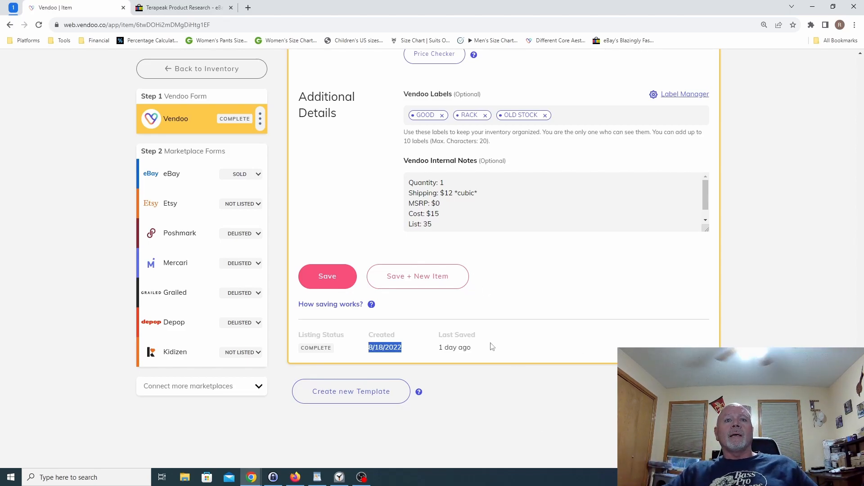
pyautogui.scroll(3)
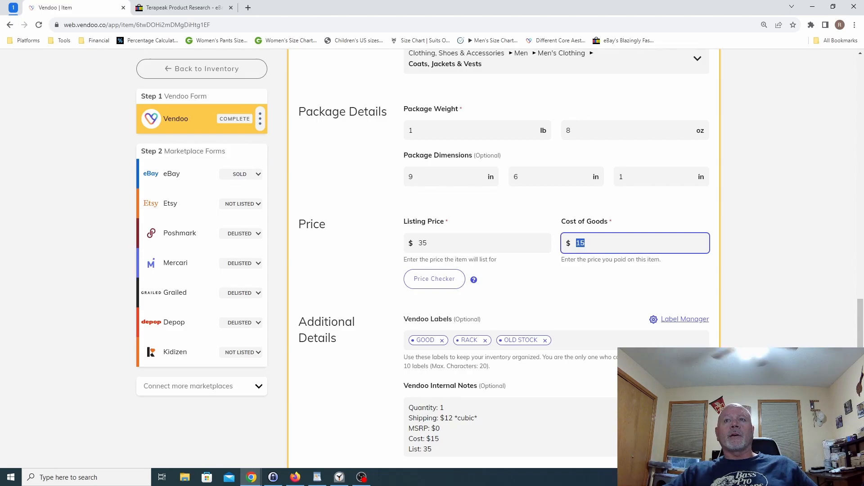
pyautogui.moveTo(457, 252)
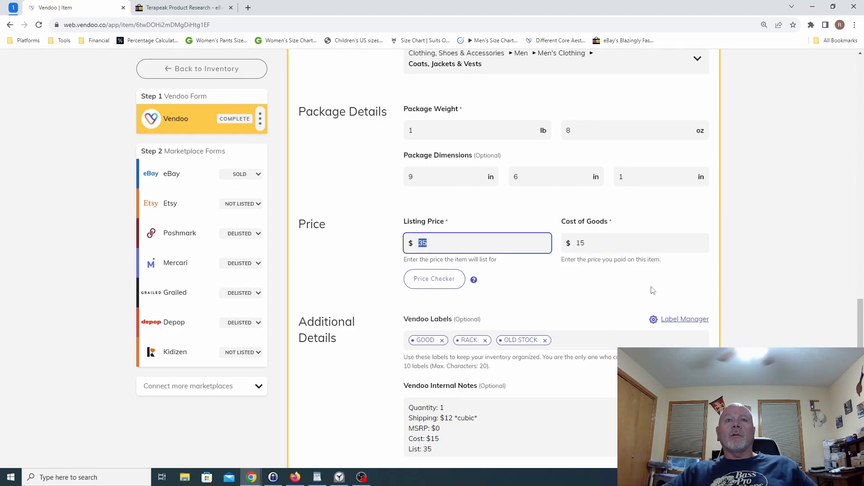
pyautogui.moveTo(703, 299)
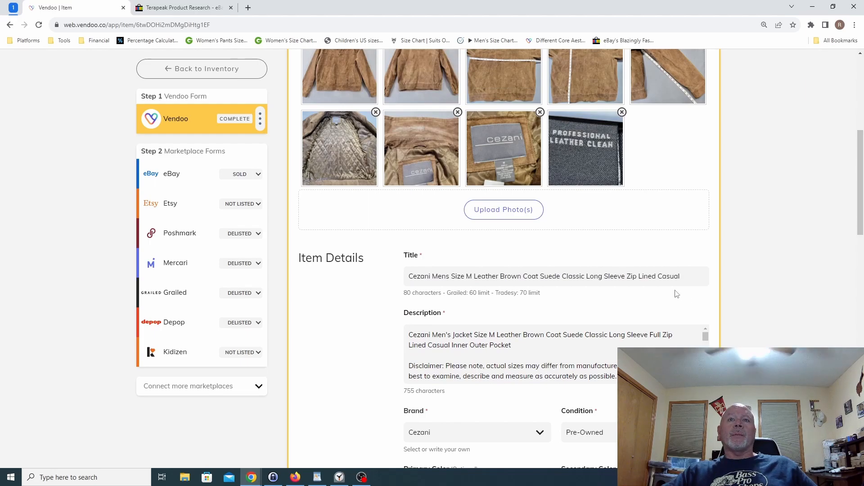
pyautogui.moveTo(512, 301)
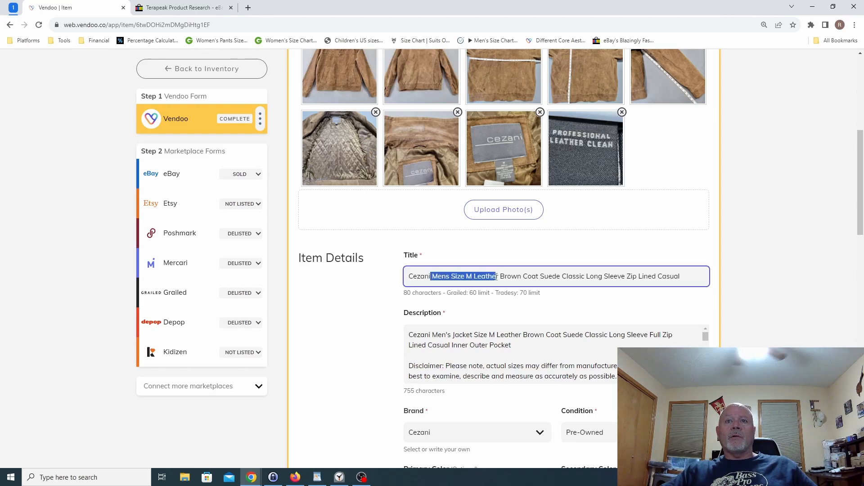
# Select 'Cezani Mens Size M Leather' in the coat title and return to Terapeak
pyautogui.click(507, 276)
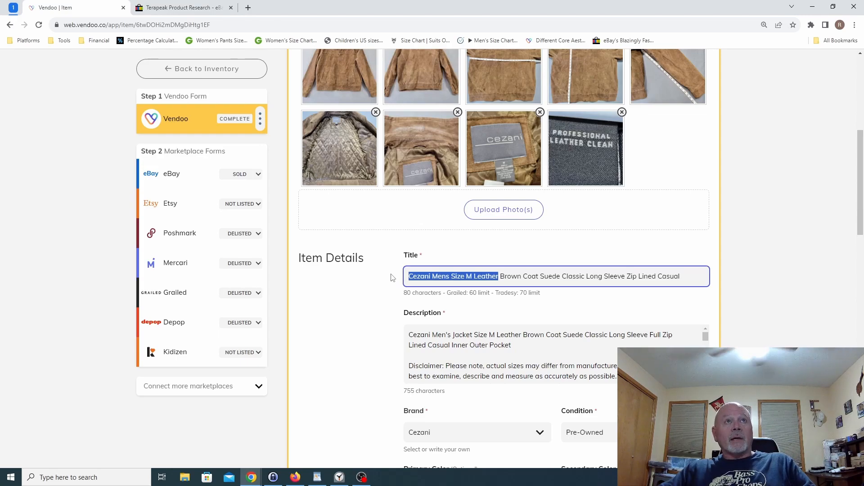
pyautogui.click(179, 8)
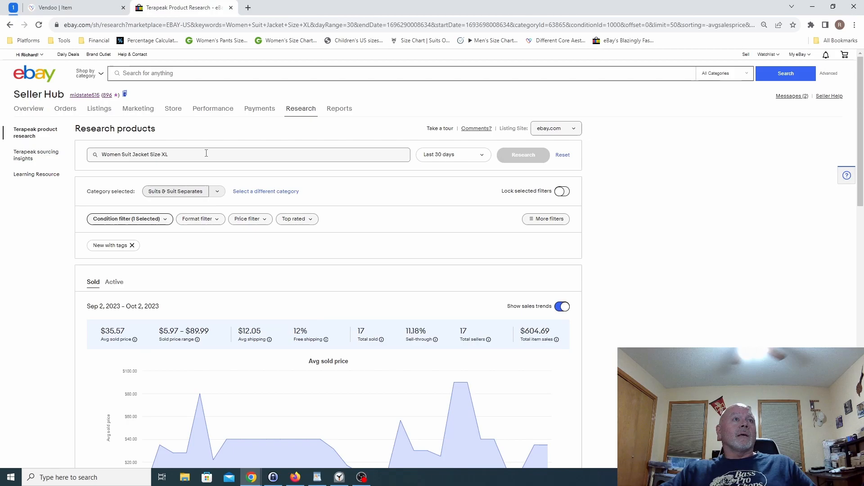
# Research 'Cezani Mens Size M Leather': one sold at $26.77, two active averaging $47.35
pyautogui.tripleClick(146, 154)
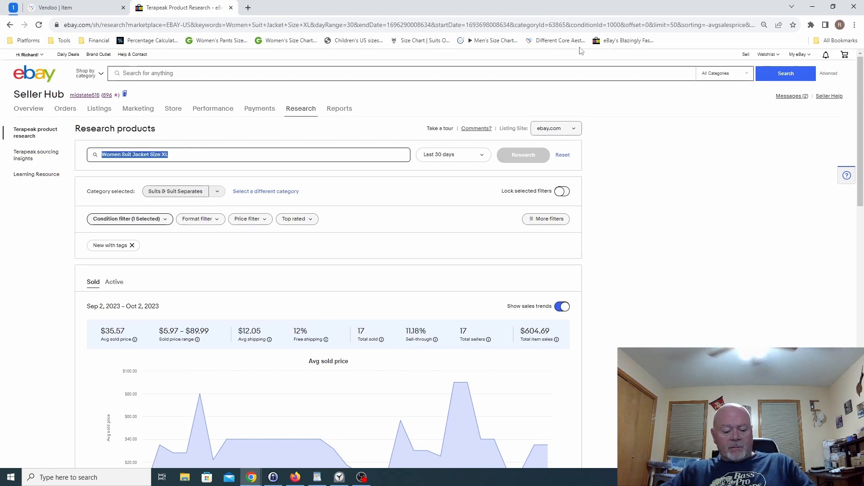
pyautogui.write('Cezani Mens Size M Leather')
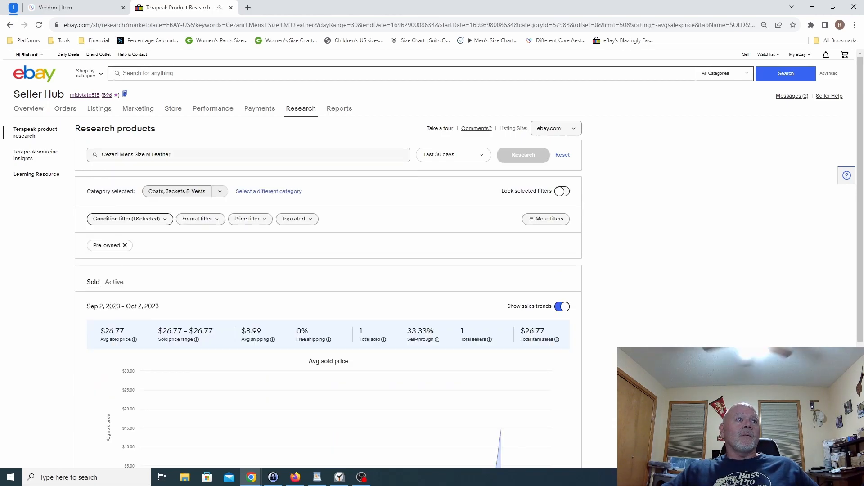
pyautogui.scroll(-3)
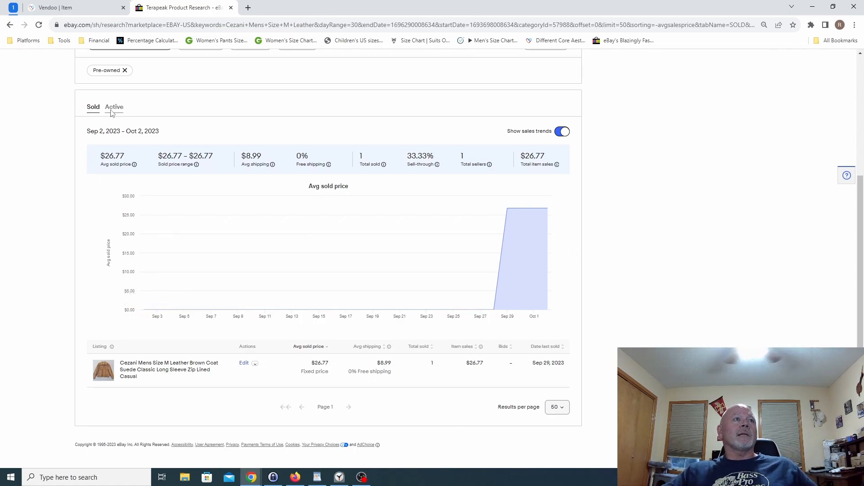
pyautogui.click(114, 106)
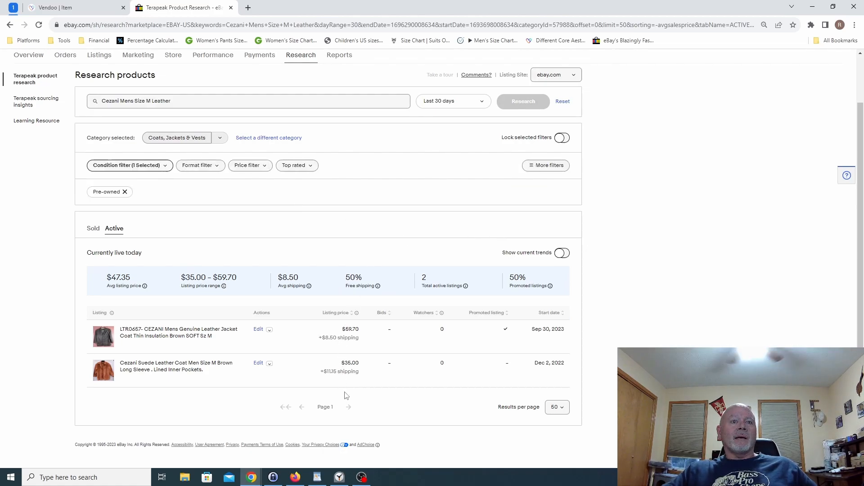
pyautogui.moveTo(370, 388)
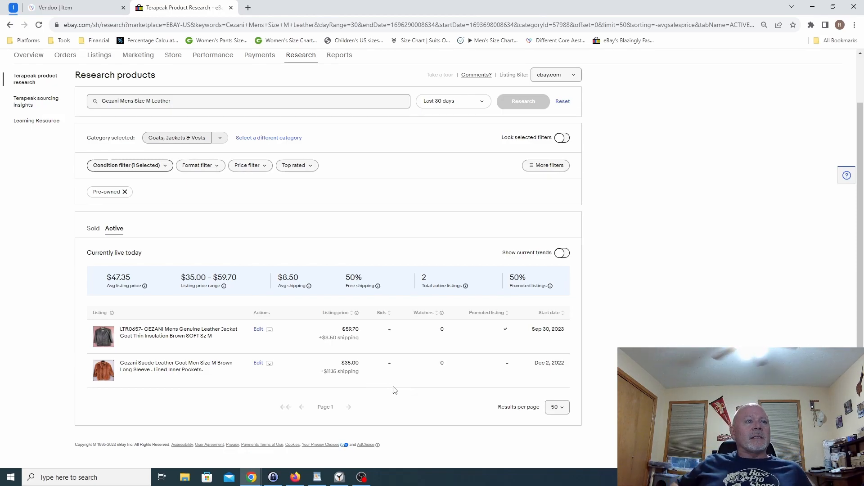
pyautogui.moveTo(859, 271)
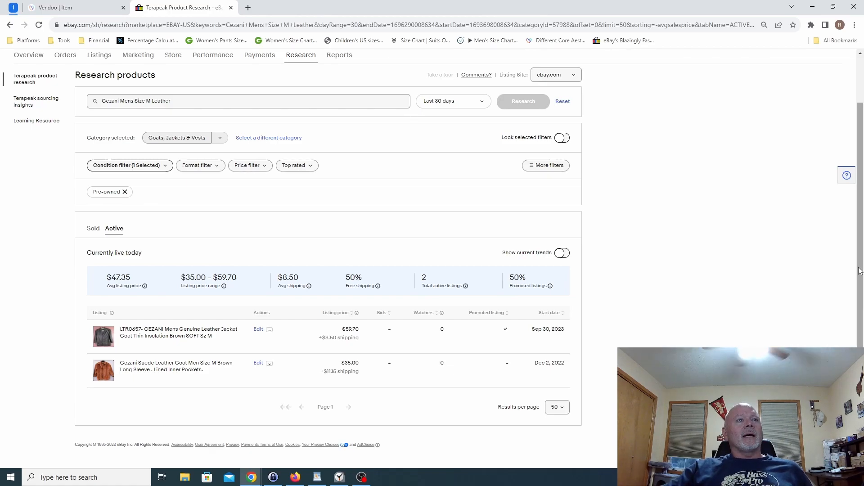
pyautogui.moveTo(235, 231)
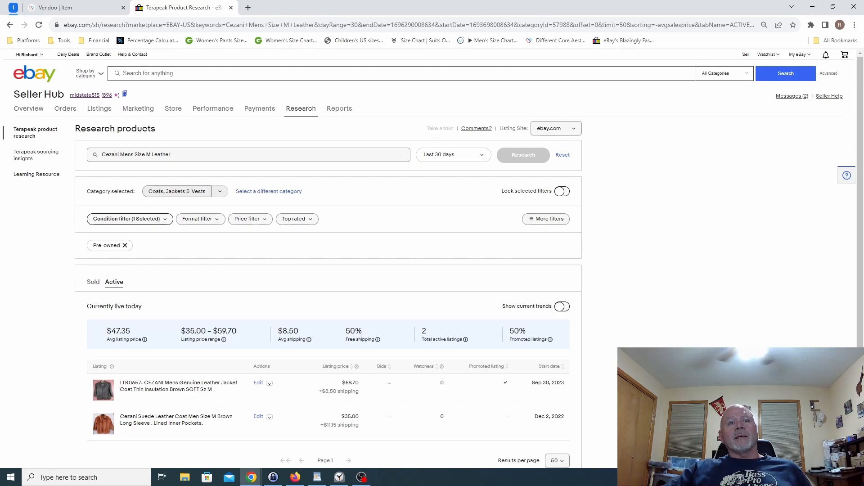
pyautogui.moveTo(425, 211)
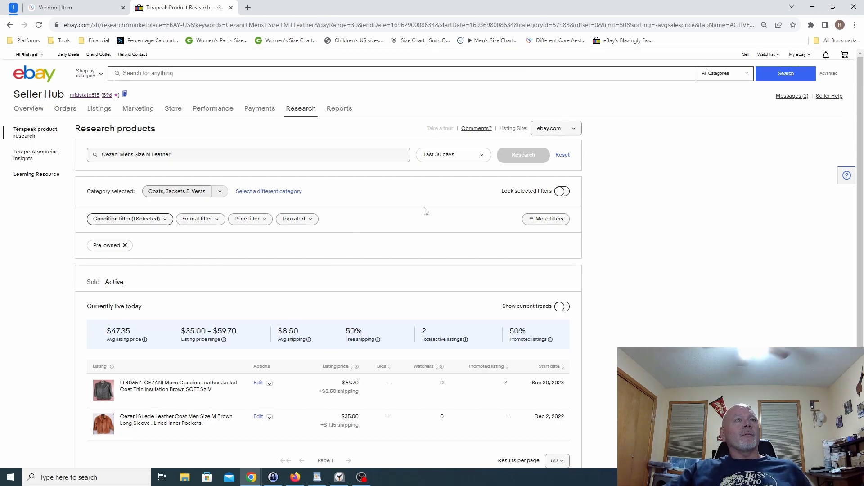
# Drop 'Cezani', pick Coats, Jackets & Vests, filter Pre-owned, and view 618 sold results
pyautogui.doubleClick(110, 154)
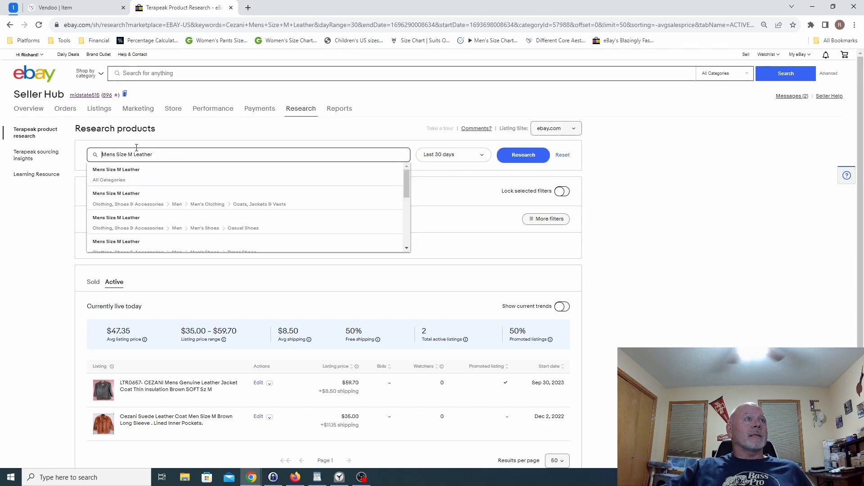
pyautogui.moveTo(200, 202)
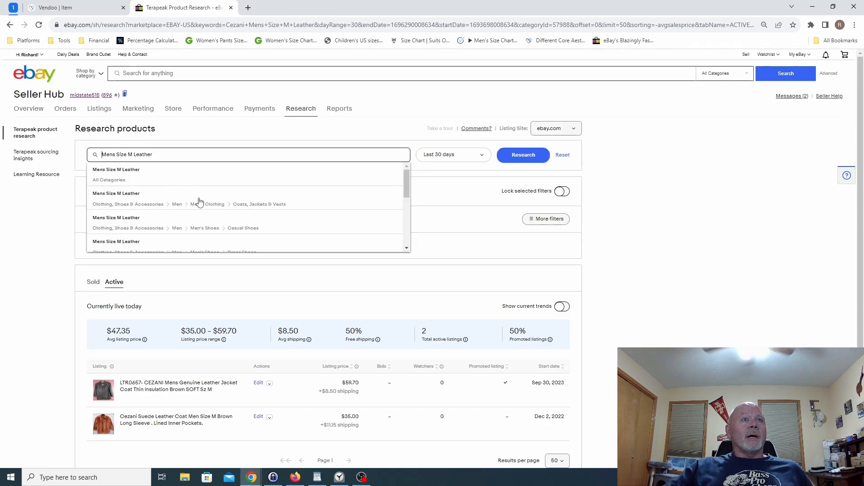
pyautogui.click(523, 155)
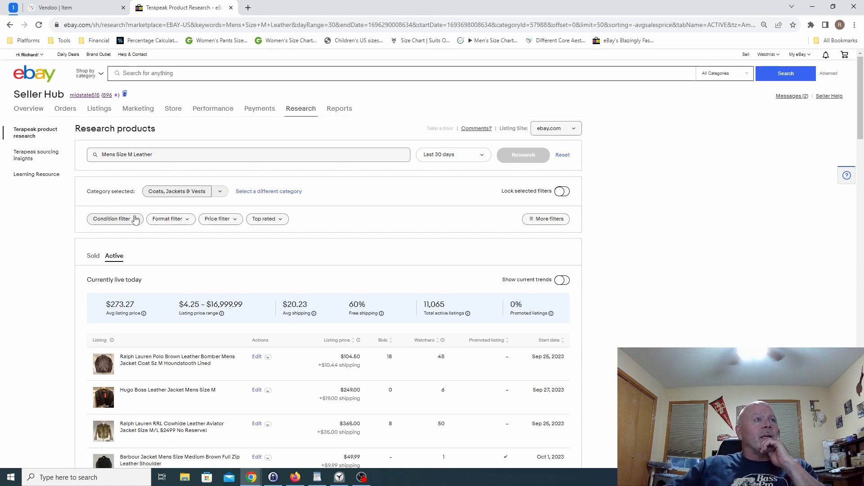
pyautogui.click(113, 219)
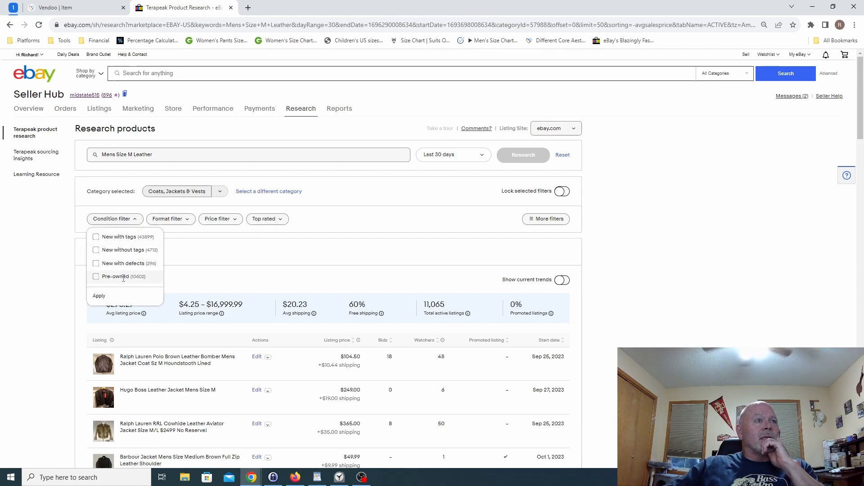
pyautogui.click(96, 277)
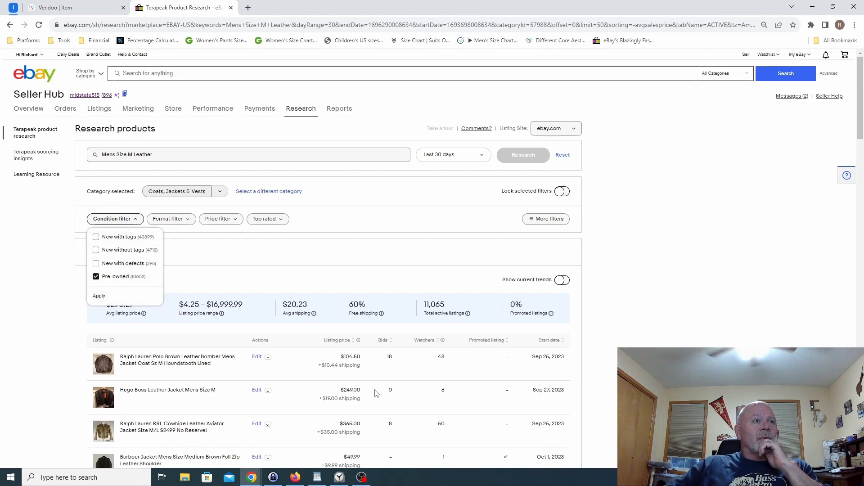
pyautogui.click(99, 296)
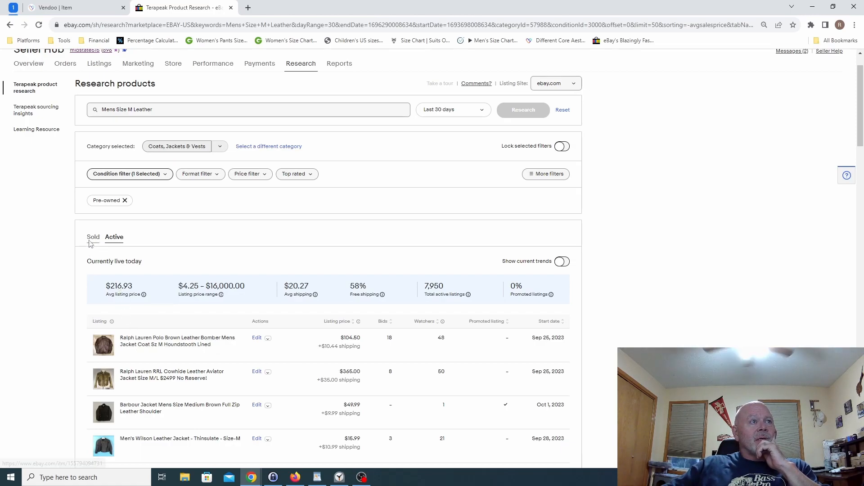
pyautogui.click(93, 237)
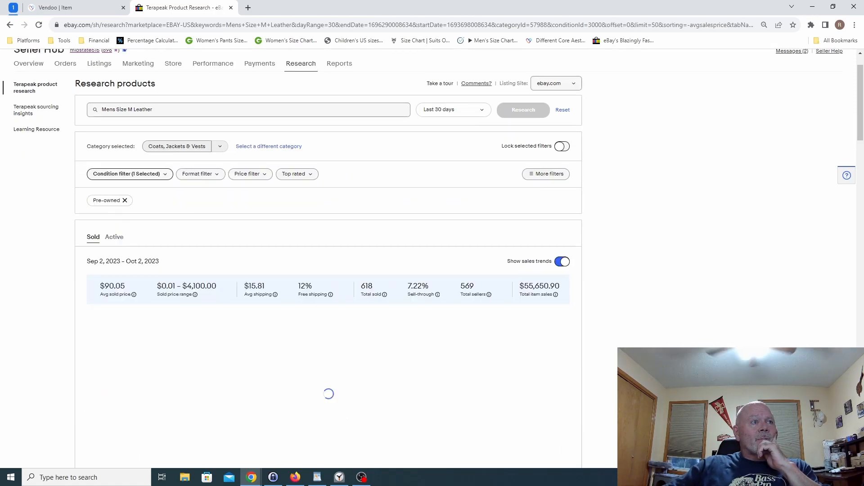
pyautogui.scroll(-3)
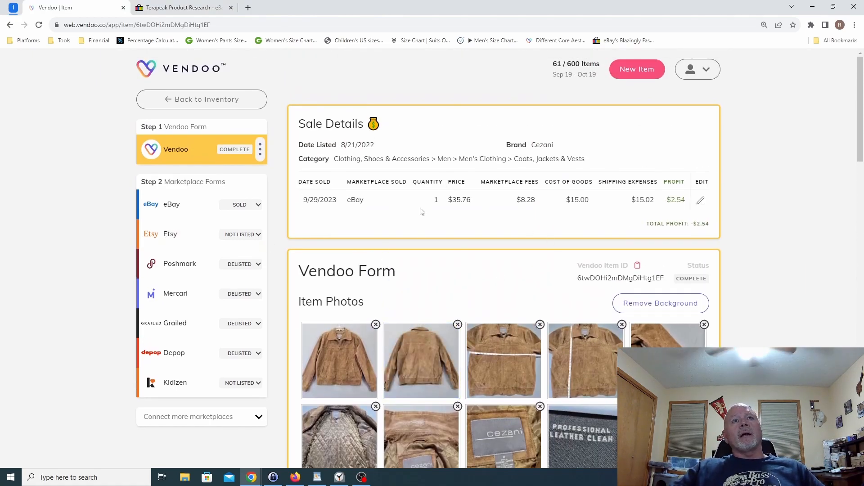
pyautogui.moveTo(486, 221)
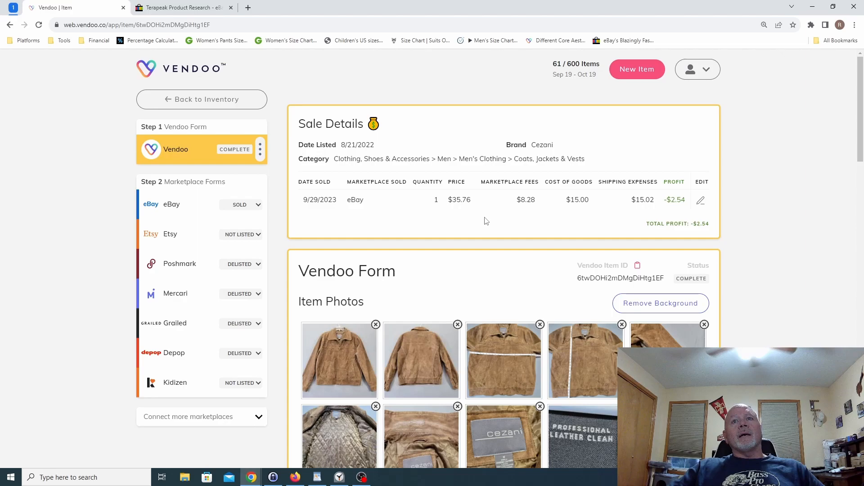
pyautogui.moveTo(624, 274)
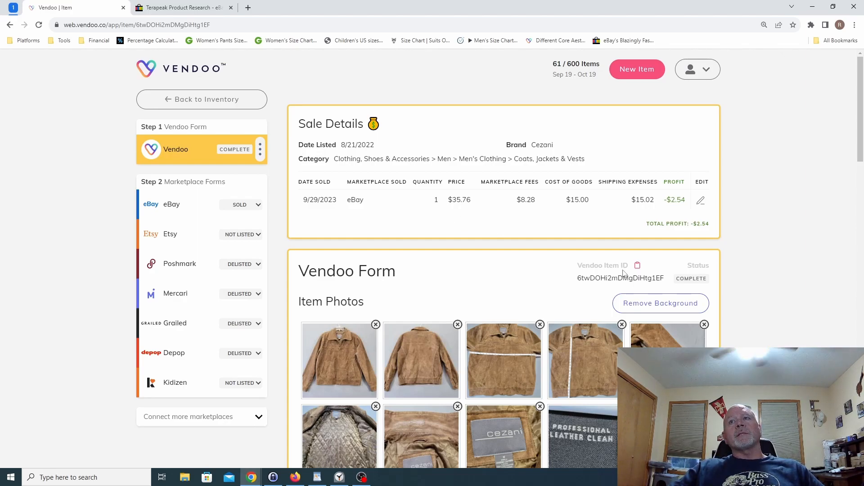
pyautogui.moveTo(642, 230)
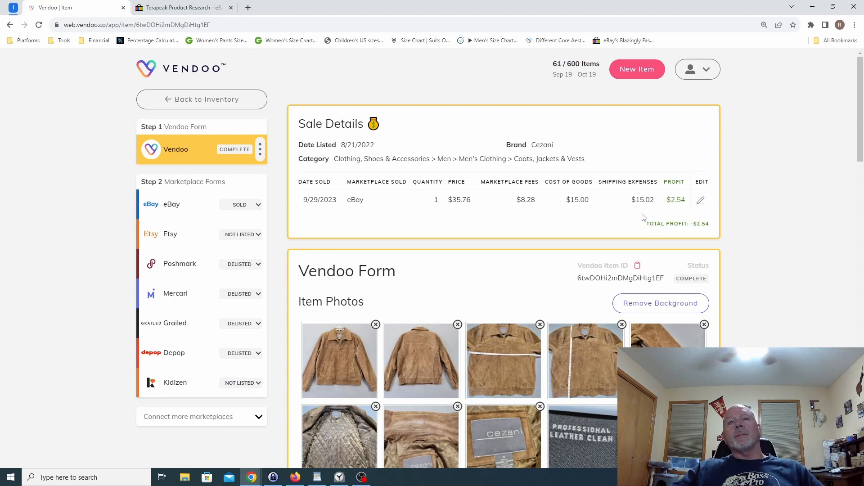
pyautogui.moveTo(856, 239)
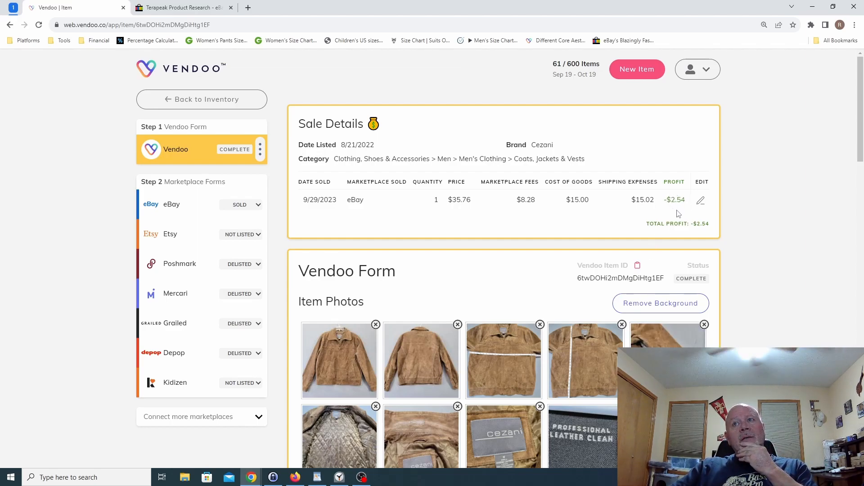
pyautogui.moveTo(791, 270)
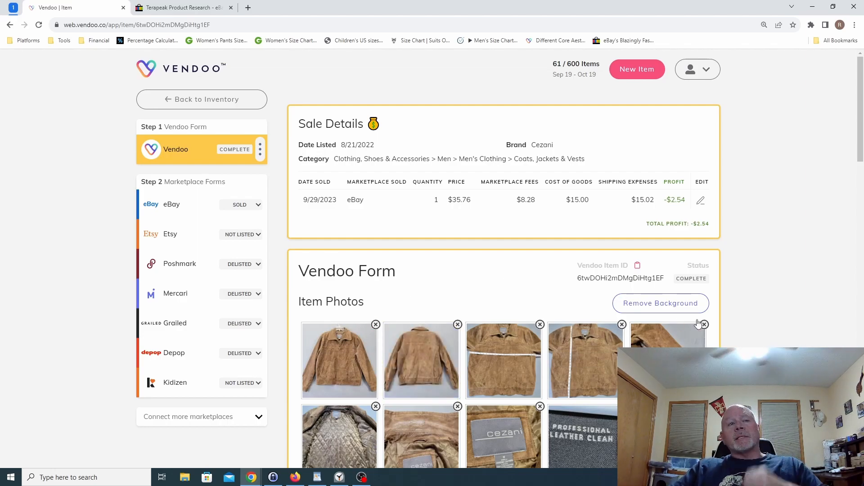
pyautogui.moveTo(507, 264)
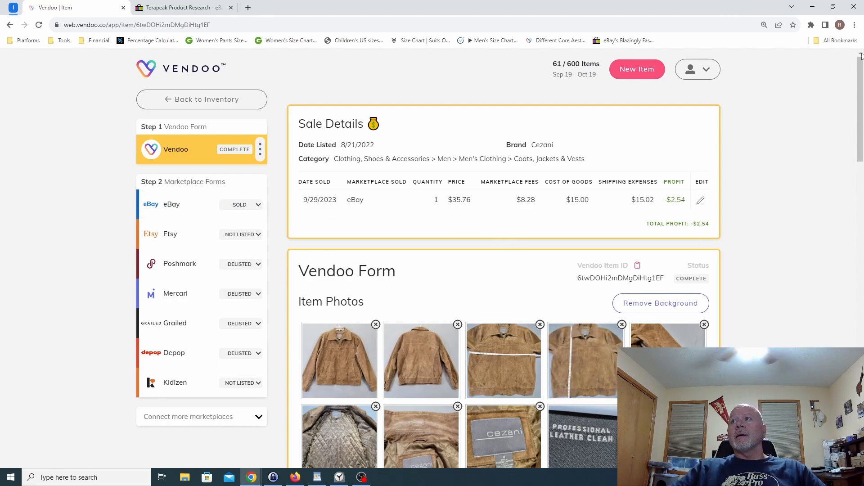
# Scroll through the Cezani jacket's sale breakdown: $35.76 price, $8.28 fees, $15.02 shipping, −$2.54 profit
pyautogui.scroll(-3)
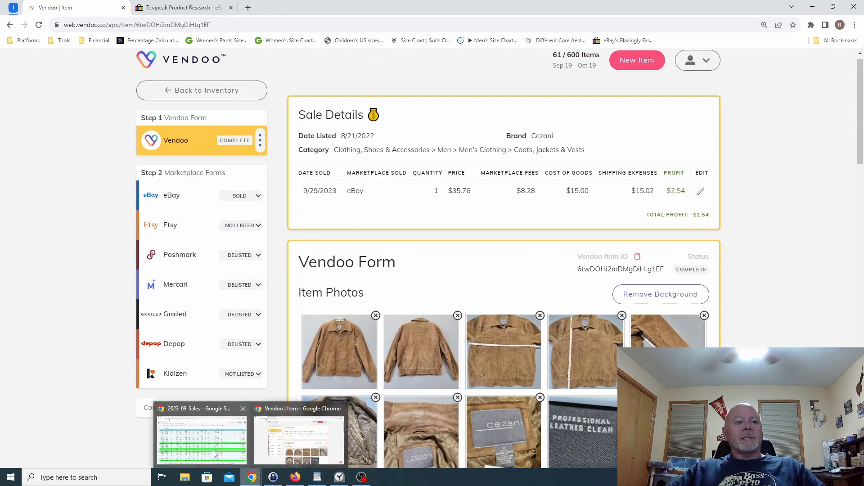
pyautogui.click(202, 440)
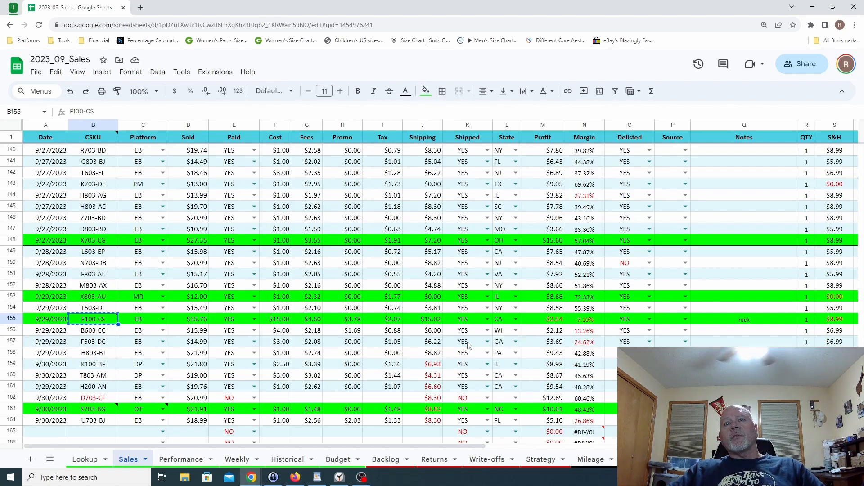
pyautogui.click(543, 240)
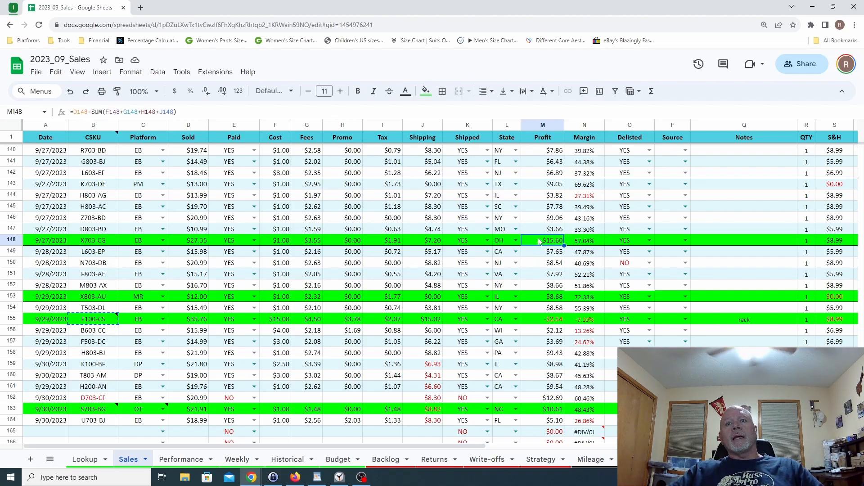
pyautogui.moveTo(445, 320)
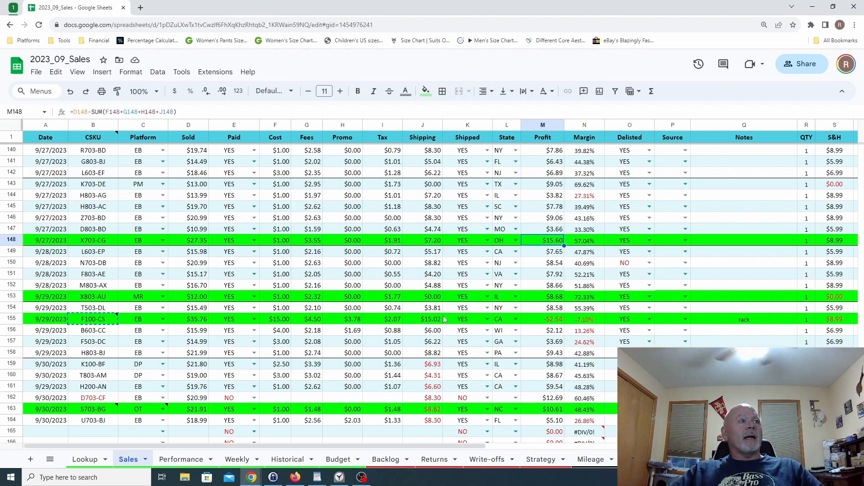
pyautogui.click(92, 240)
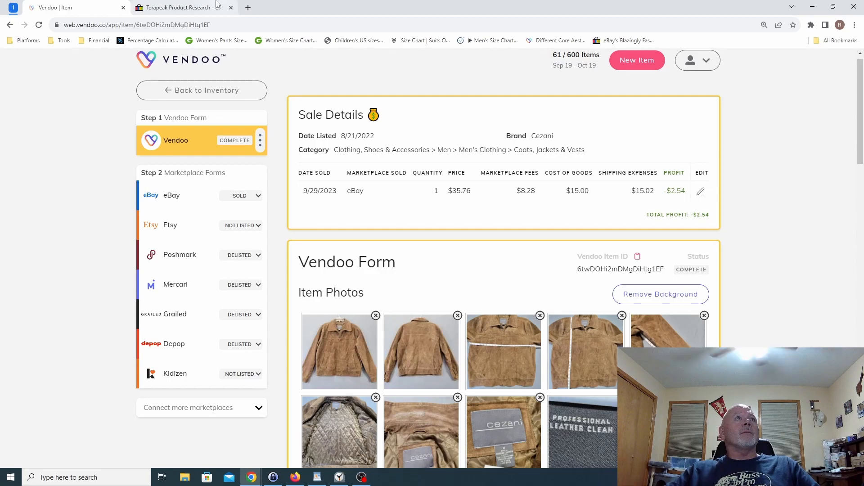
# Search inventory for X703-CG and open the sold Guess size 34 jeans, scrolling its photos
pyautogui.click(201, 90)
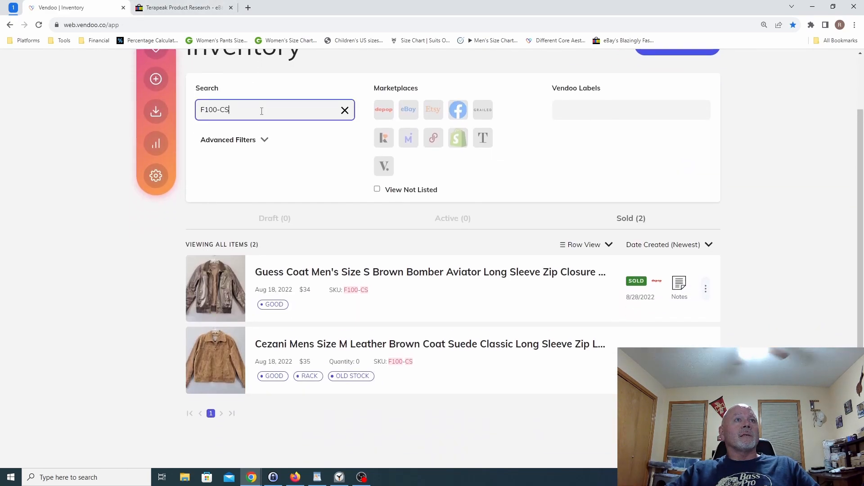
pyautogui.write('X703-CG')
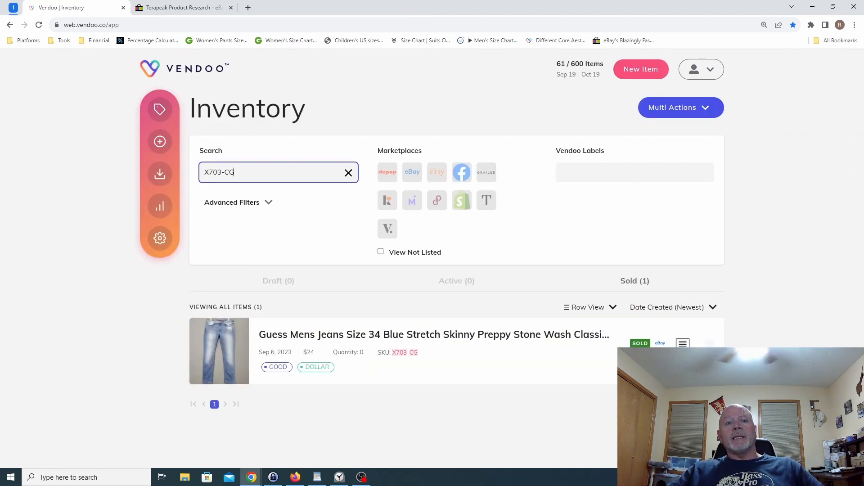
pyautogui.moveTo(489, 359)
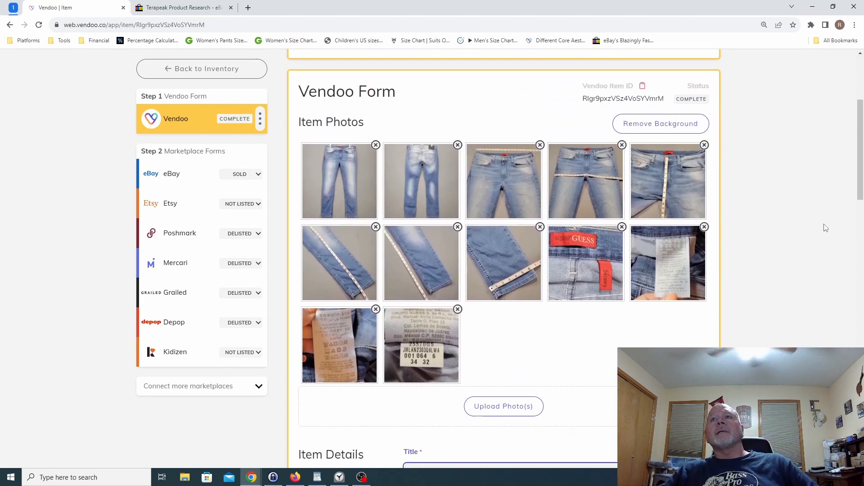
pyautogui.scroll(-3)
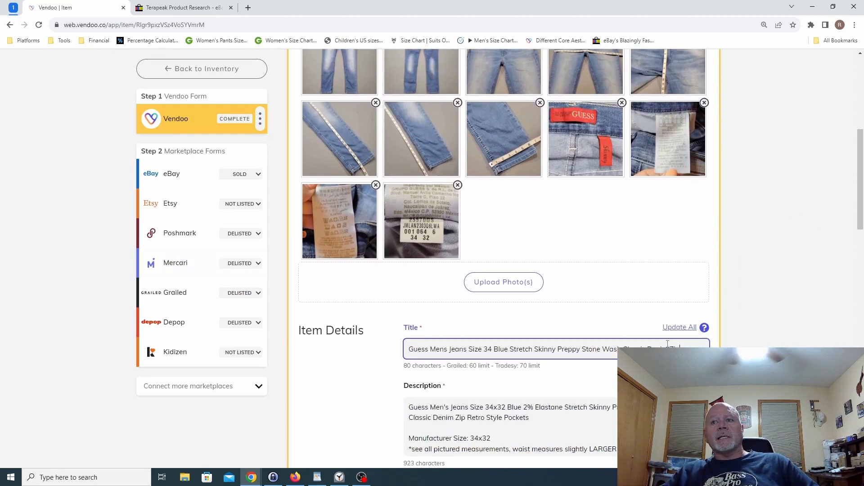
pyautogui.moveTo(645, 307)
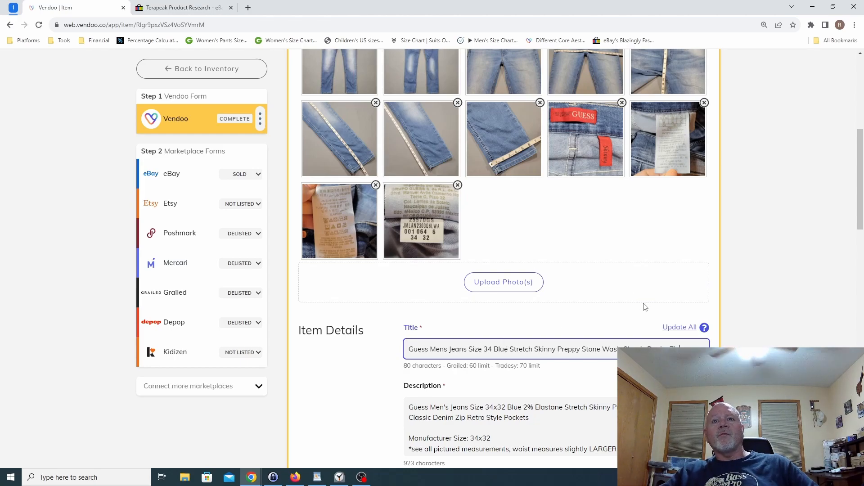
pyautogui.scroll(-3)
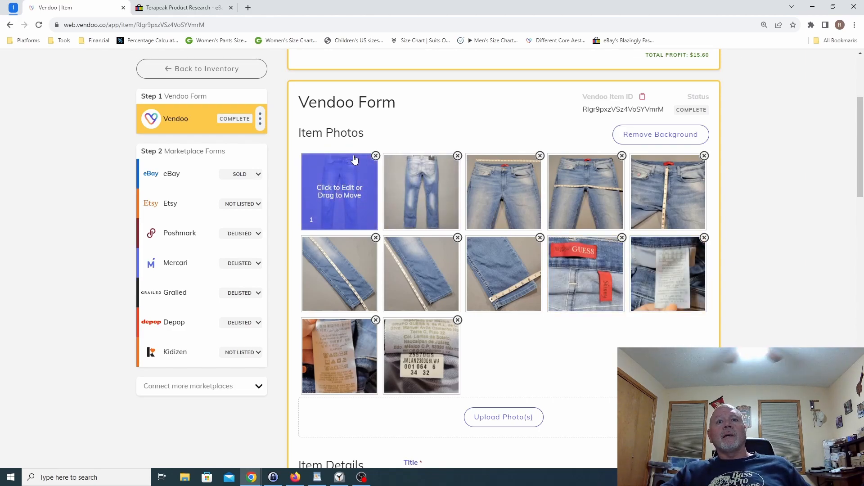
pyautogui.moveTo(778, 285)
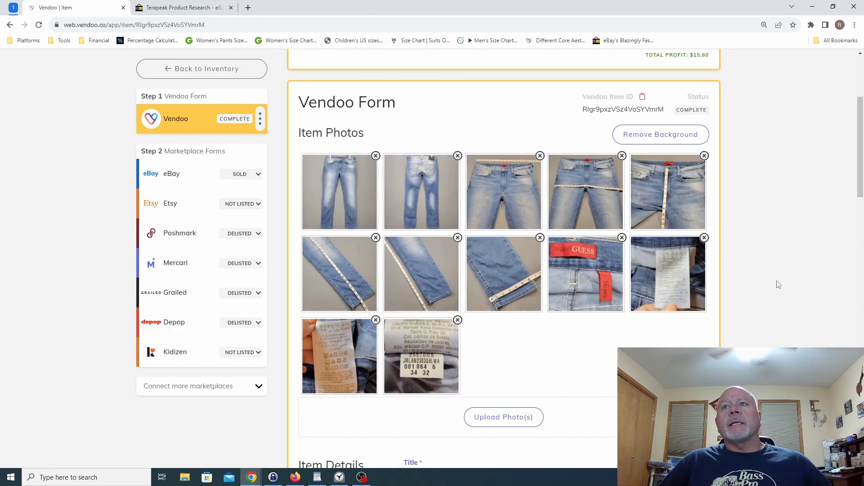
pyautogui.scroll(-3)
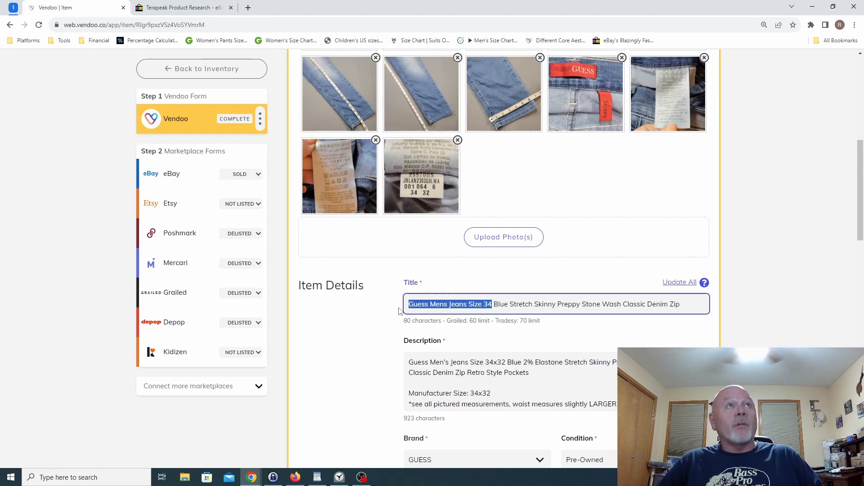
# Search Terapeak sold listings for 'Guess Mens Jeans Size 34' (64 sales, $26.18 average)
pyautogui.click(177, 8)
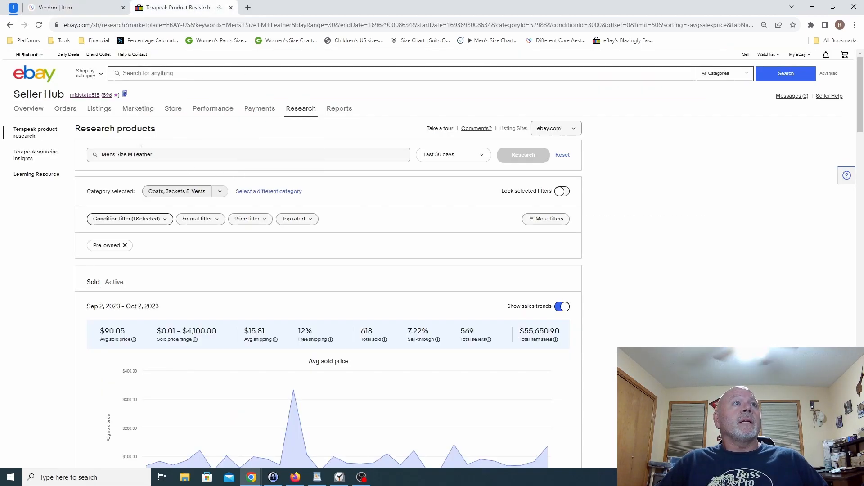
pyautogui.tripleClick(127, 155)
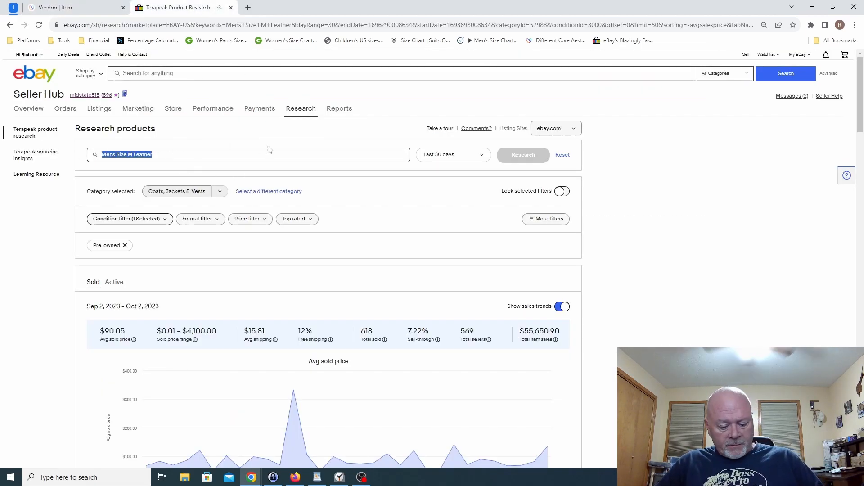
pyautogui.write('Guess Mens Jeans Size 34')
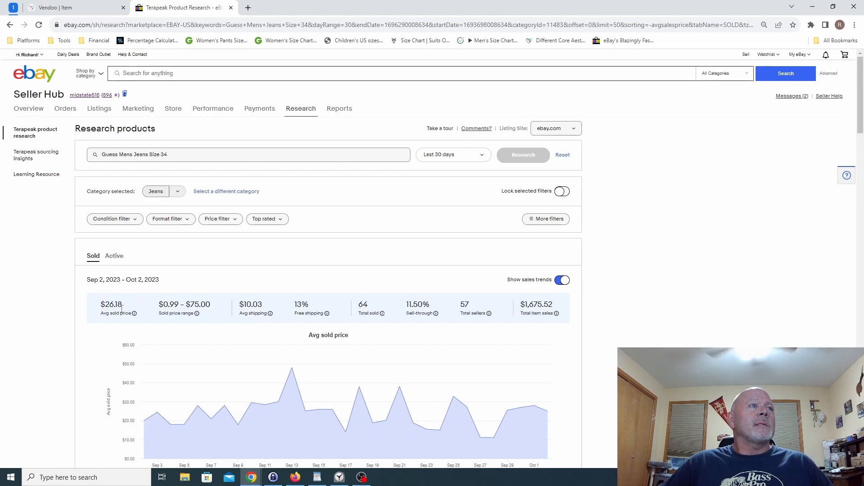
pyautogui.scroll(-3)
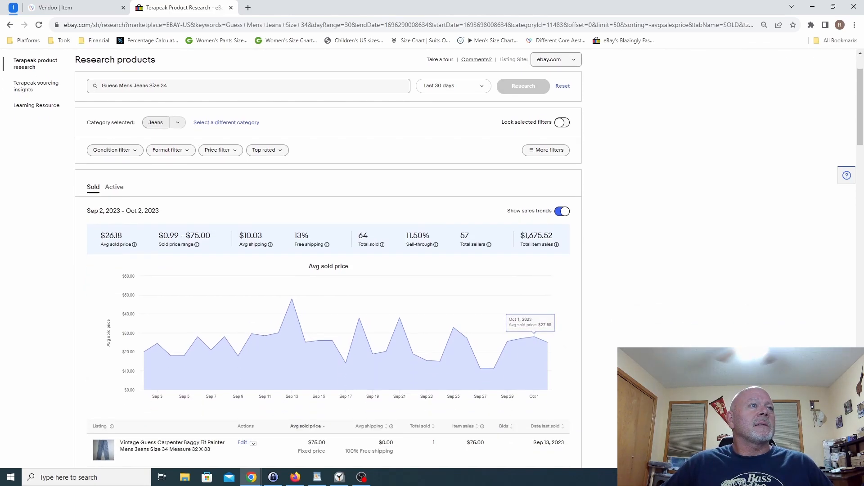
pyautogui.scroll(-3)
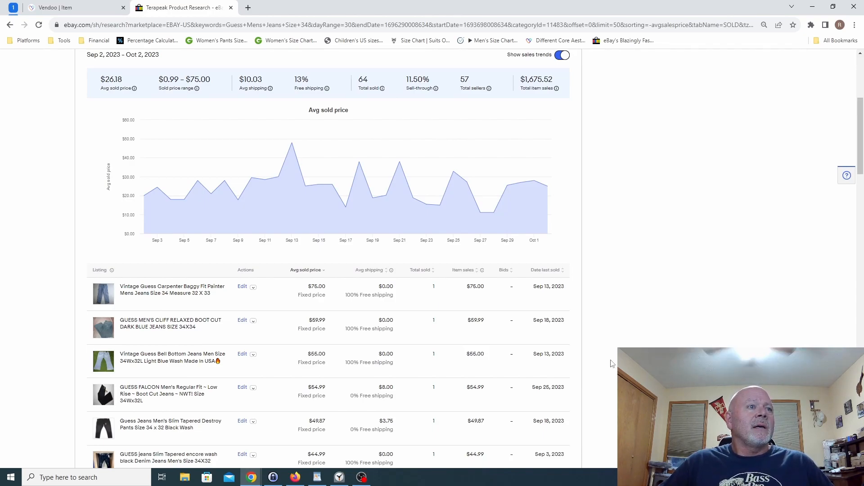
pyautogui.scroll(-3)
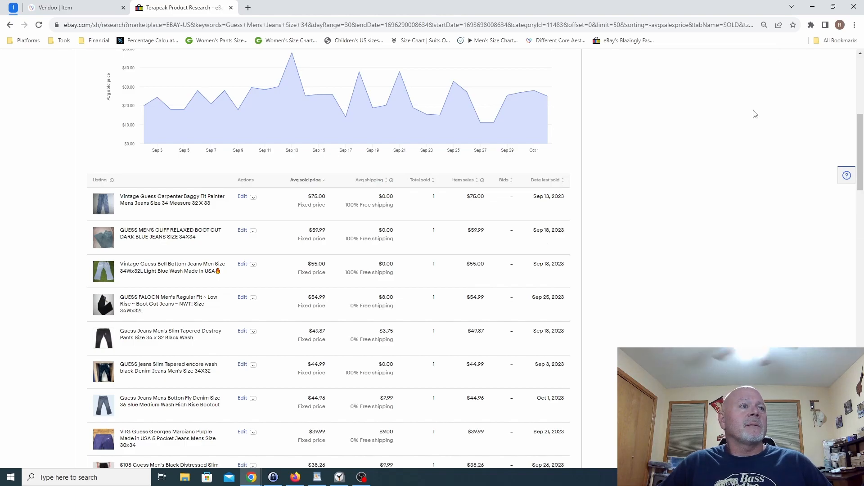
pyautogui.moveTo(698, 167)
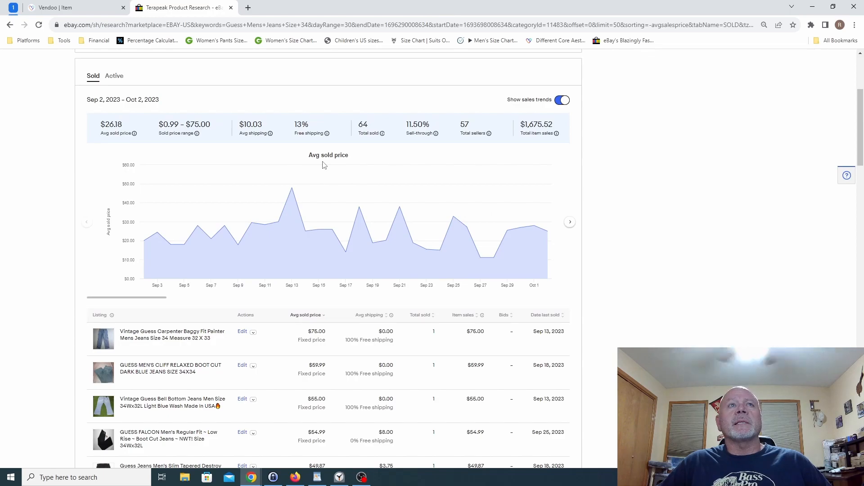
pyautogui.moveTo(537, 315)
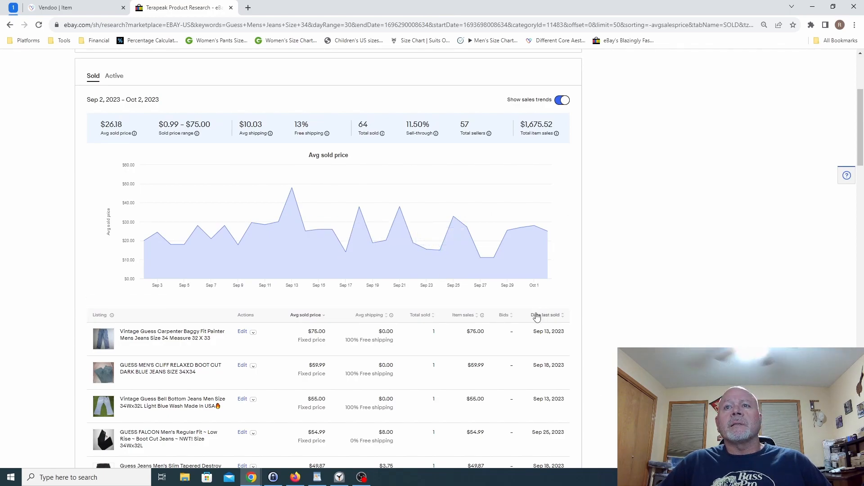
# Sort the sold comparables by date last sold, newest first
pyautogui.click(541, 315)
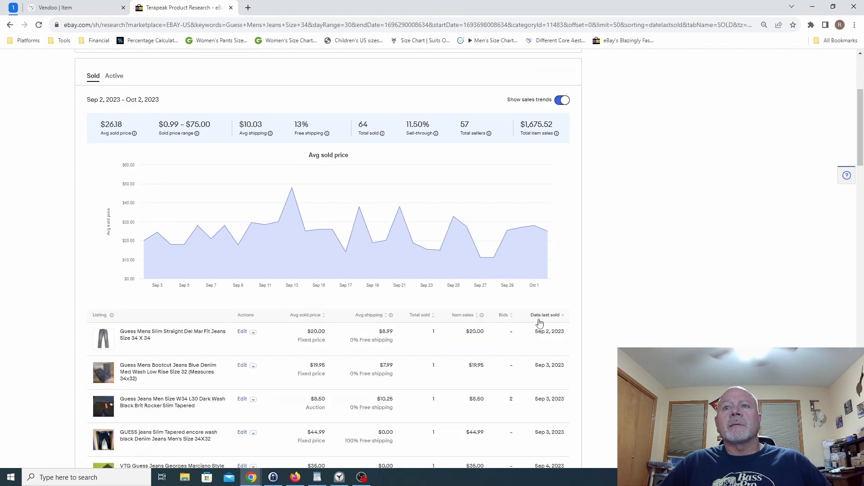
pyautogui.scroll(-3)
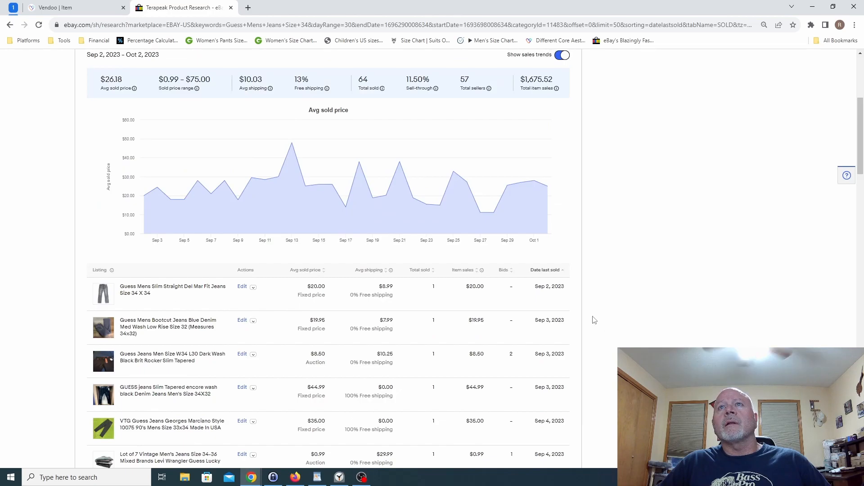
pyautogui.click(545, 270)
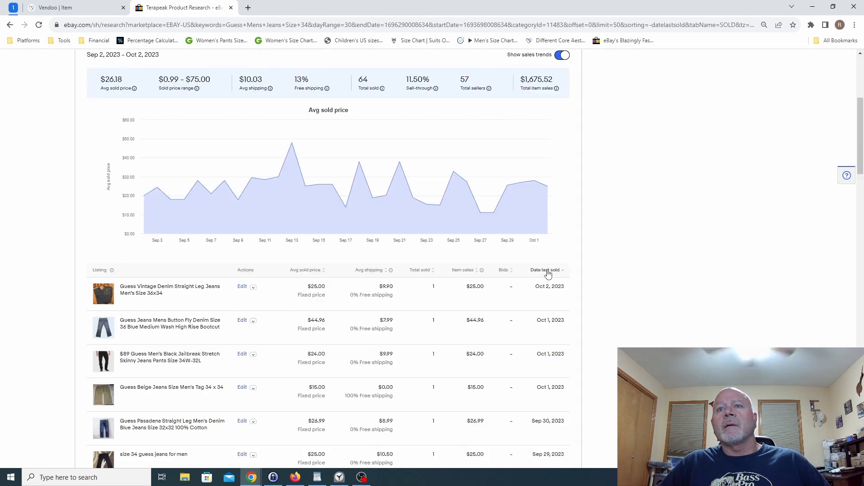
pyautogui.scroll(-3)
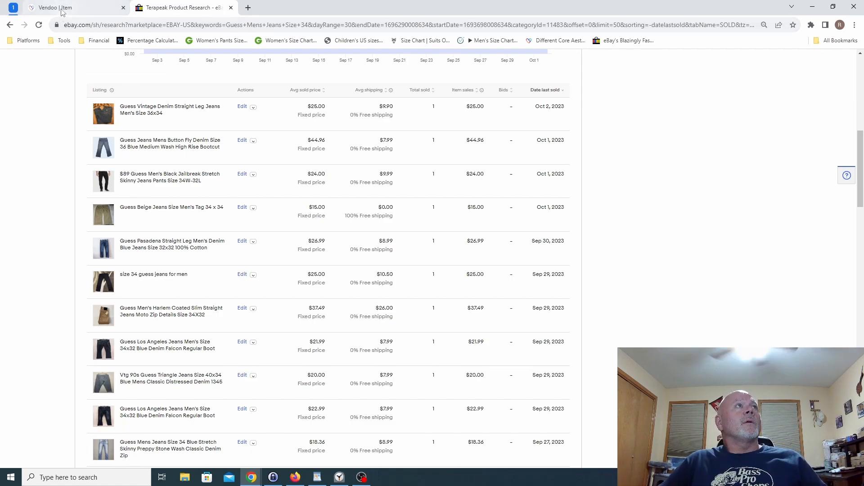
# Return to the X703-CG jeans sale record ($27.35, $15.60 profit) and bring up the WordPad agenda
pyautogui.click(54, 7)
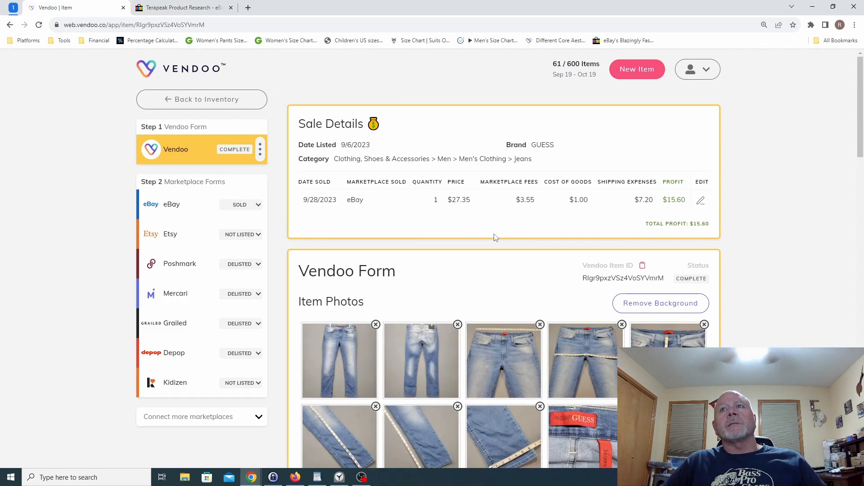
pyautogui.moveTo(614, 224)
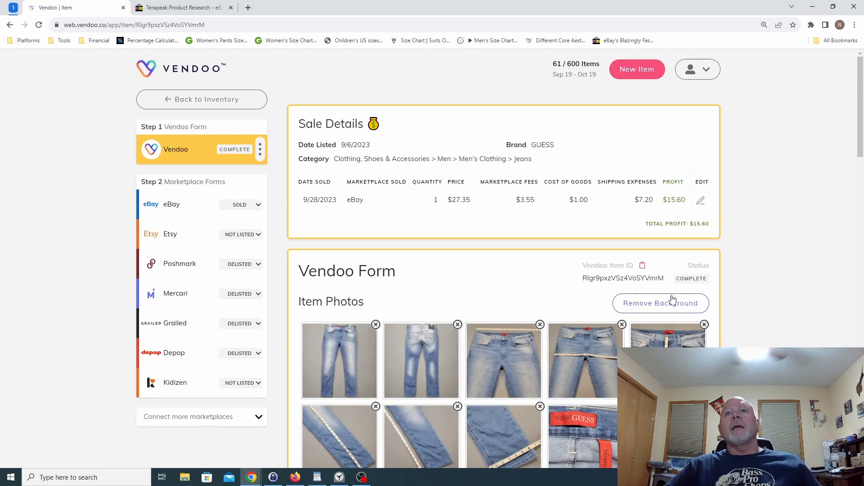
pyautogui.moveTo(503, 445)
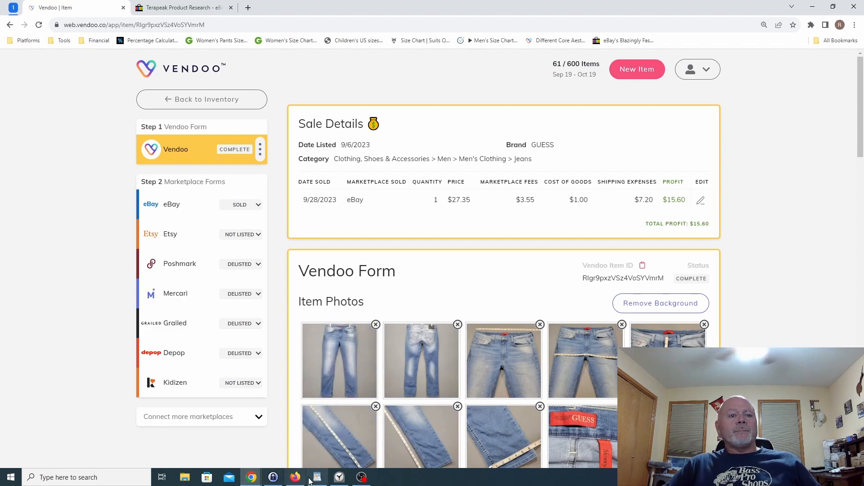
pyautogui.click(317, 477)
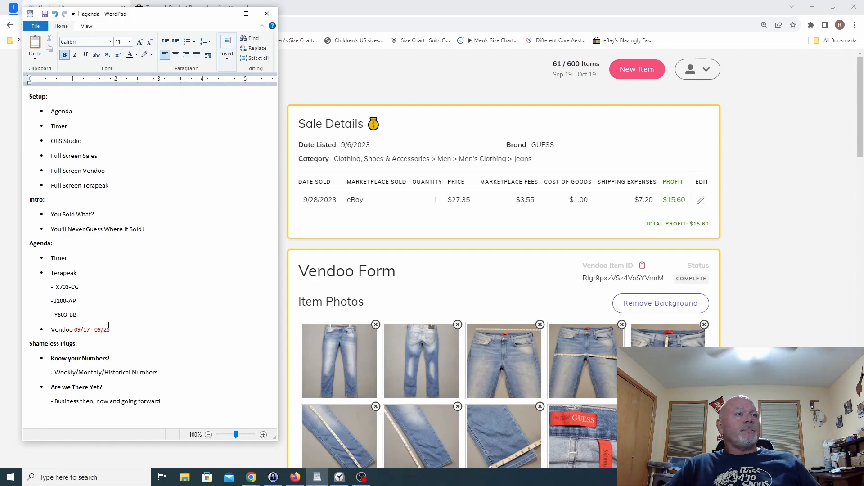
pyautogui.moveTo(350, 371)
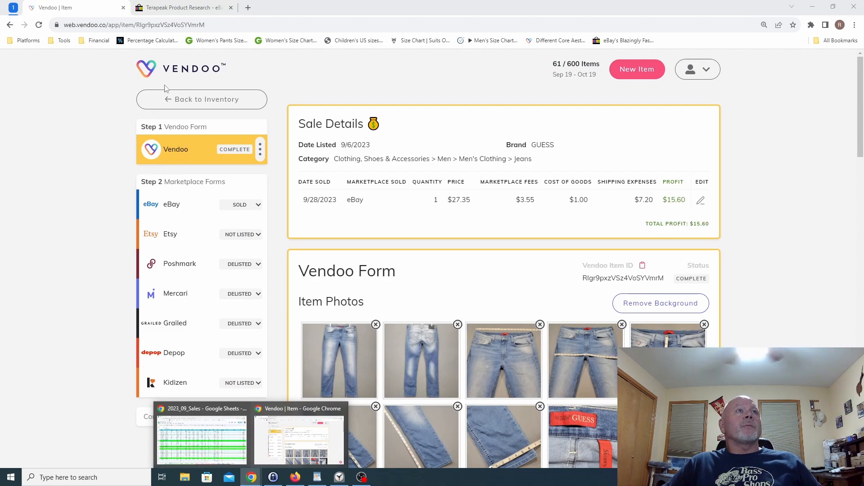
# Set Vendoo Analytics to a custom Sep 24–30, 2023 range showing 44 items sold
pyautogui.click(201, 99)
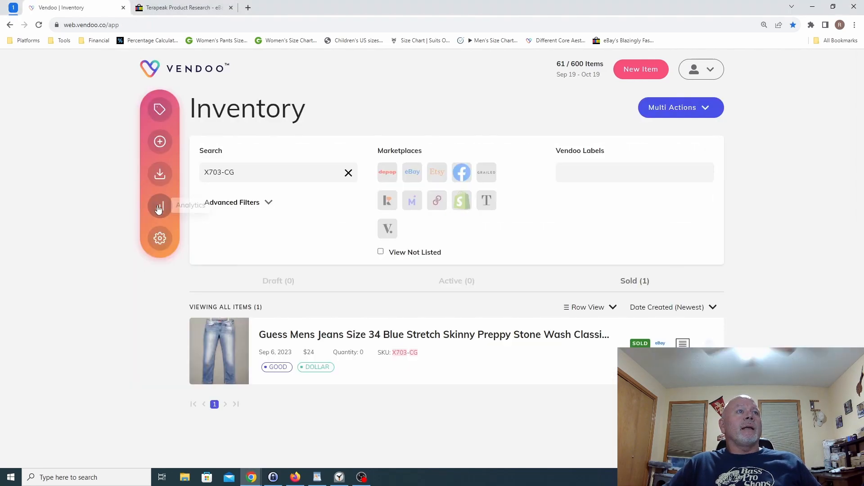
pyautogui.click(159, 206)
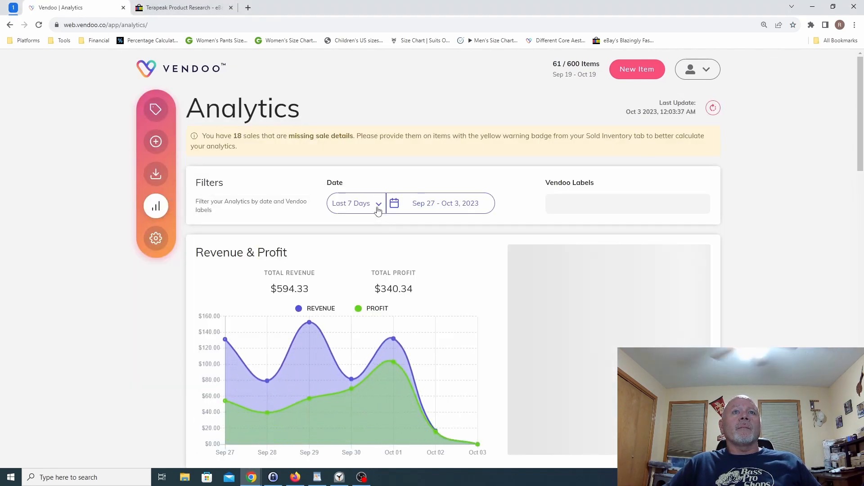
pyautogui.click(355, 203)
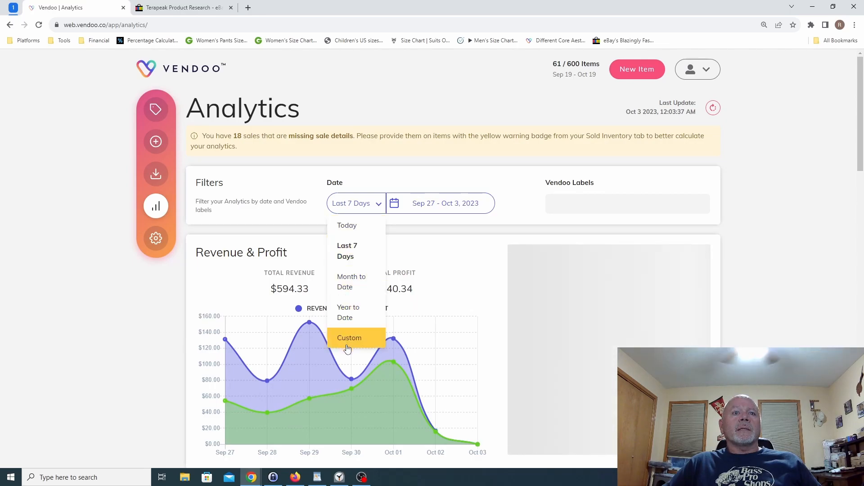
pyautogui.click(349, 338)
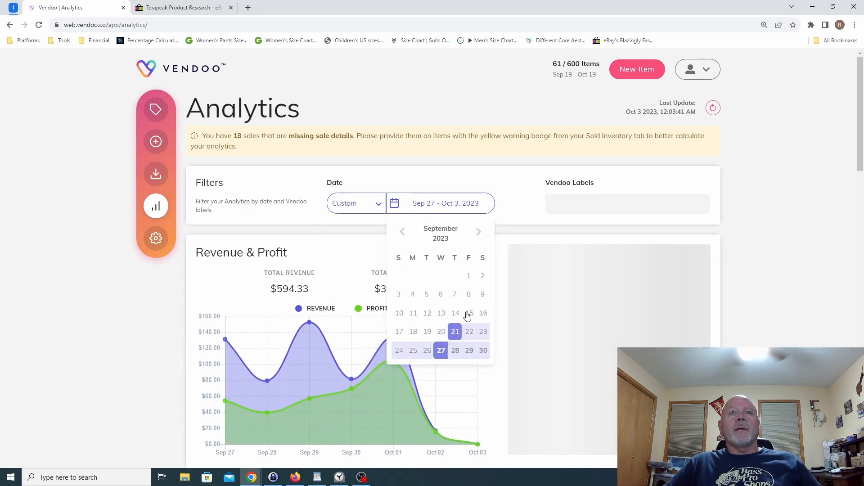
pyautogui.click(399, 350)
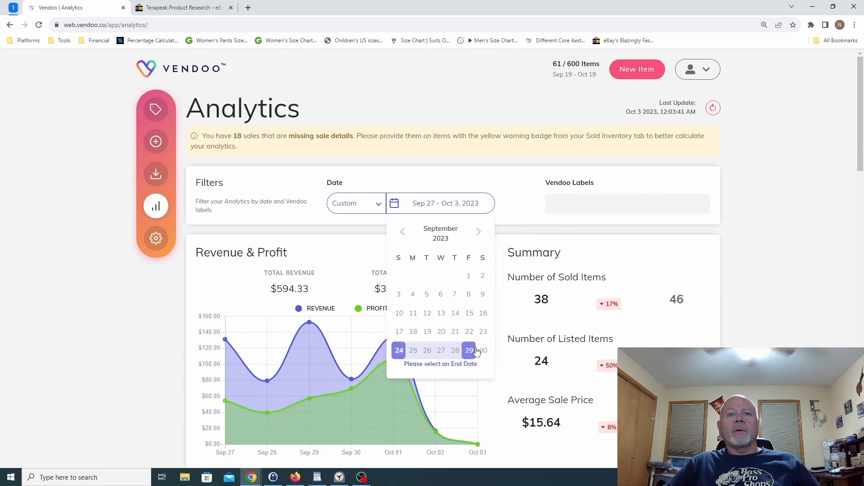
pyautogui.click(468, 350)
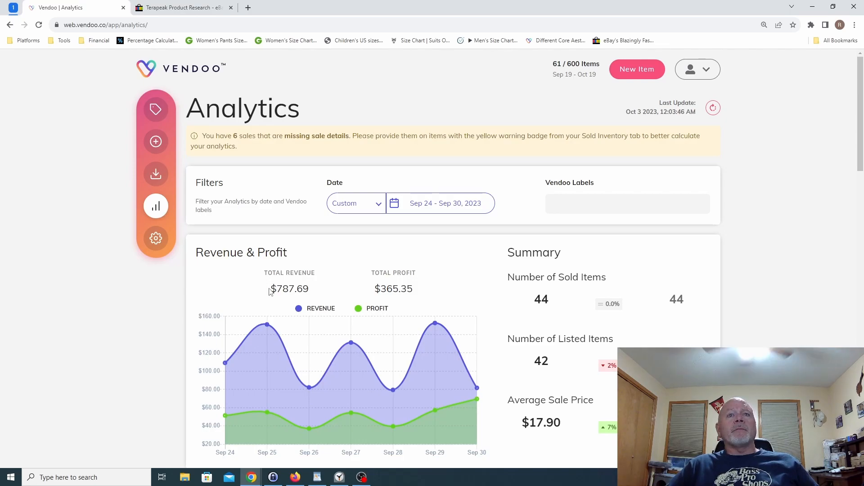
pyautogui.moveTo(434, 324)
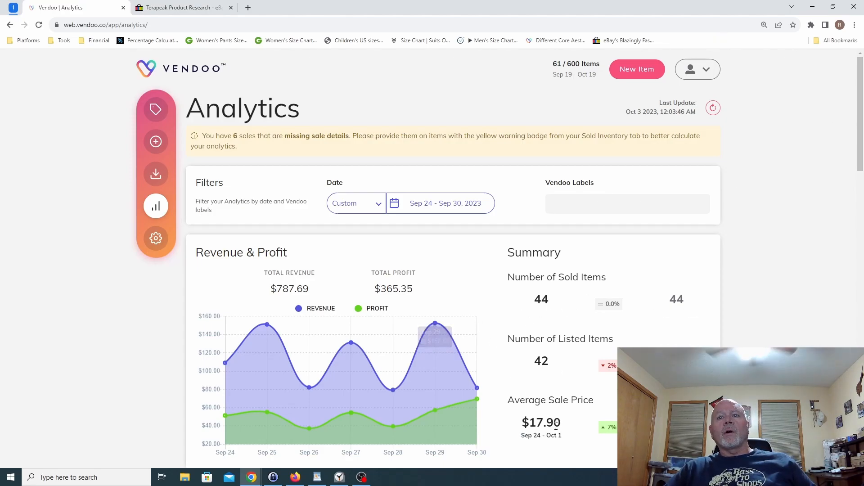
pyautogui.scroll(-3)
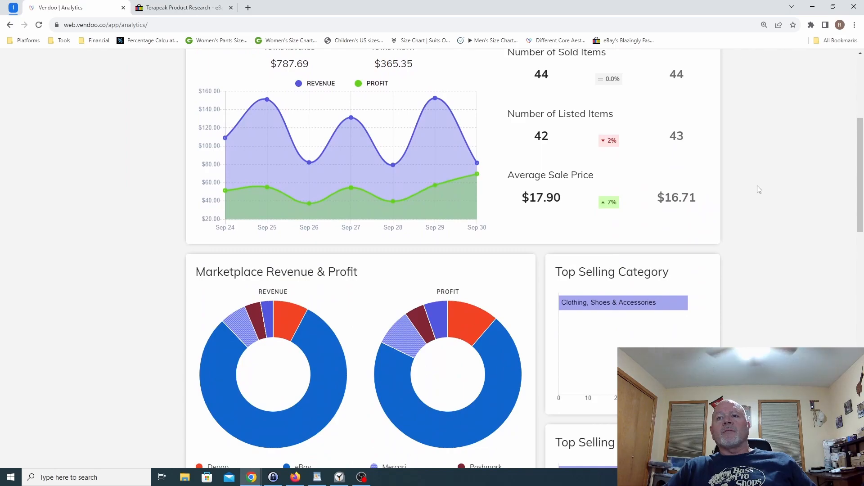
pyautogui.scroll(-3)
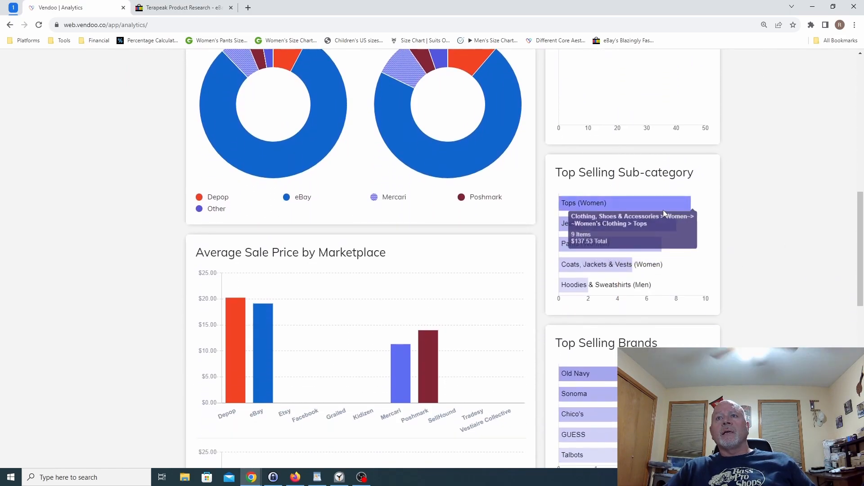
pyautogui.moveTo(822, 273)
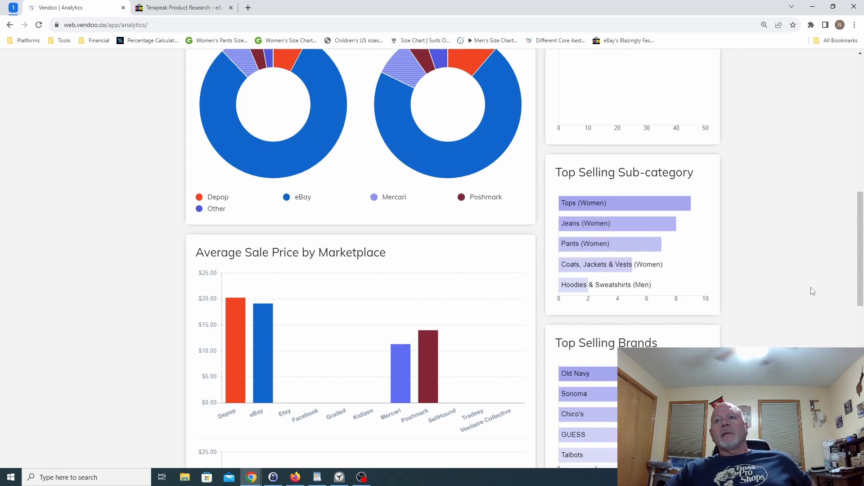
pyautogui.scroll(-3)
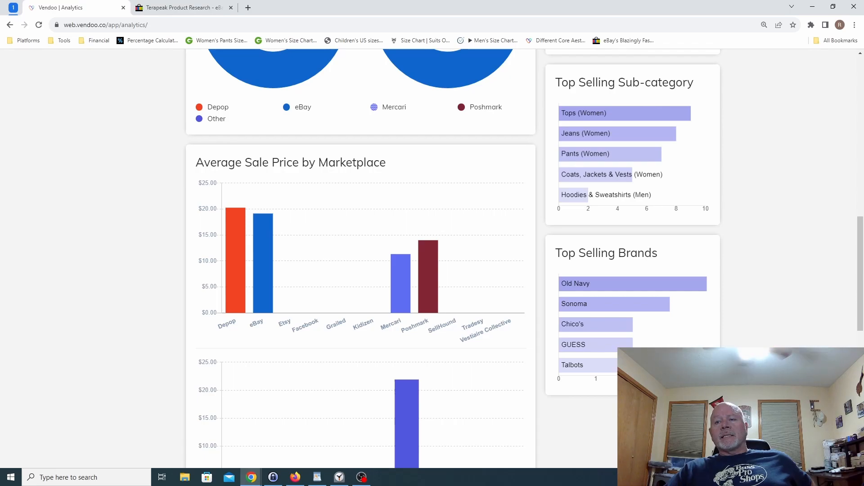
pyautogui.scroll(-3)
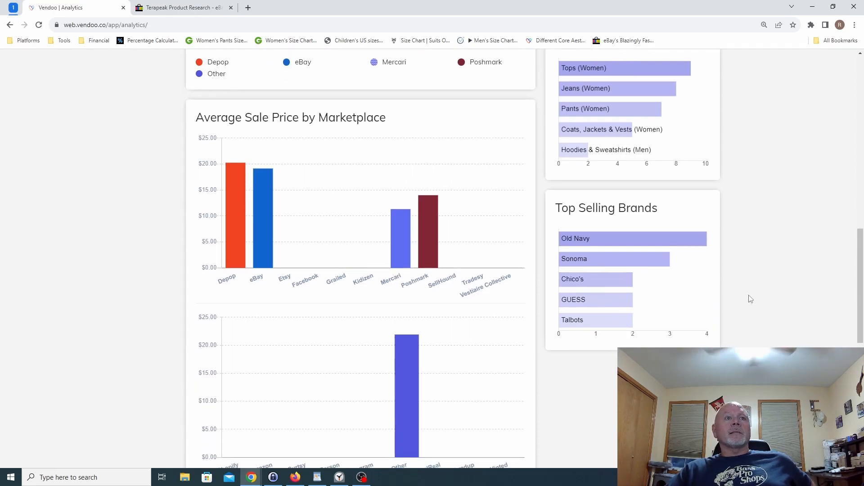
pyautogui.scroll(-3)
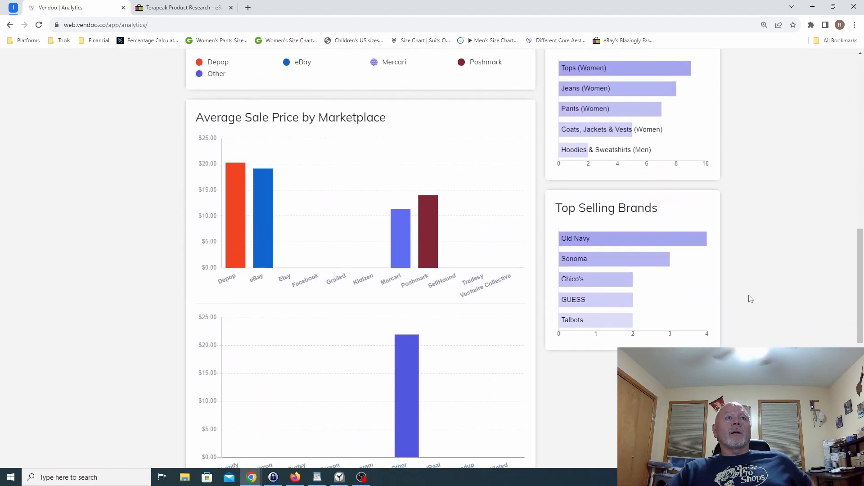
pyautogui.scroll(-3)
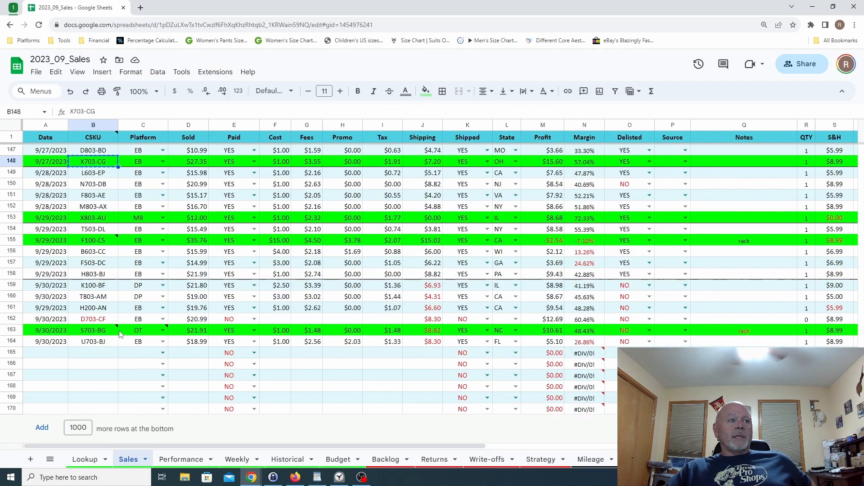
pyautogui.moveTo(142, 336)
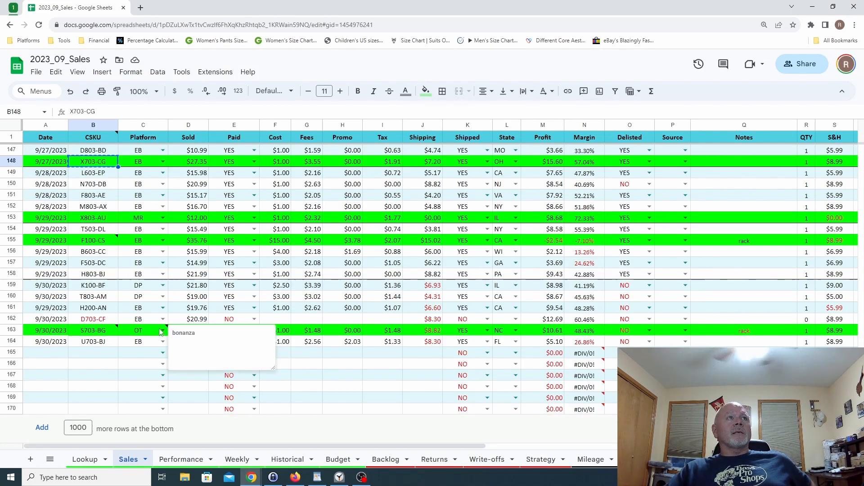
pyautogui.moveTo(122, 331)
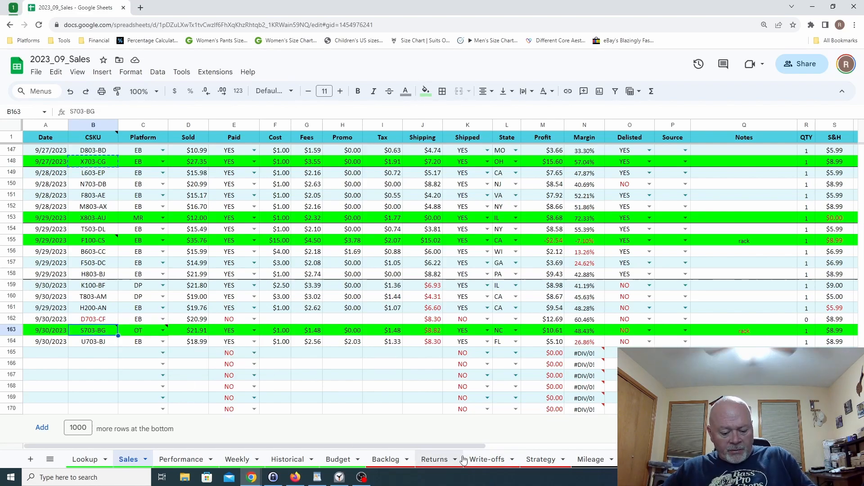
pyautogui.moveTo(250, 477)
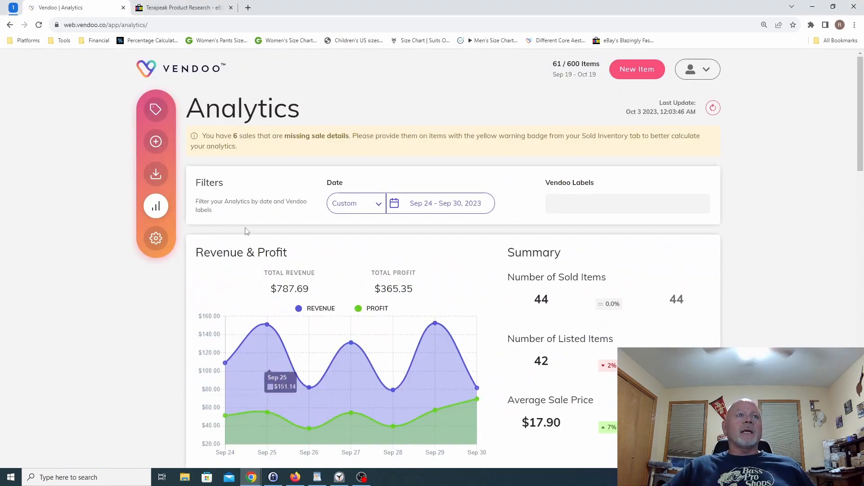
# Go to the Vendoo inventory to look up item S703-BG, the gray Mossimo jacket
pyautogui.click(155, 110)
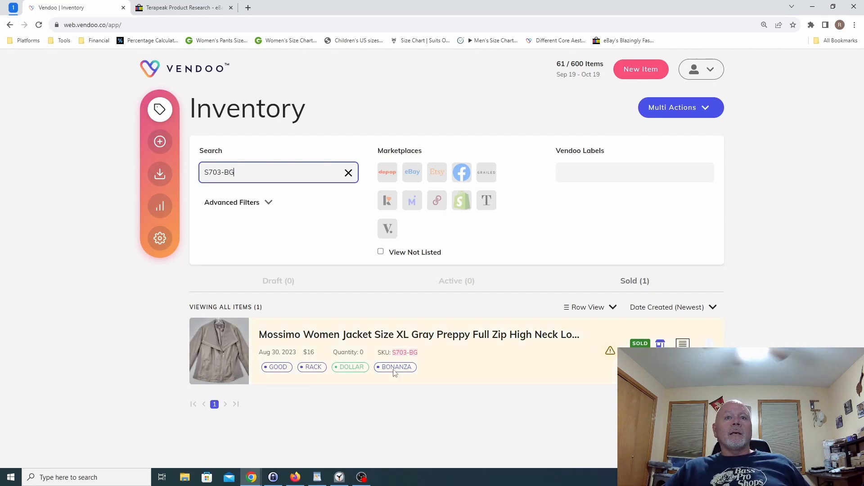
pyautogui.moveTo(473, 383)
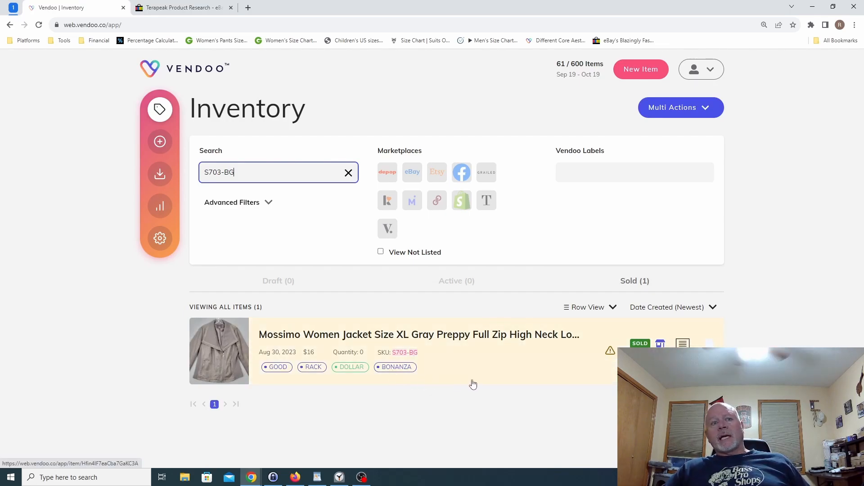
pyautogui.moveTo(287, 349)
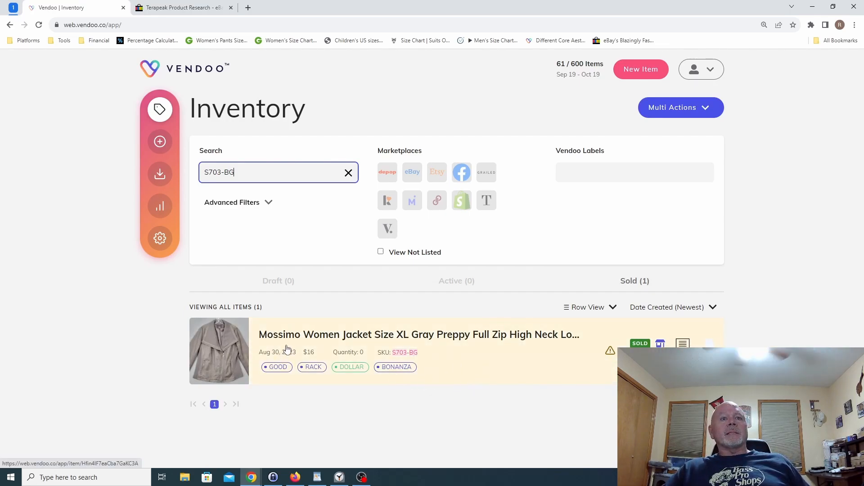
pyautogui.moveTo(366, 340)
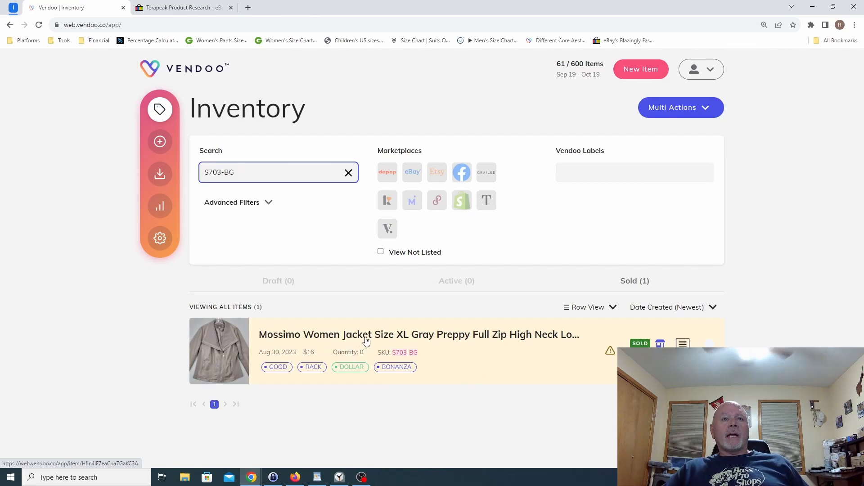
# Open the S703-BG Mossimo jacket record: sold 9/30/2023 for $21.91, $1.48 fees
pyautogui.click(366, 334)
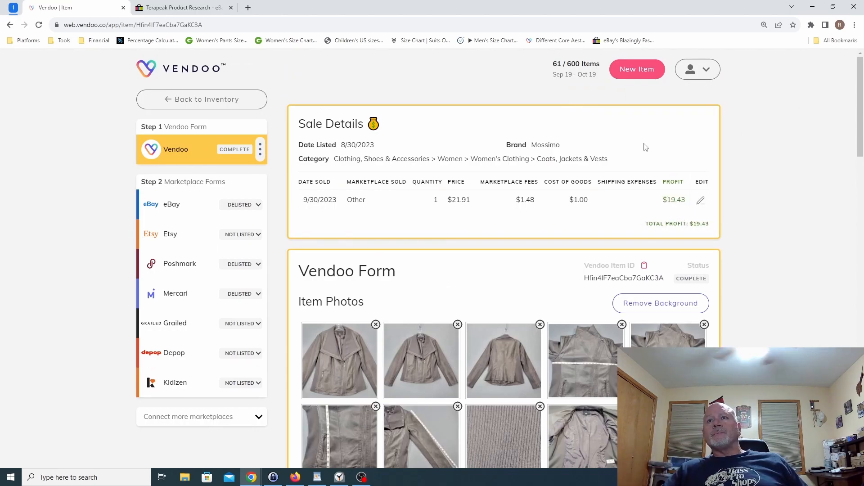
pyautogui.moveTo(461, 220)
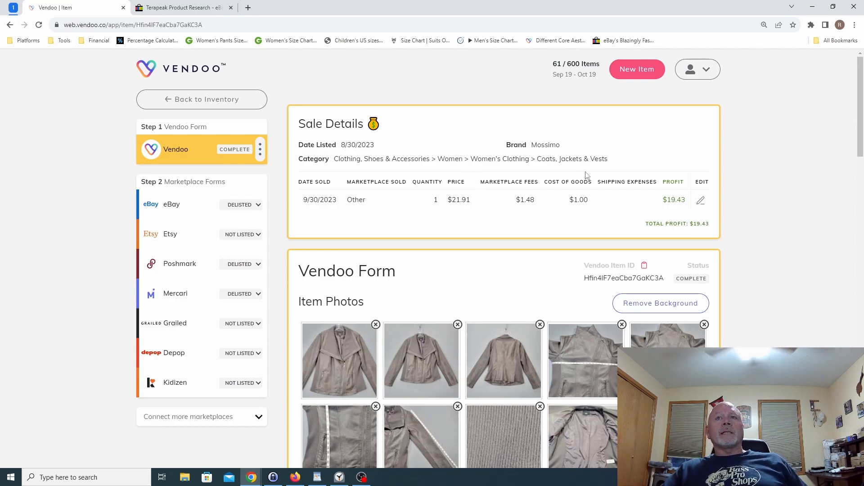
pyautogui.moveTo(603, 152)
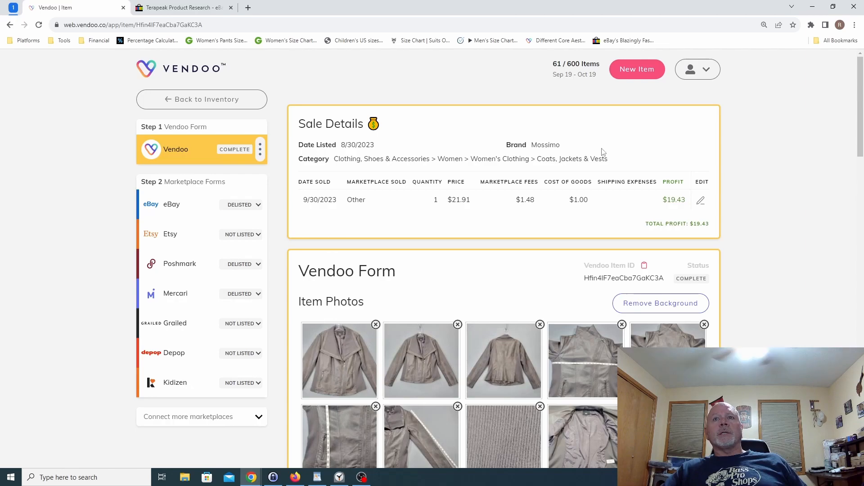
pyautogui.moveTo(722, 216)
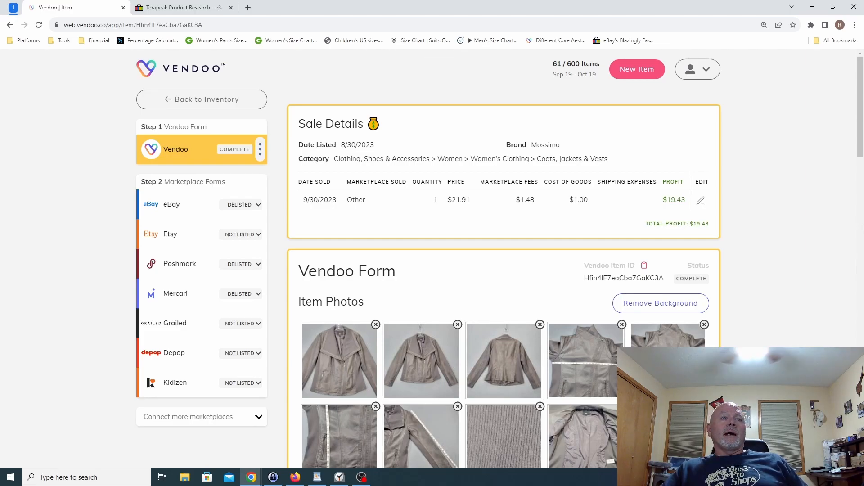
pyautogui.scroll(-3)
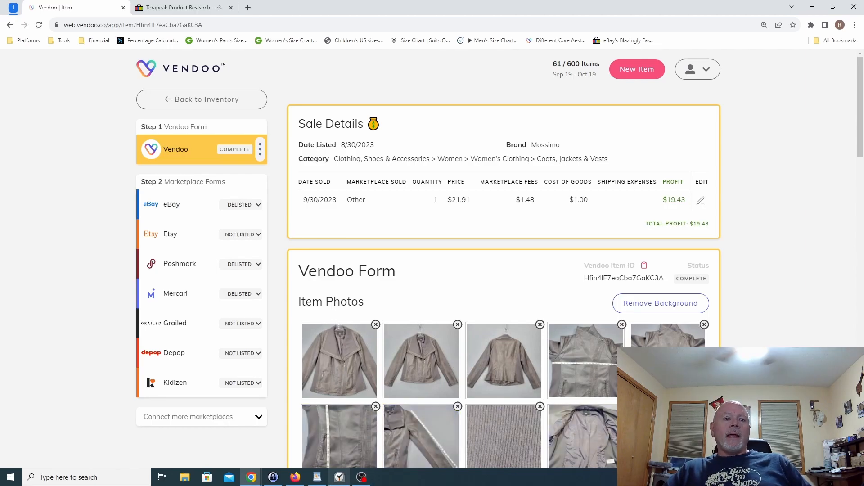
# Bring the WordPad agenda outline back to the front over Vendoo's jacket record
pyautogui.click(317, 477)
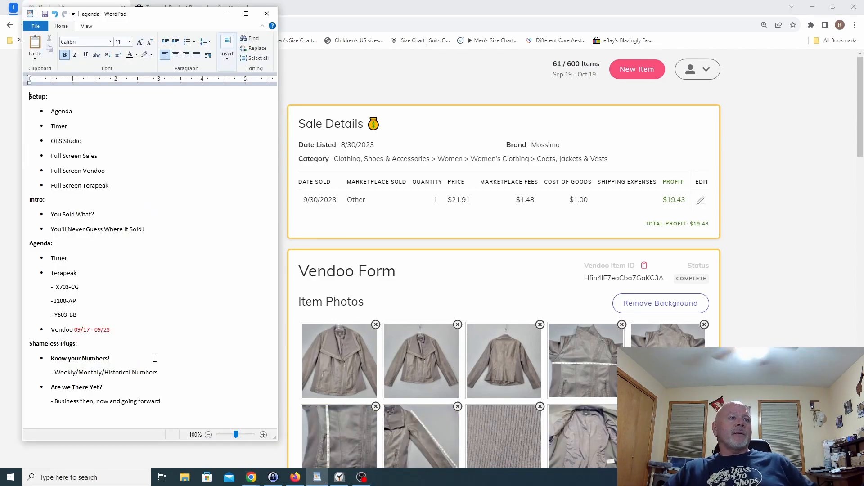
pyautogui.moveTo(213, 364)
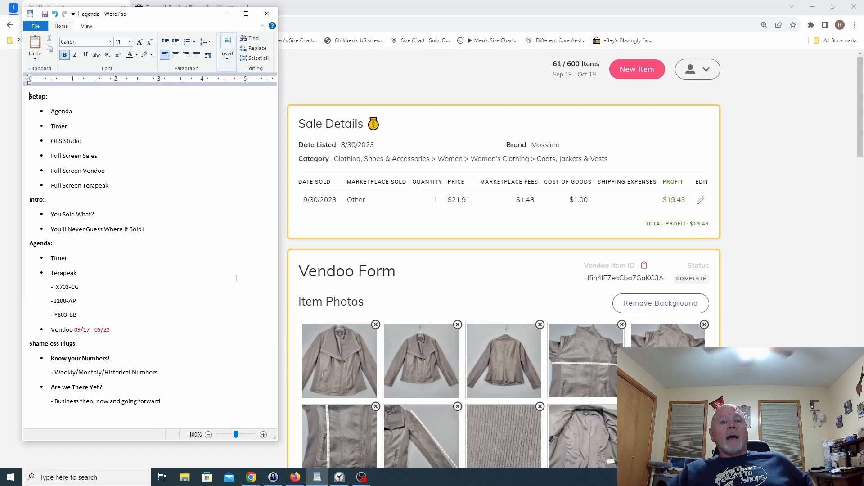
pyautogui.moveTo(357, 447)
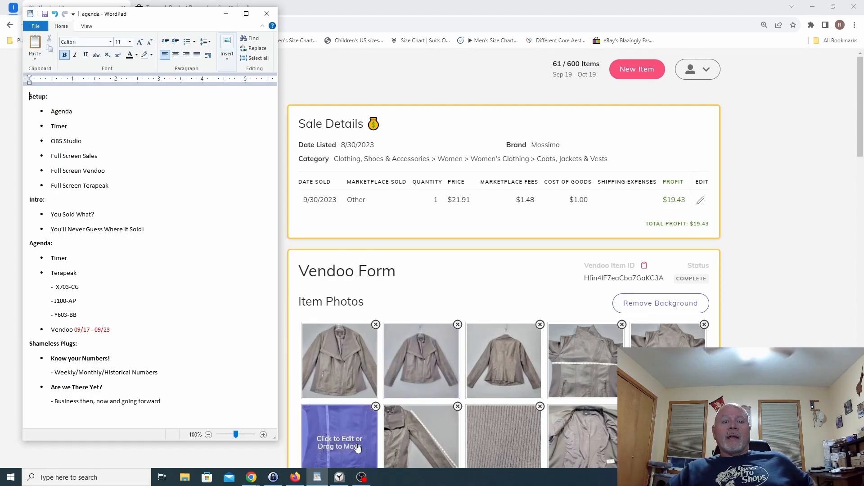